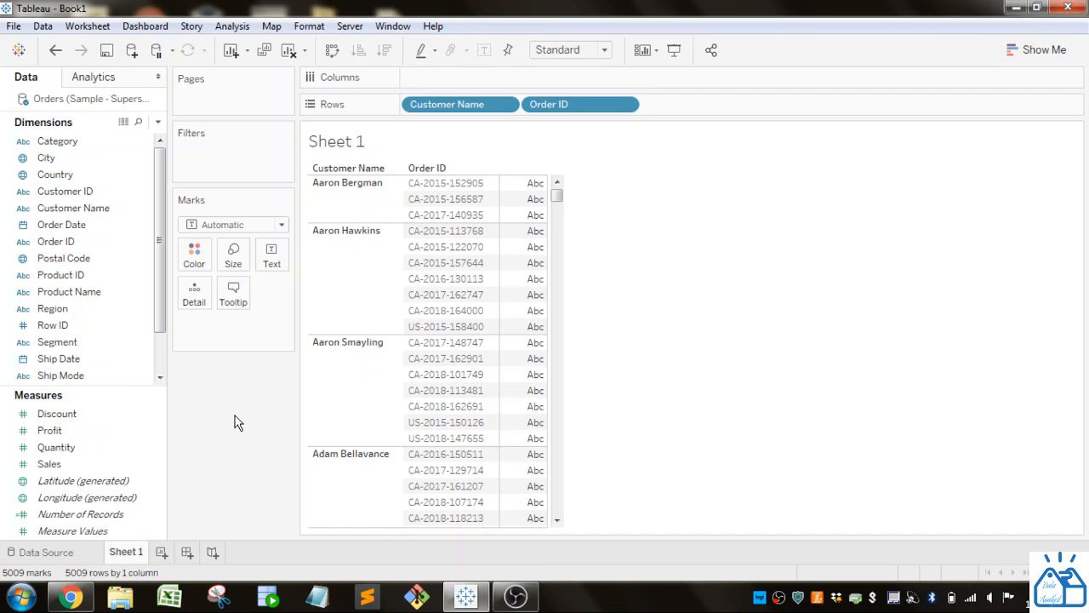
mouse_move(227, 409)
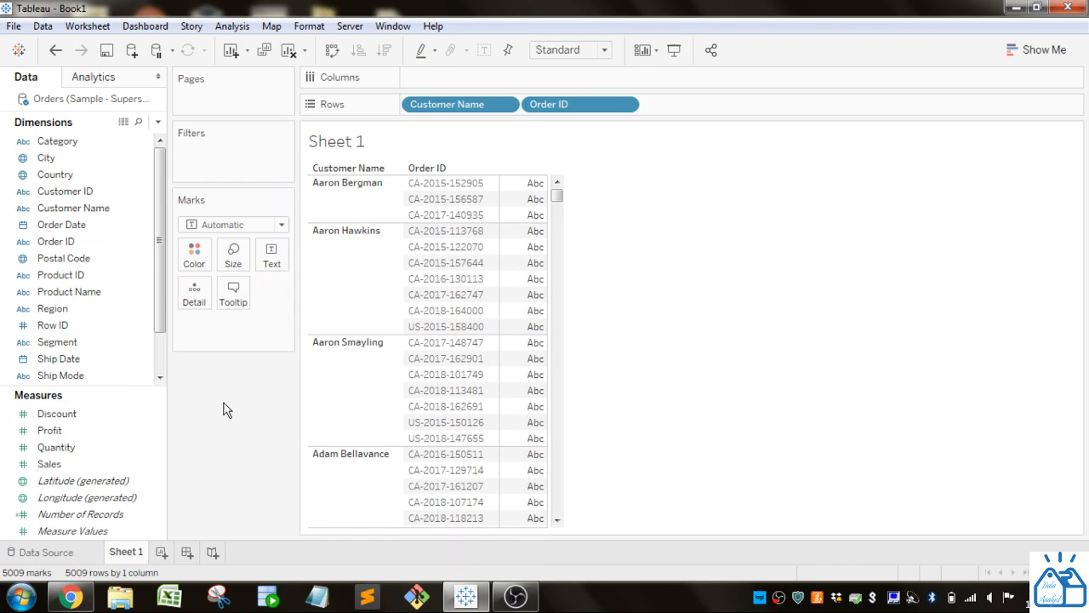
- Create Calculation1 from Order ID and filter the function list to String functions
left_click(90, 98)
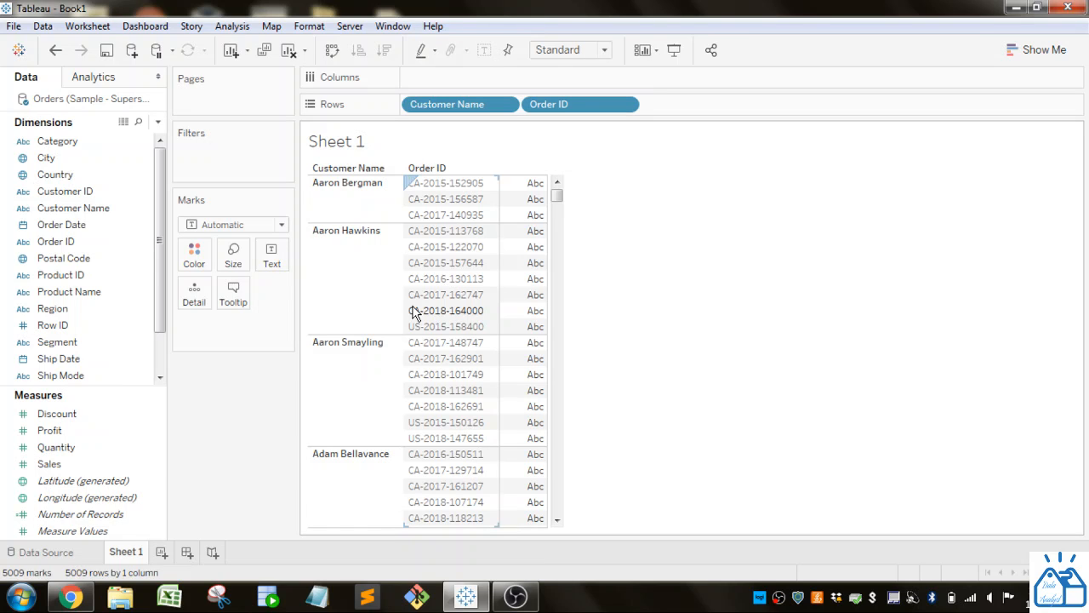
mouse_move(230, 331)
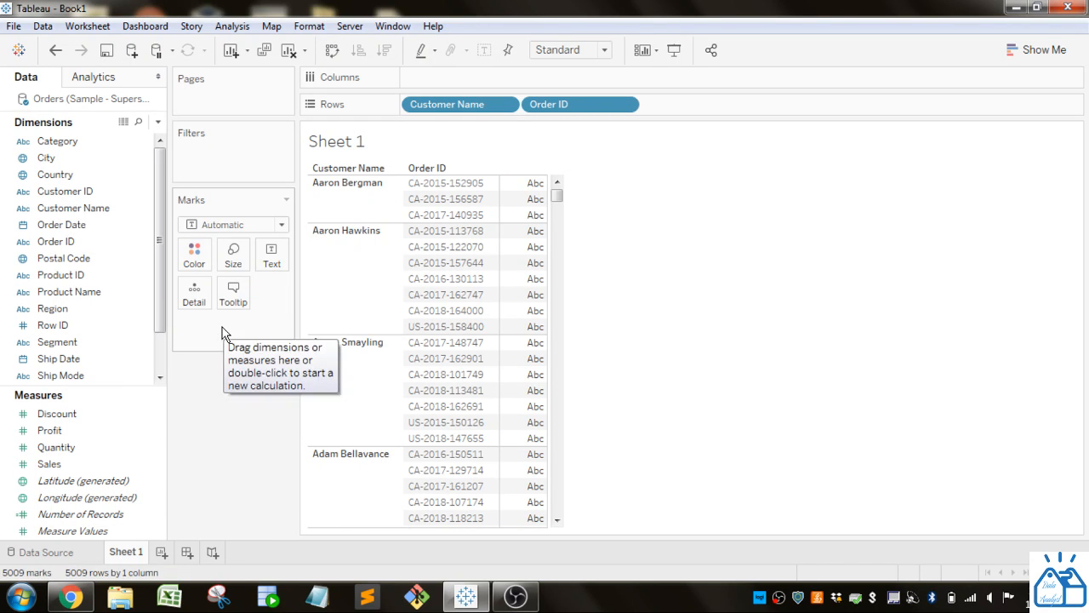
mouse_move(240, 410)
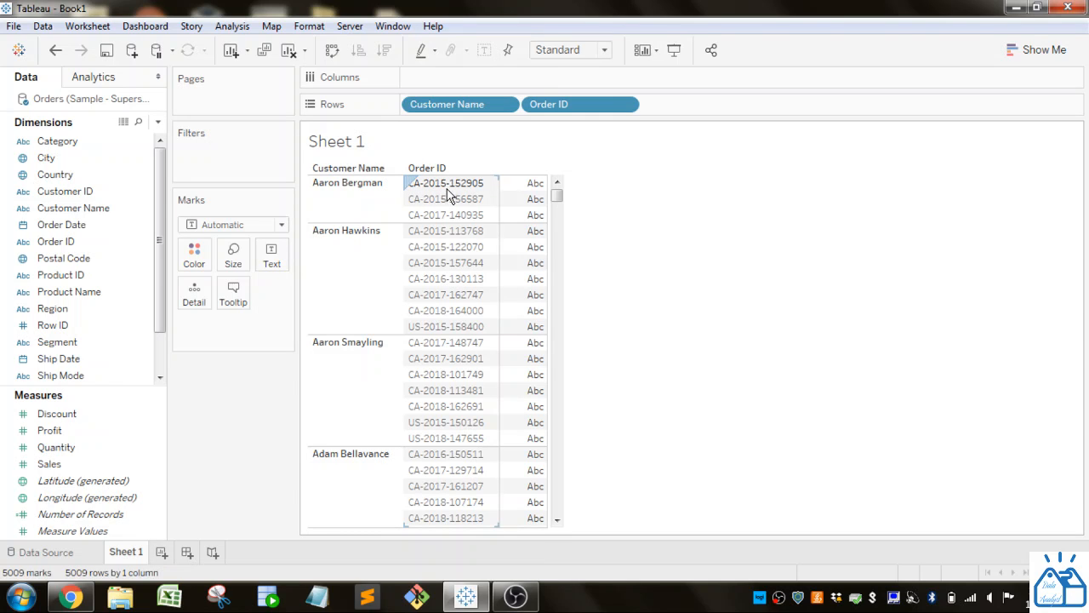
mouse_move(467, 187)
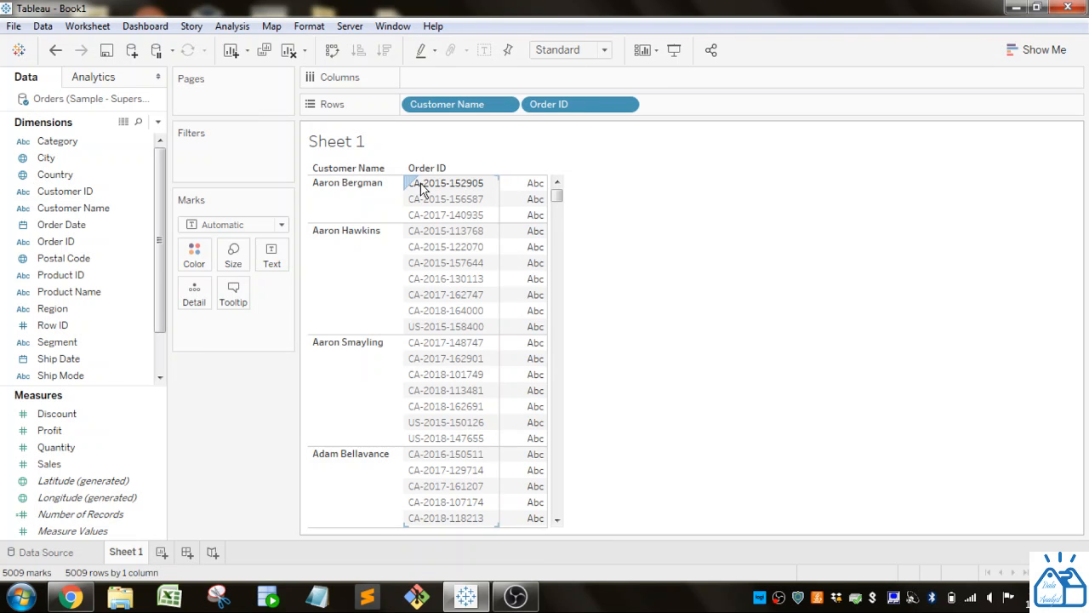
mouse_move(451, 193)
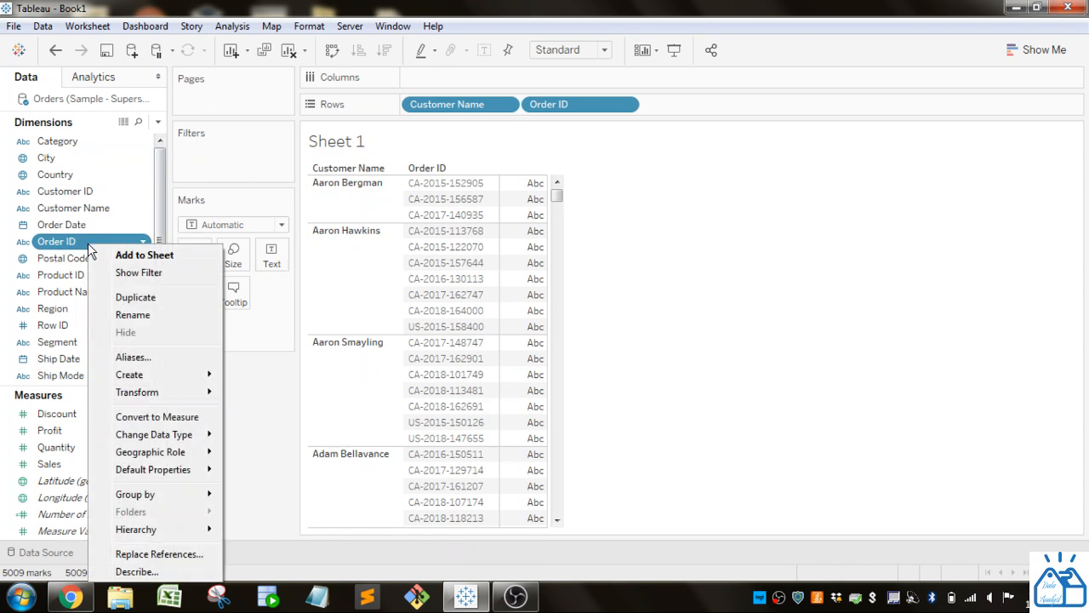
mouse_move(130, 375)
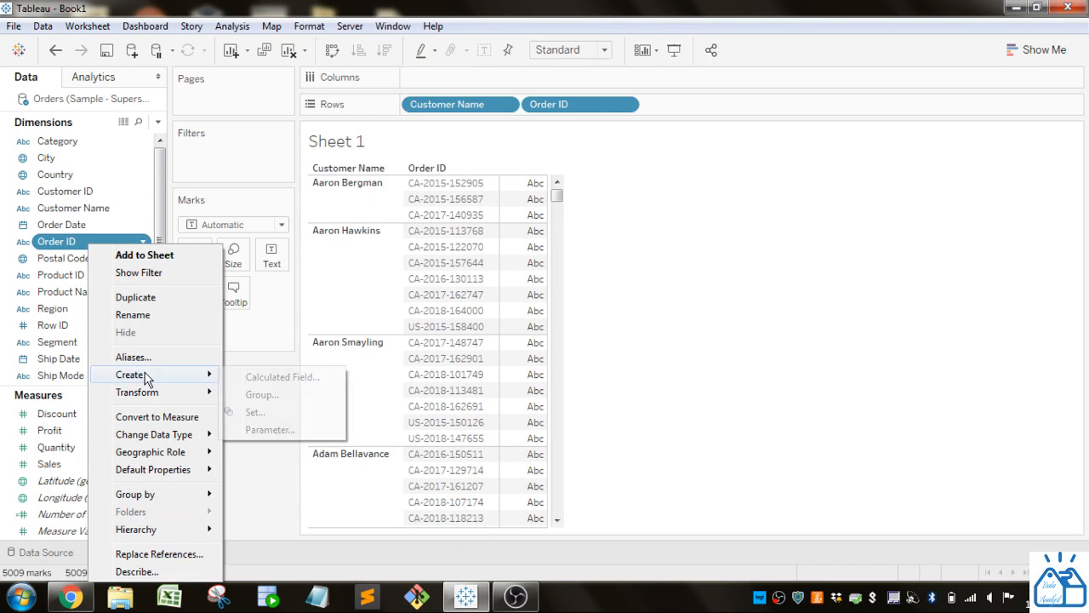
left_click(281, 377)
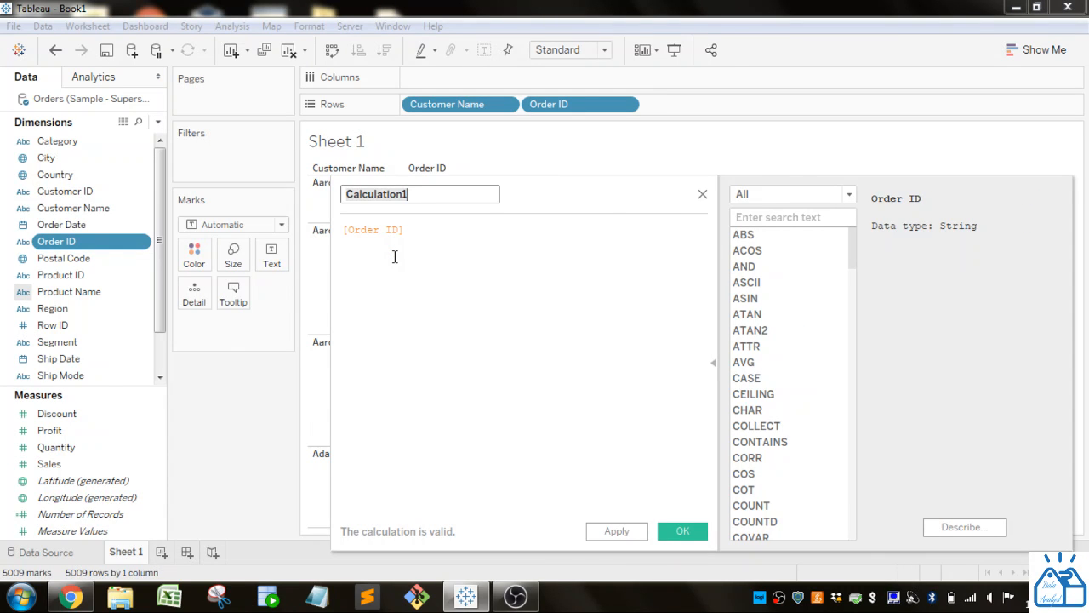
left_click(849, 194)
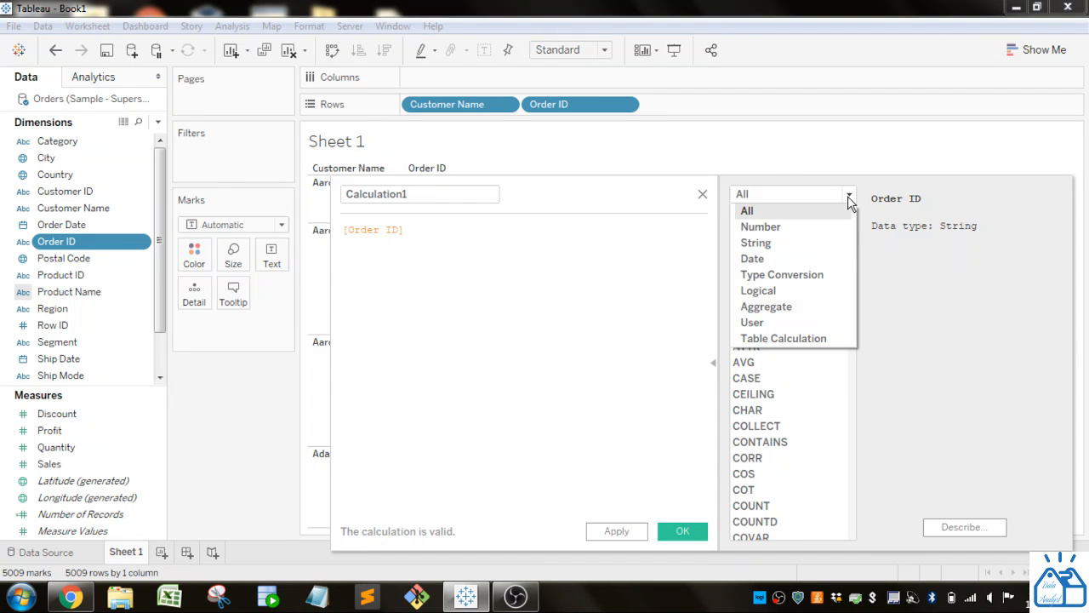
left_click(756, 243)
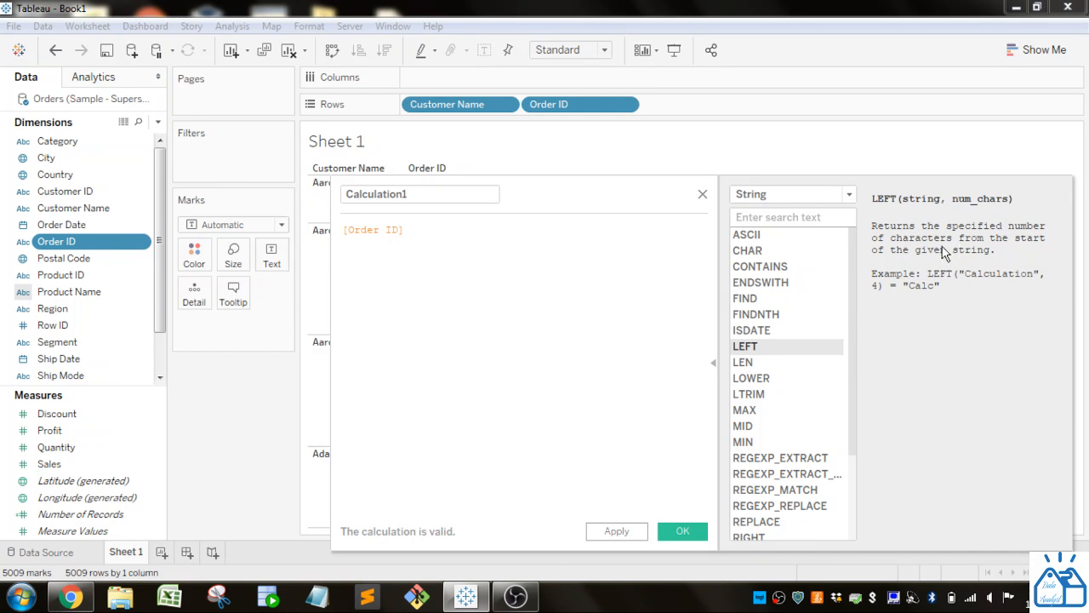
mouse_move(943, 269)
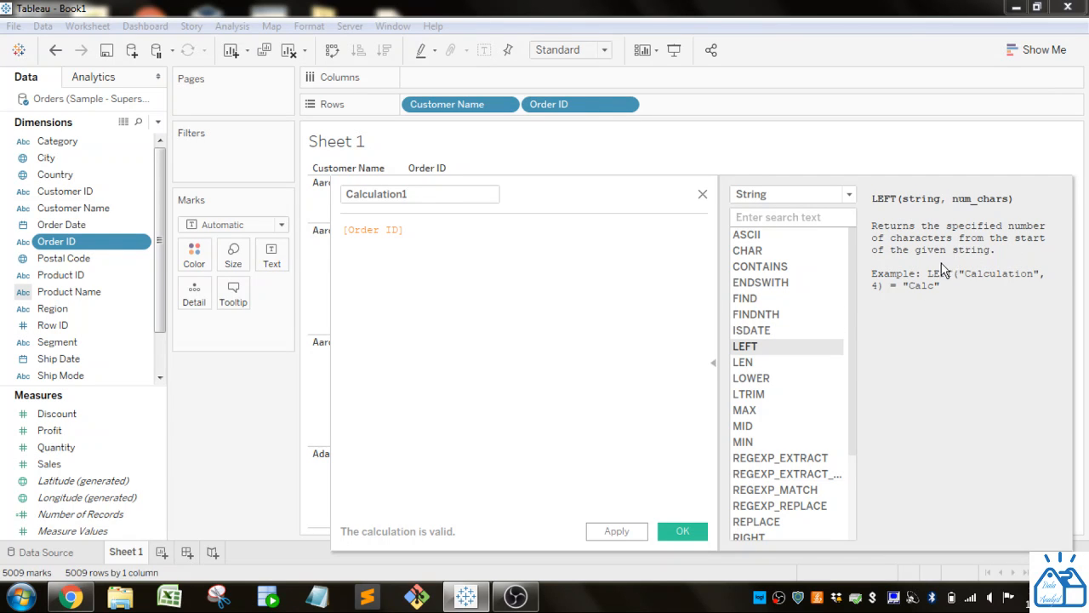
mouse_move(985, 285)
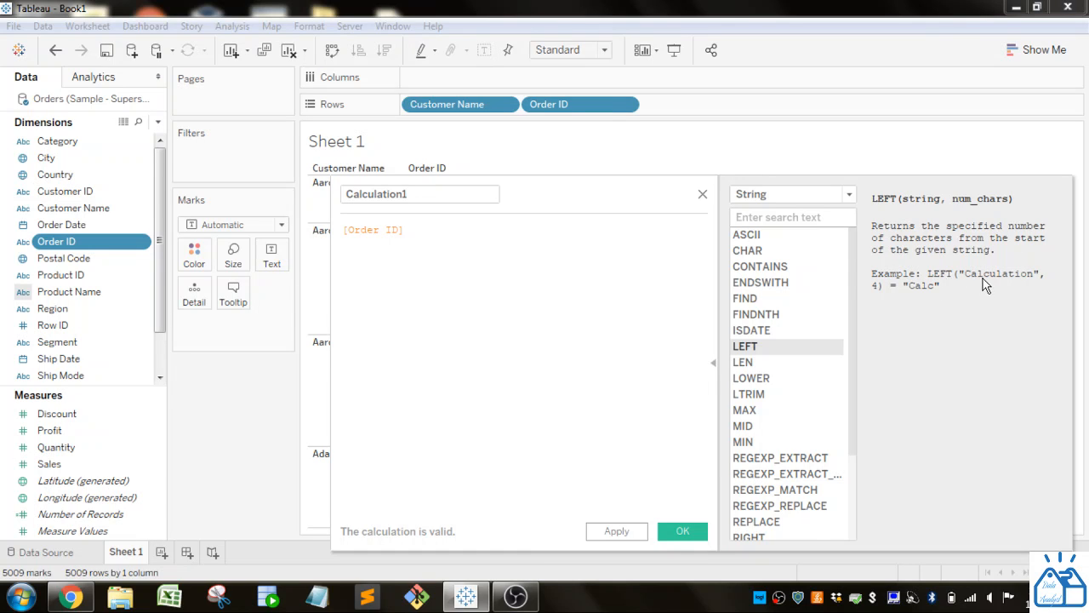
mouse_move(925, 299)
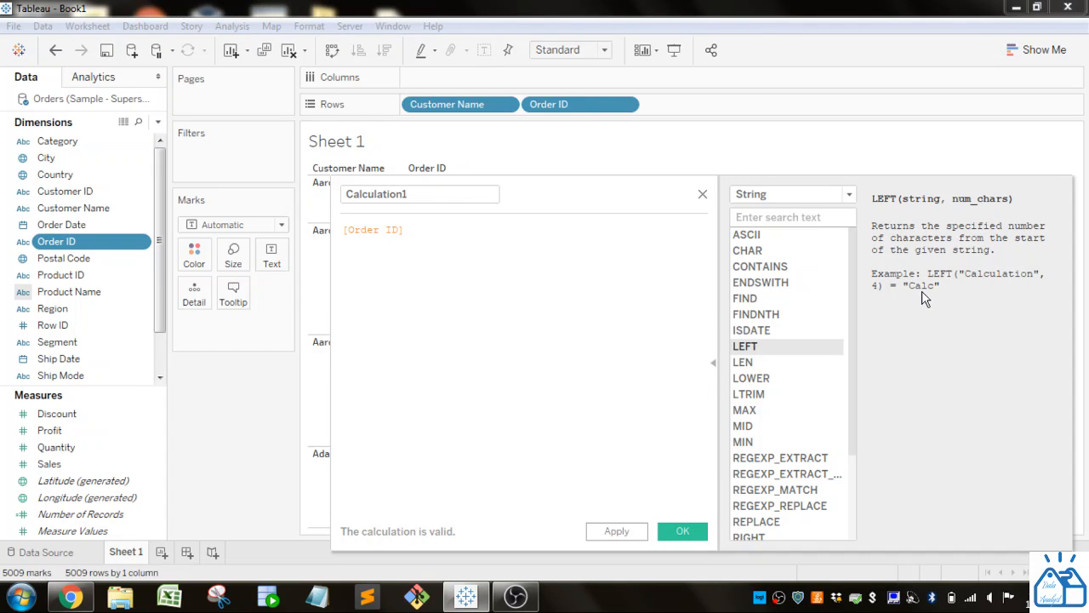
mouse_move(979, 287)
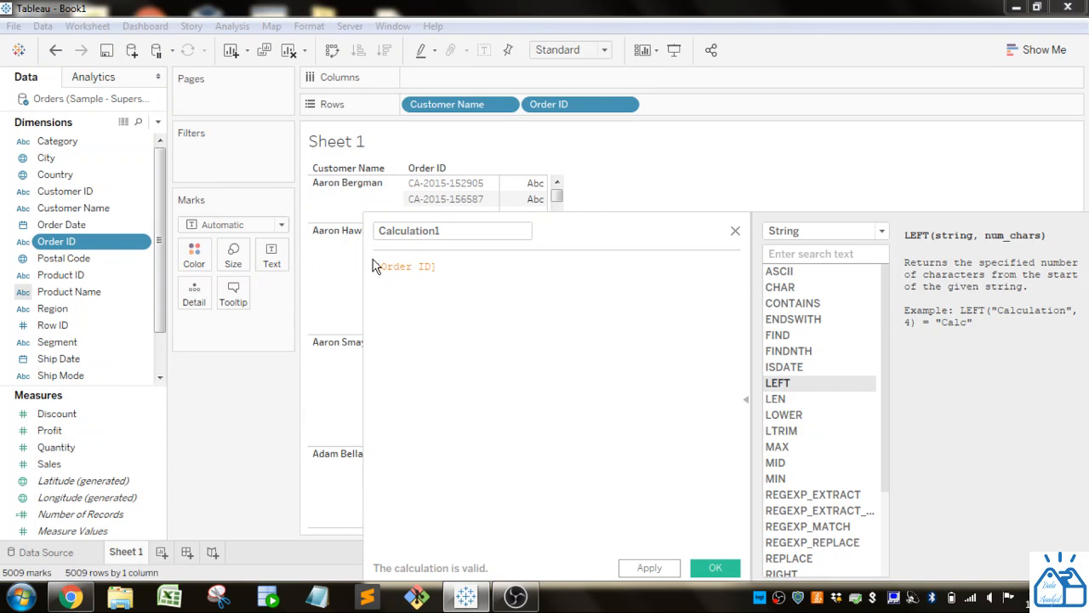
- Save Calculation1 as LEFT([Order ID],2) and place it on the Rows shelf
type("LEFT(")
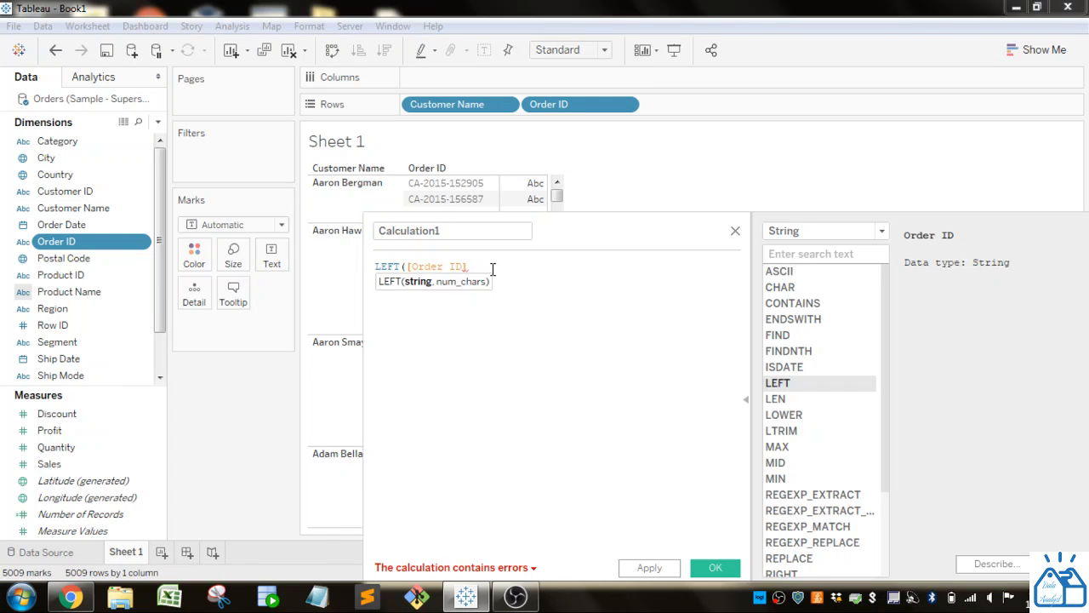
type(",2")
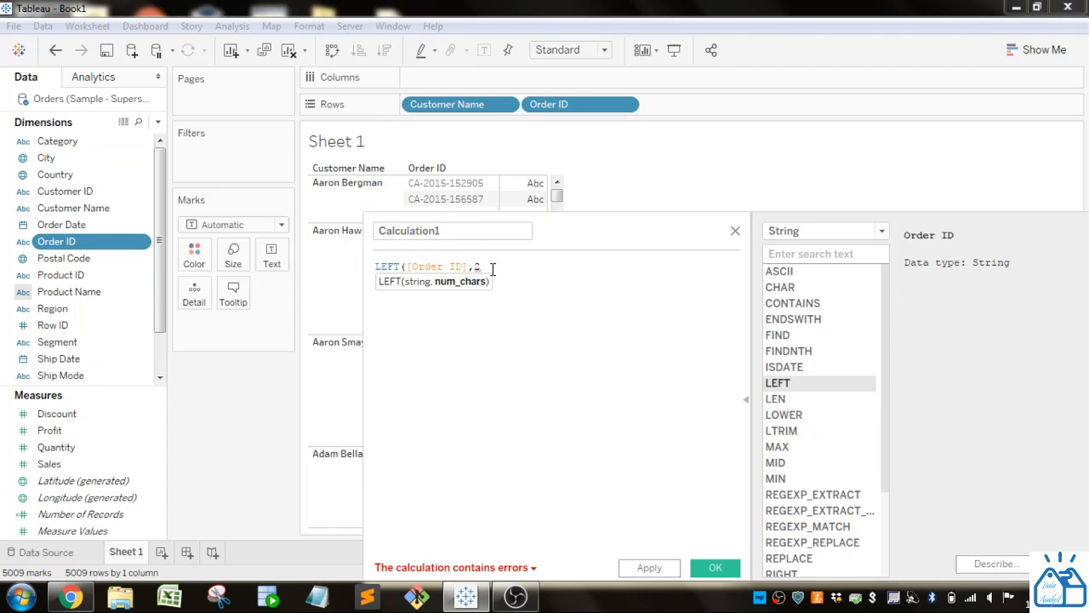
type(")")
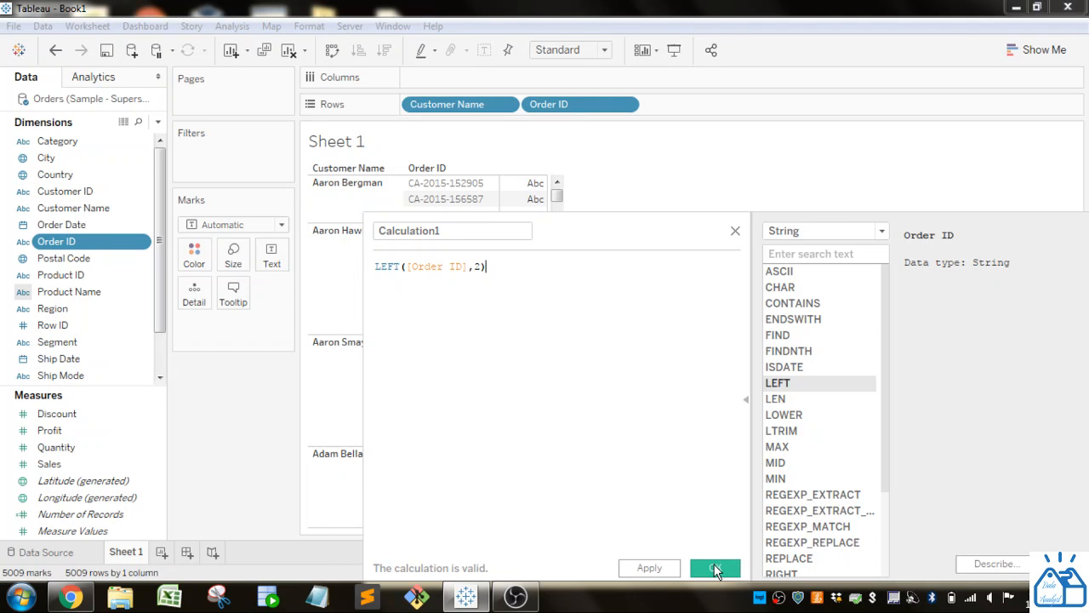
left_click(715, 567)
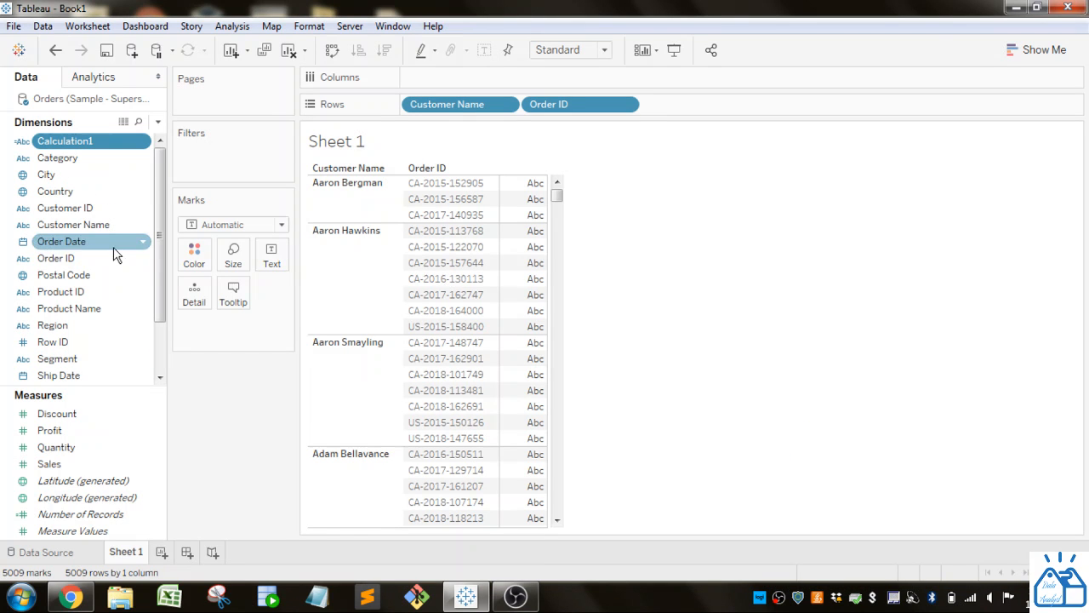
left_click_drag(91, 140, 706, 109)
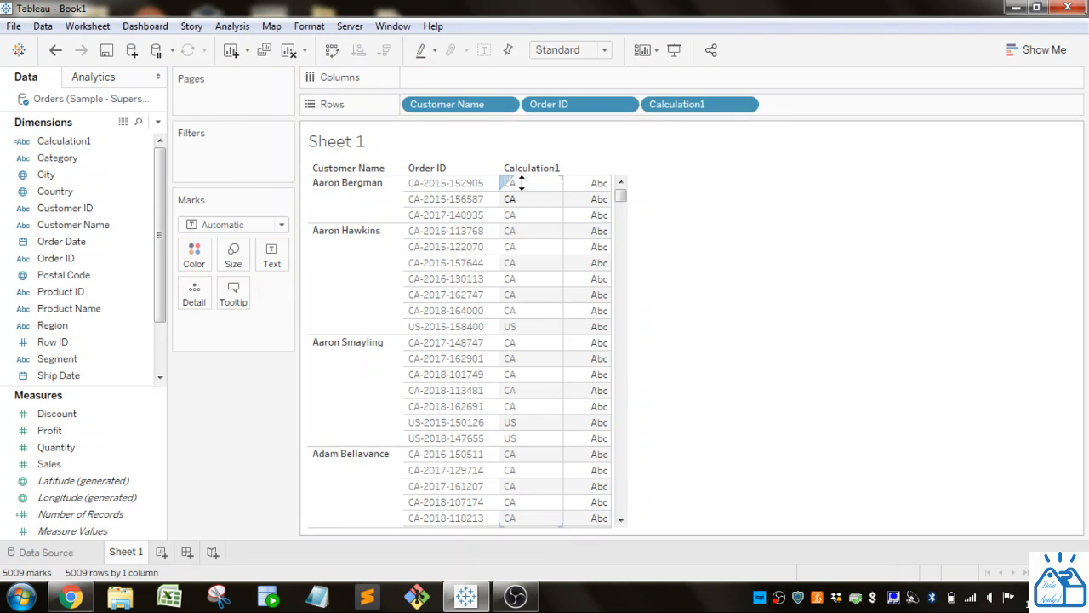
mouse_move(528, 239)
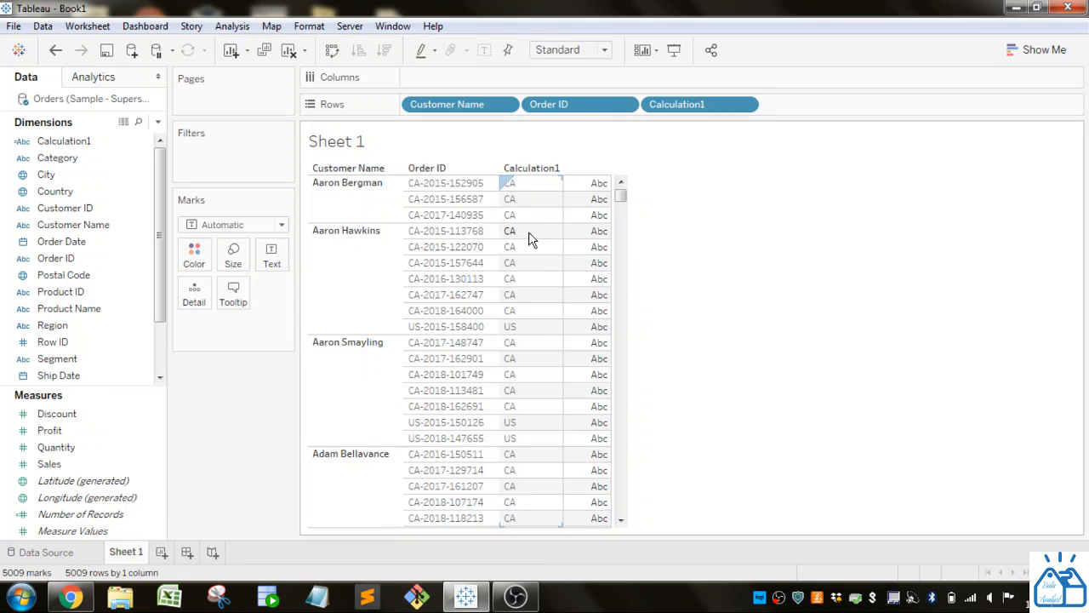
- Edit Calculation1 to RIGHT([Order ID],6) and apply it, showing numbers like 152905
right_click(63, 140)
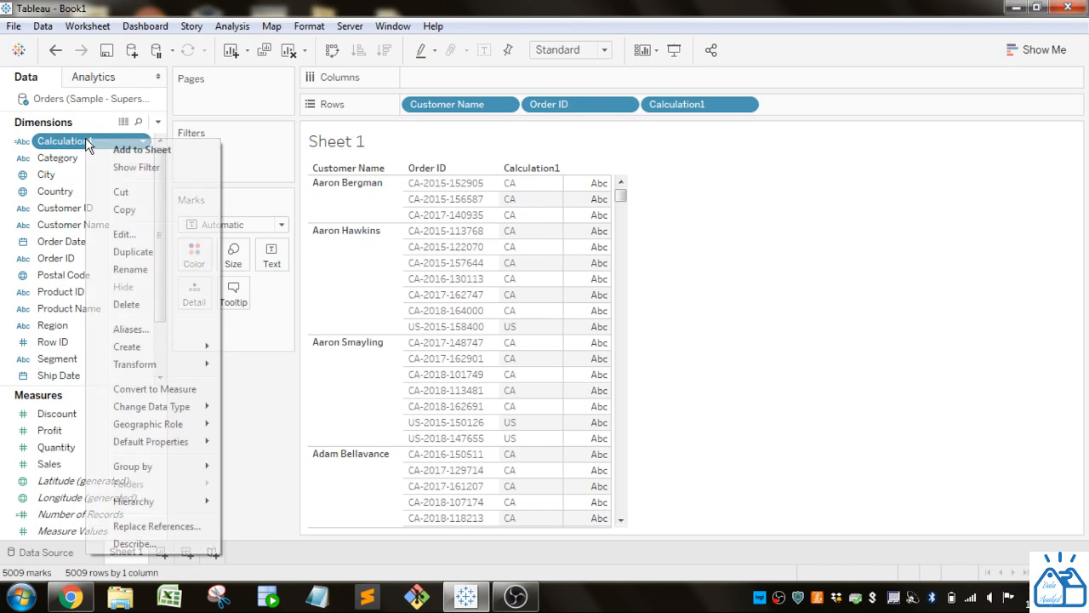
left_click(123, 234)
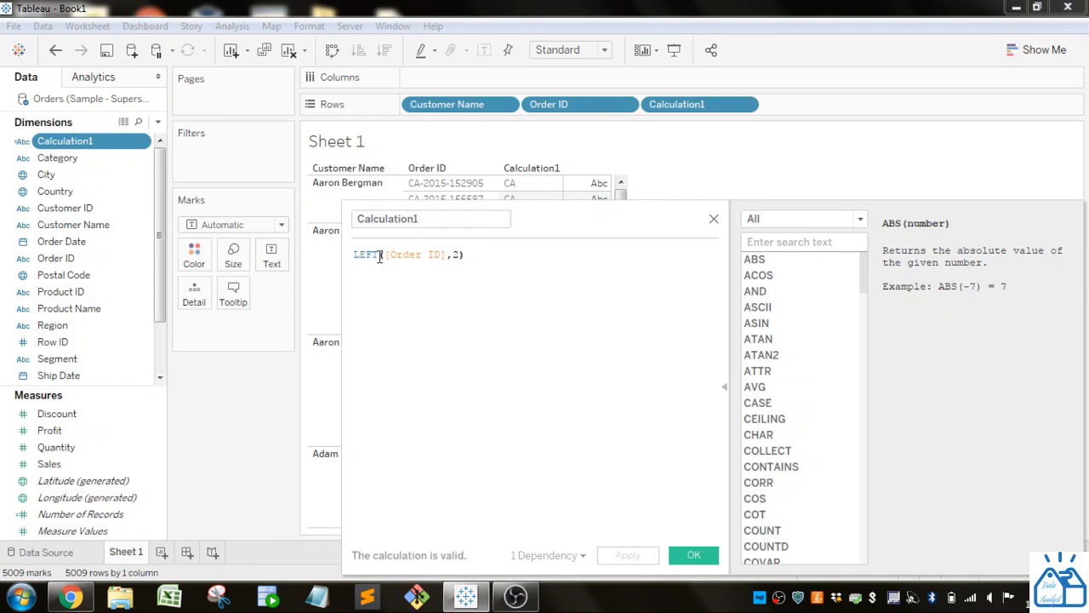
scroll("down", 3)
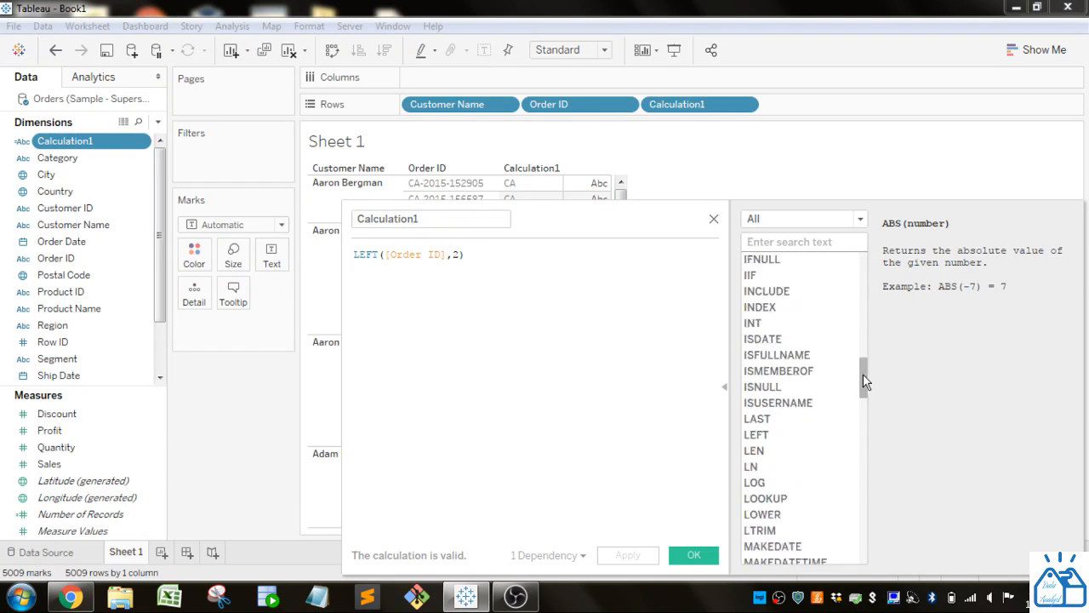
scroll("down", 3)
type("RIGH")
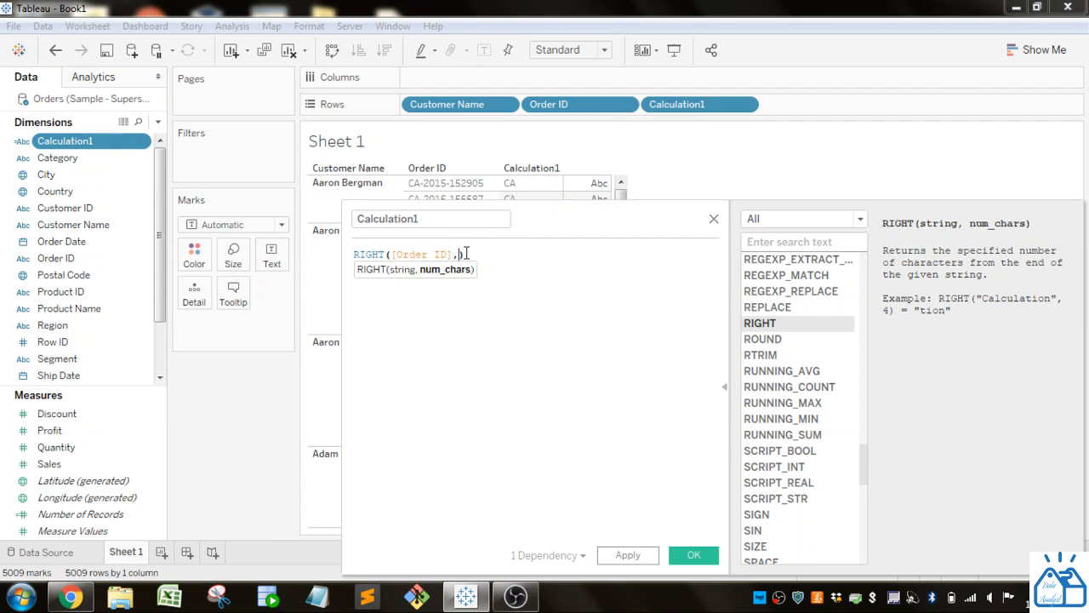
type("4")
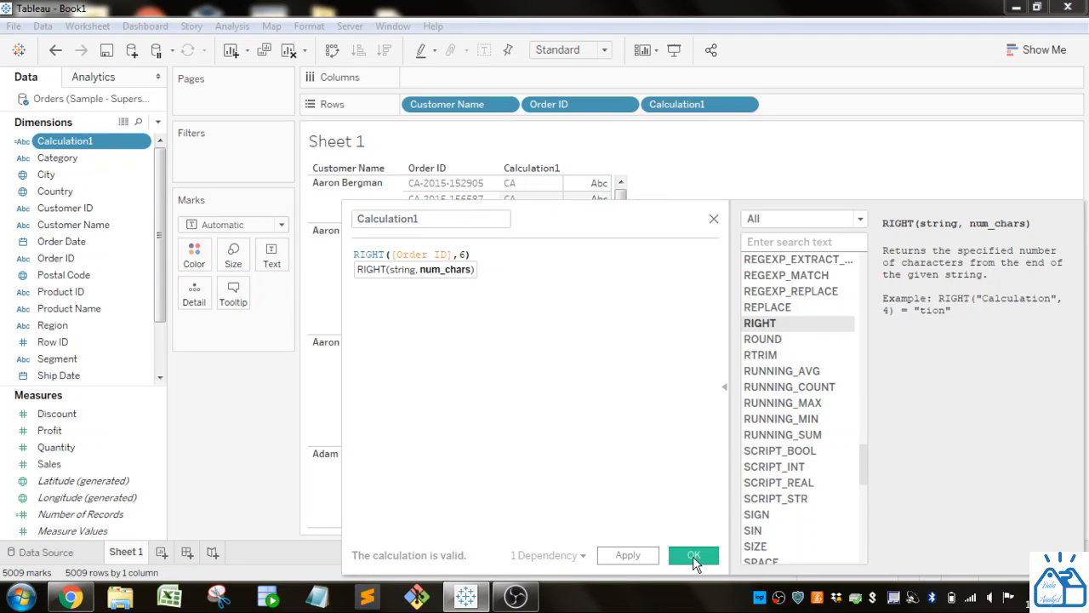
left_click(627, 555)
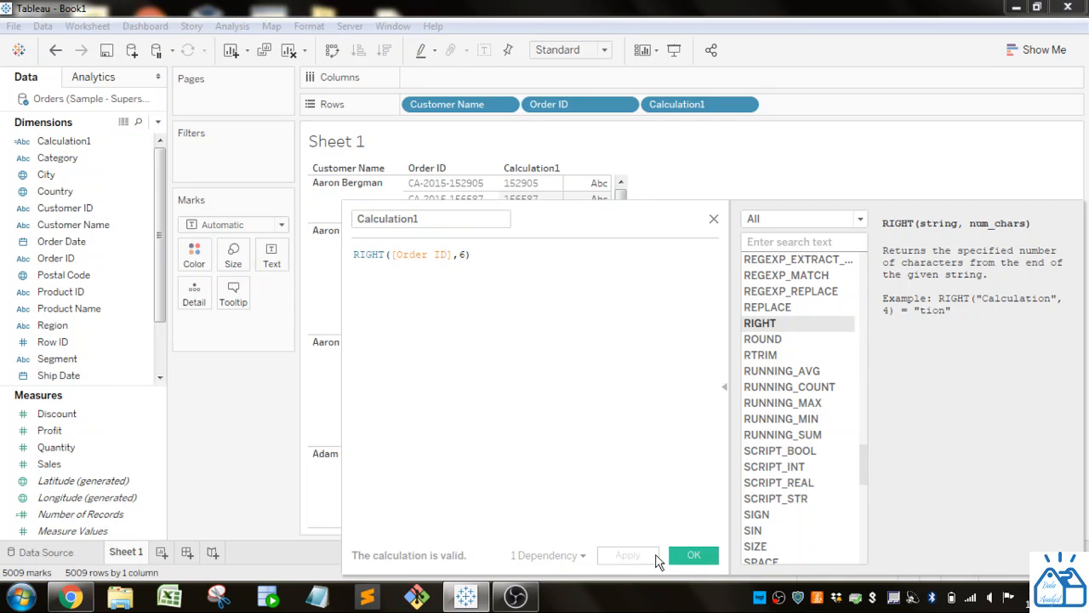
mouse_move(554, 265)
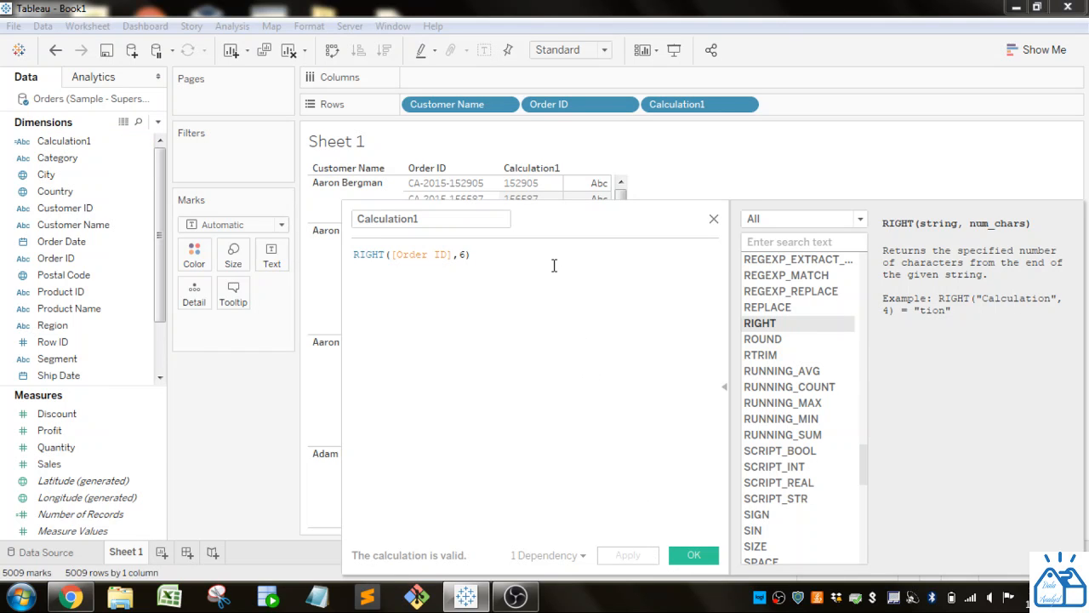
- Place the cursor in the Calculation1 formula to start rewriting it
left_click(447, 182)
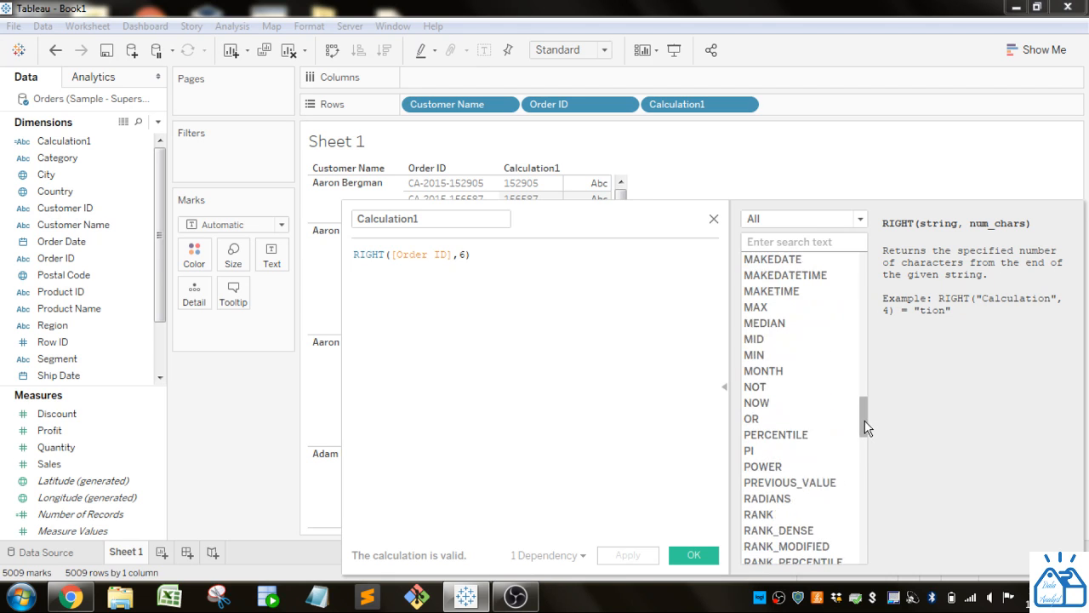
mouse_move(754, 338)
type("MID(")
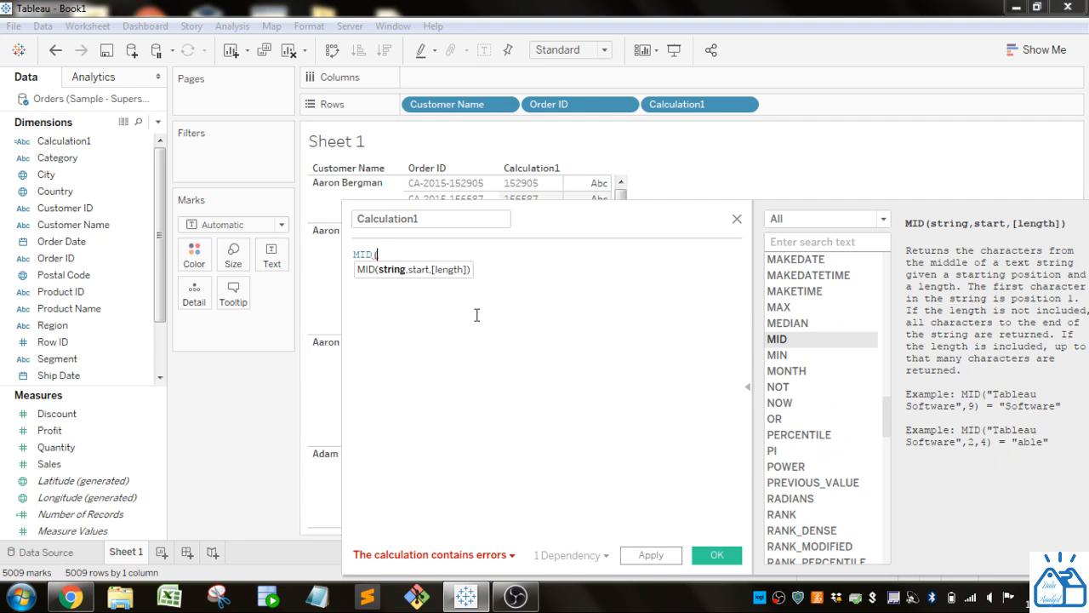
- Complete the formula as MID([Order ID],4,4) and apply it so rows show 2015
type("[Order ID]")
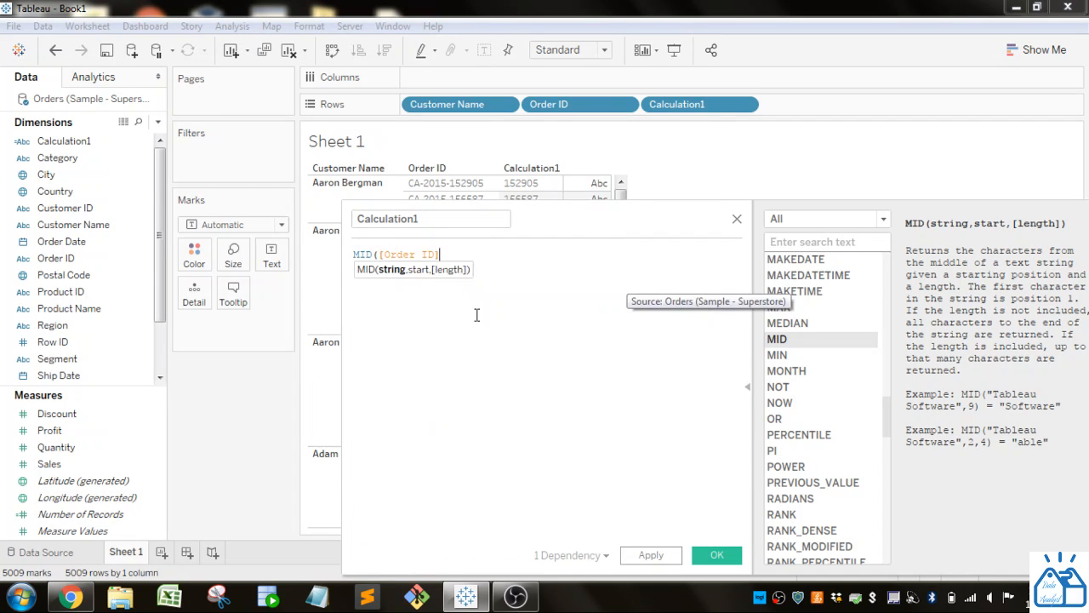
type(",")
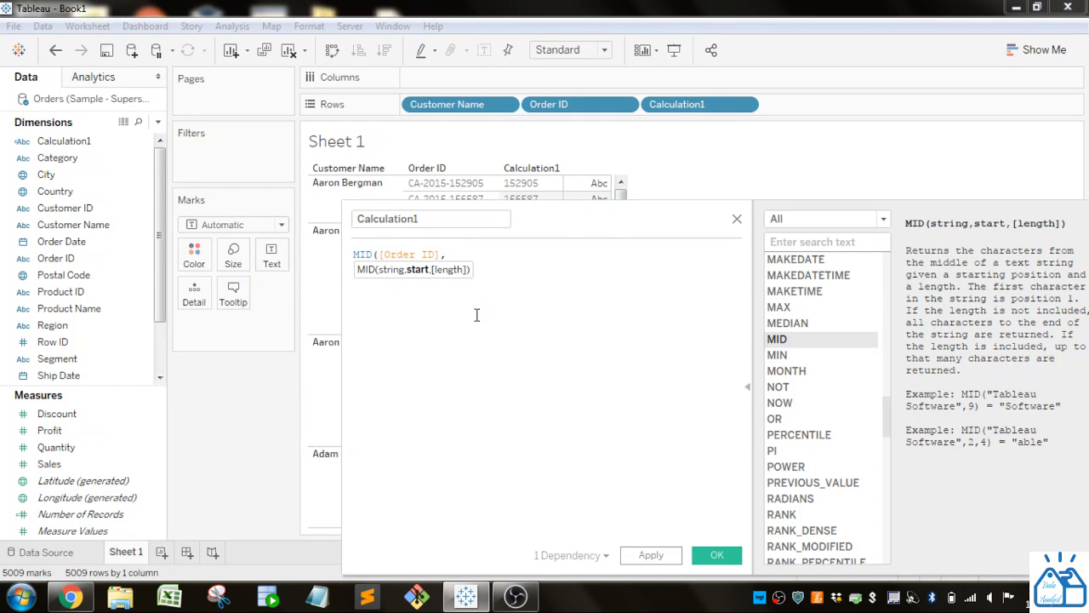
type(",")
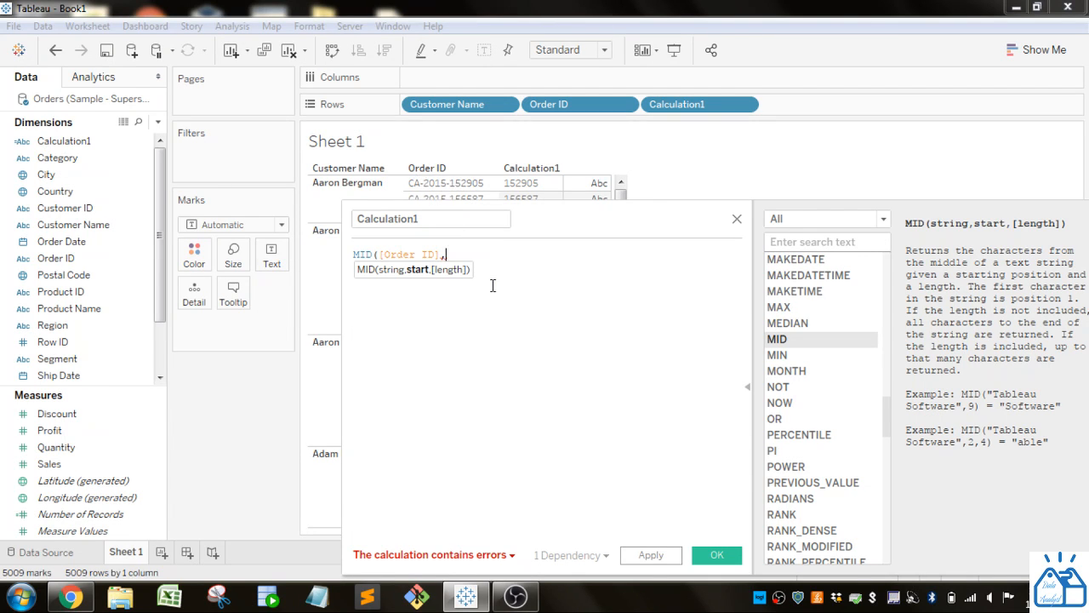
type("4")
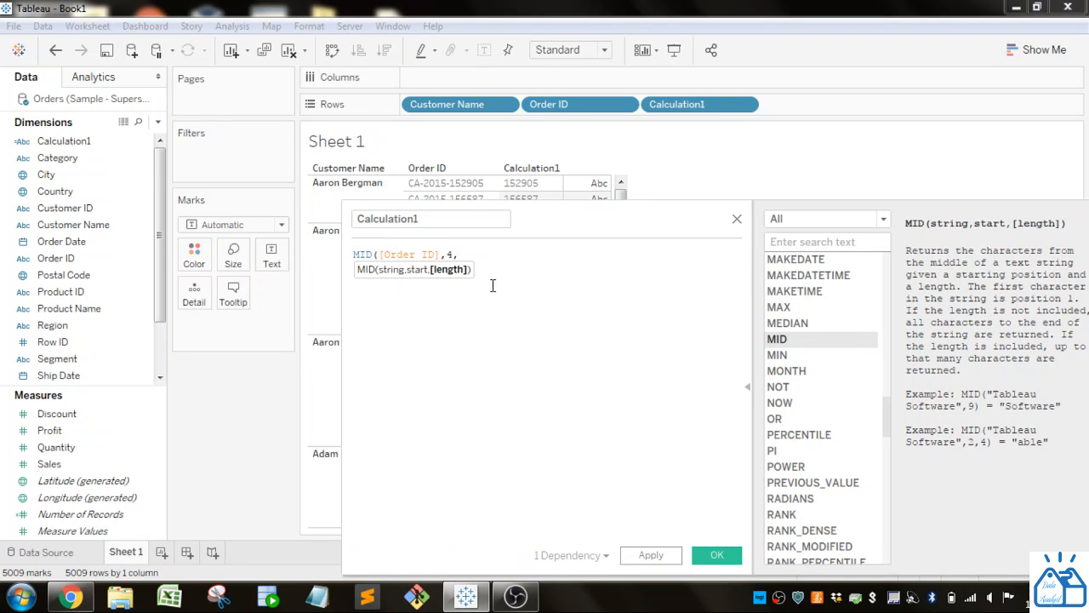
type(",")
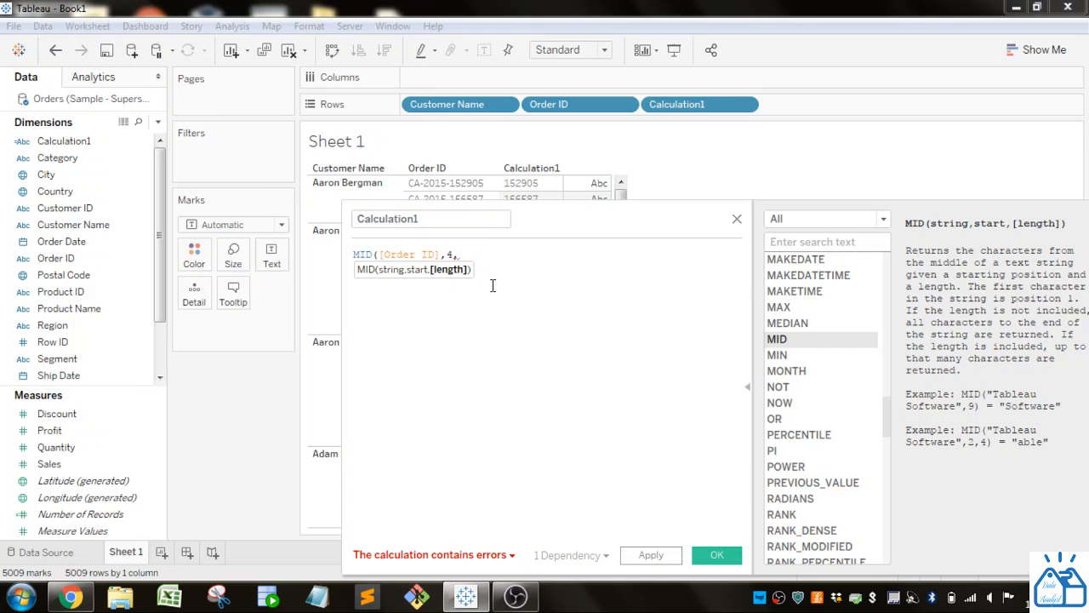
type("4")
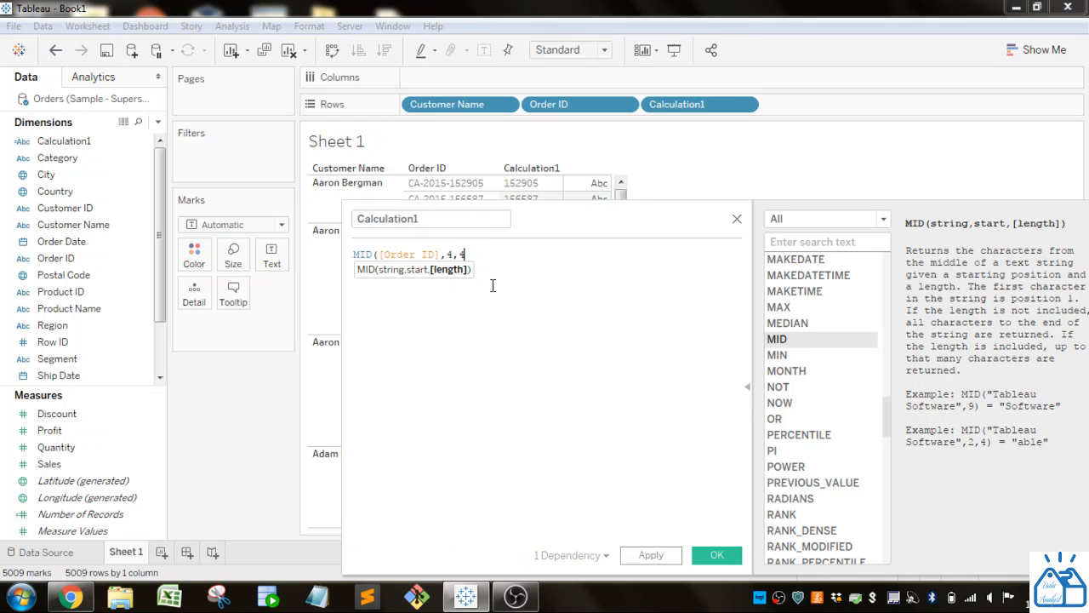
type(")")
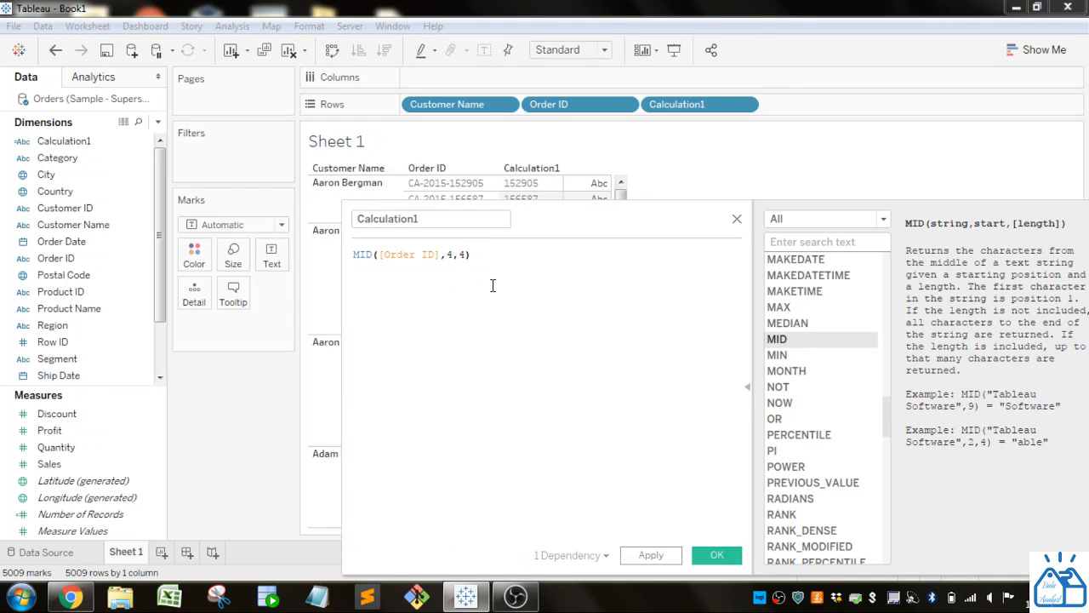
left_click(650, 555)
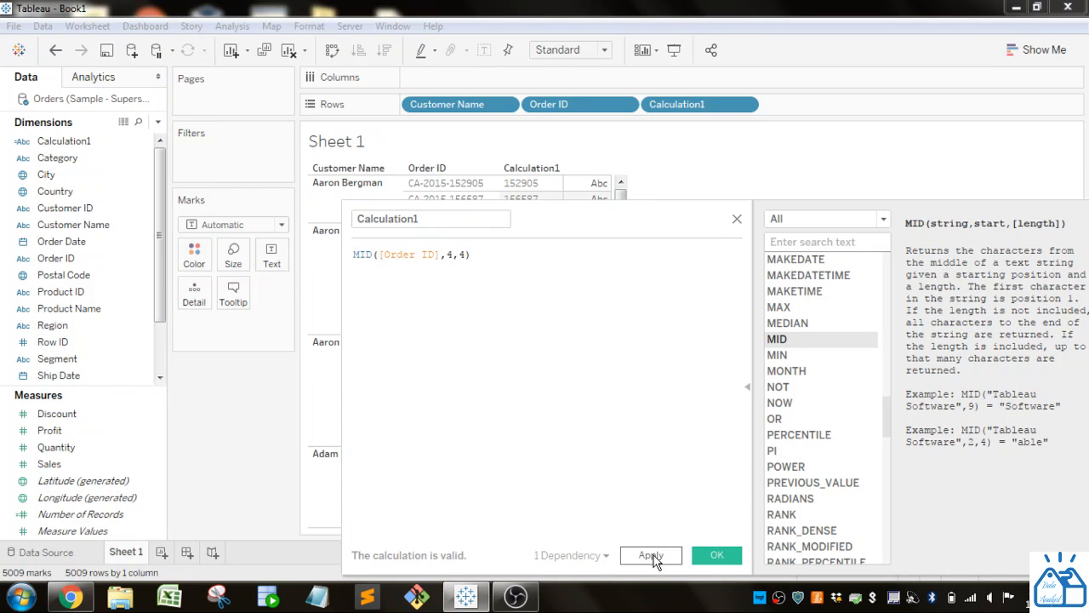
left_click(651, 555)
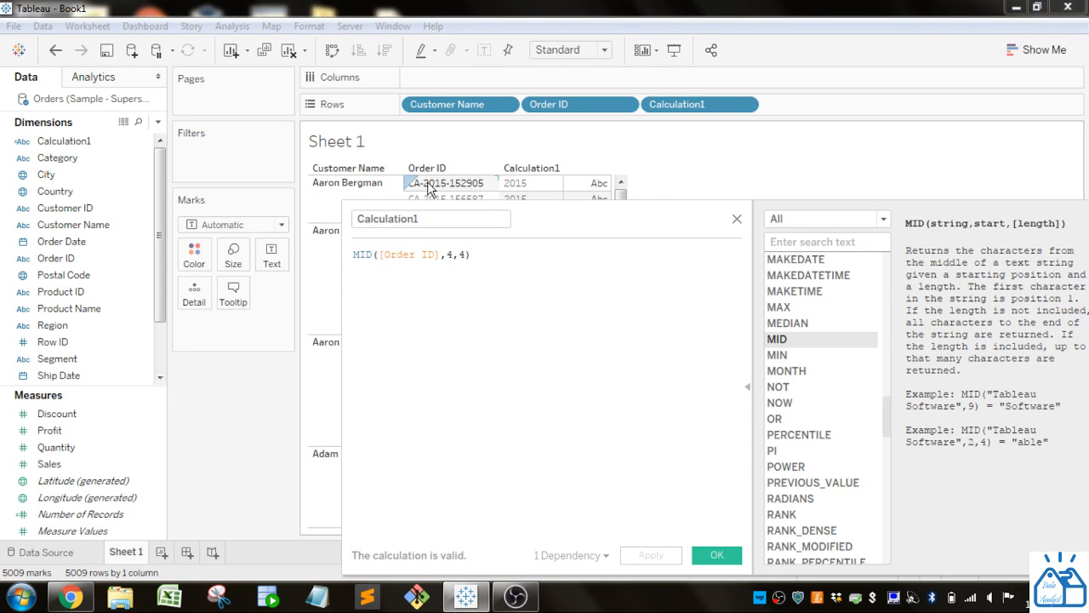
mouse_move(448, 190)
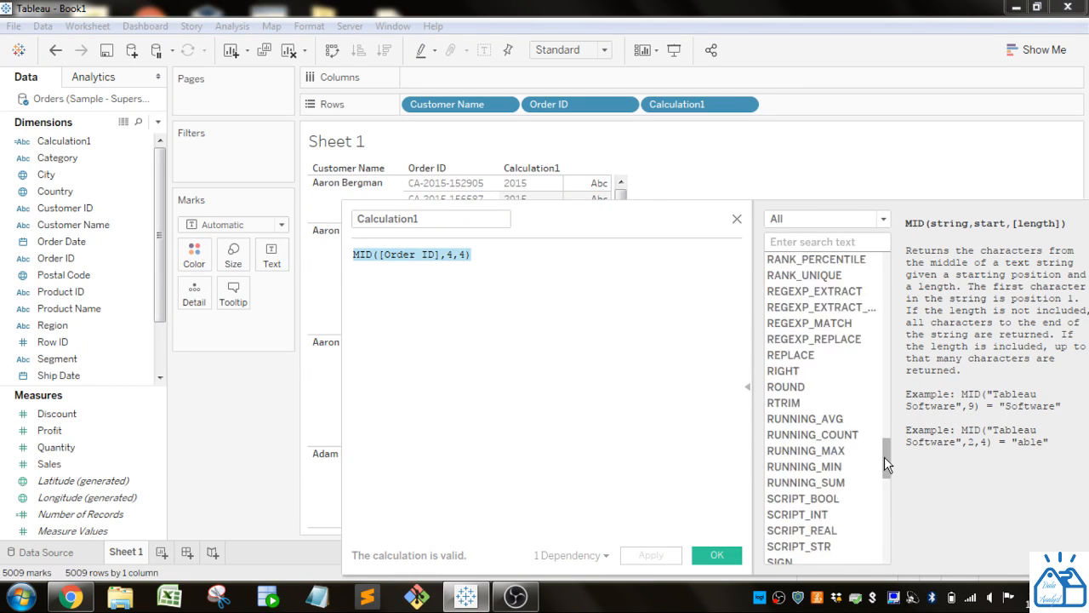
- Replace the formula with SPLIT([Order ID],"-",3) and apply it
scroll("down", 3)
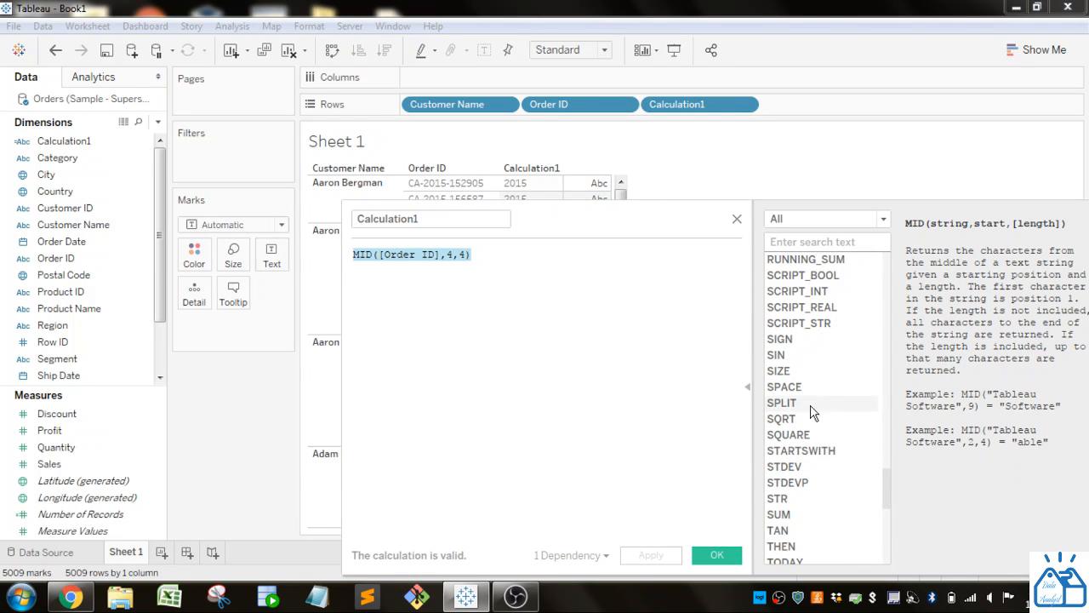
left_click(782, 402)
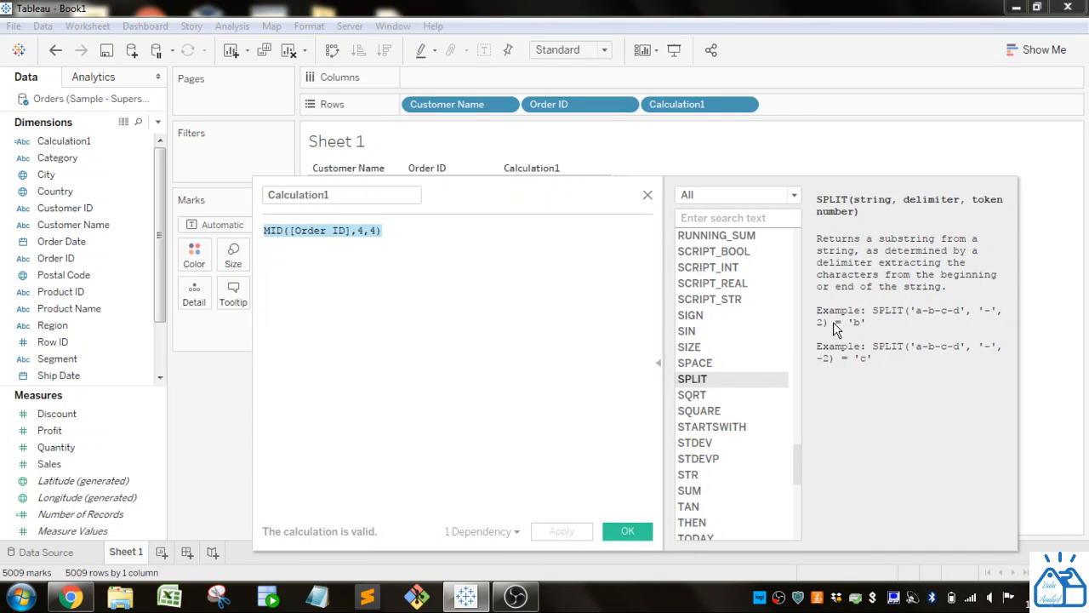
left_click(417, 231)
type("SPLIT(")
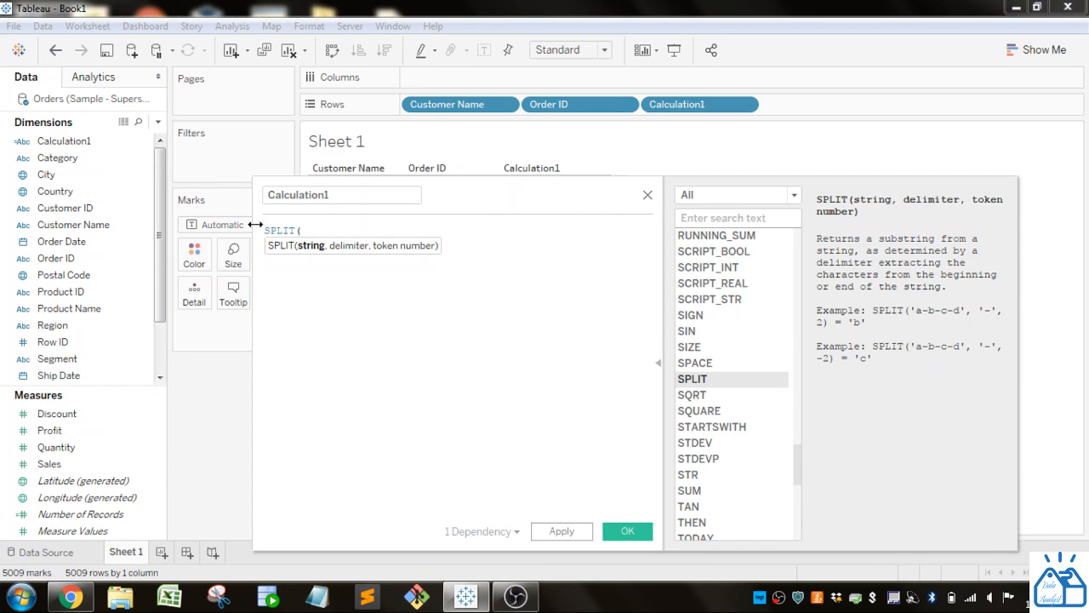
type("or")
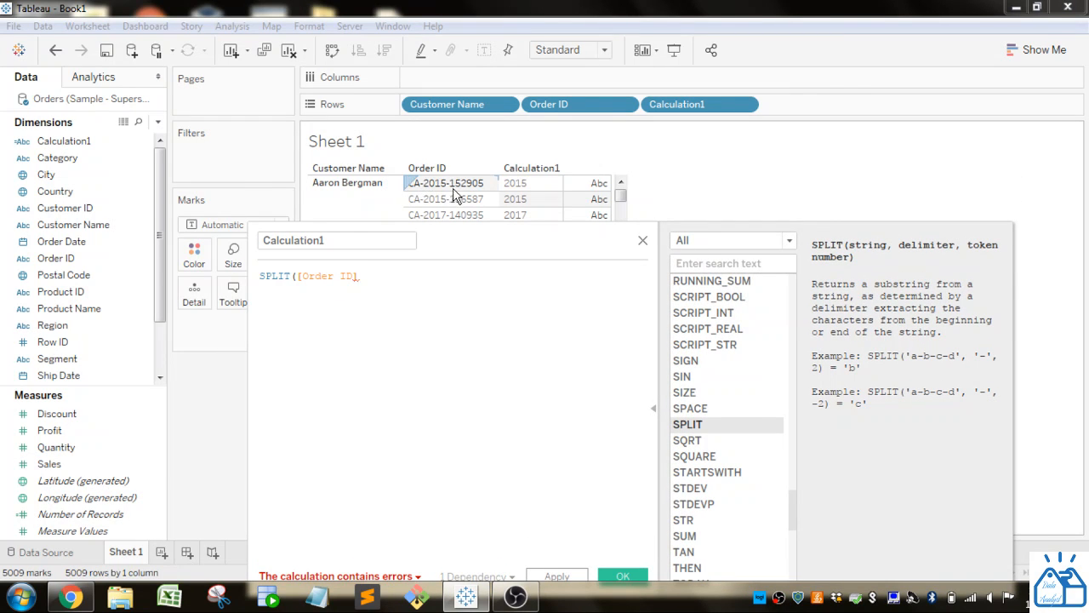
type(",")
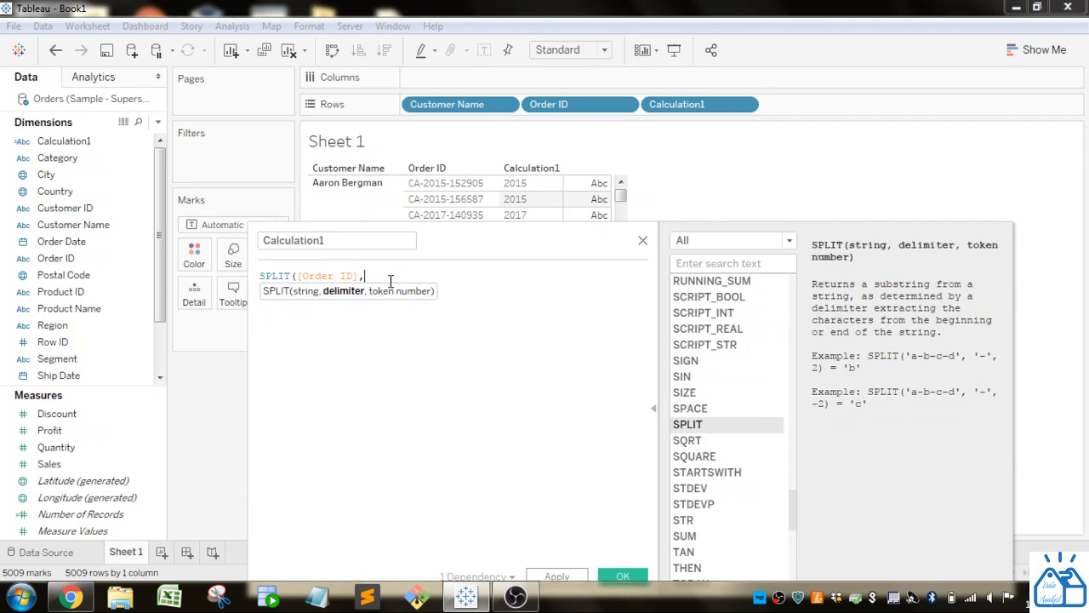
type("\"")
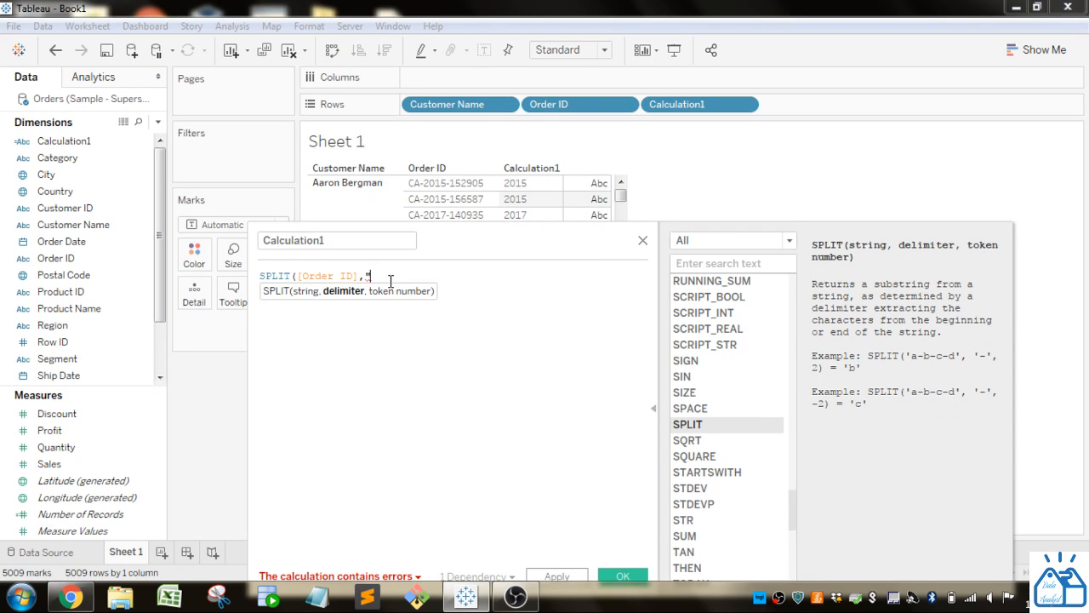
type("-")
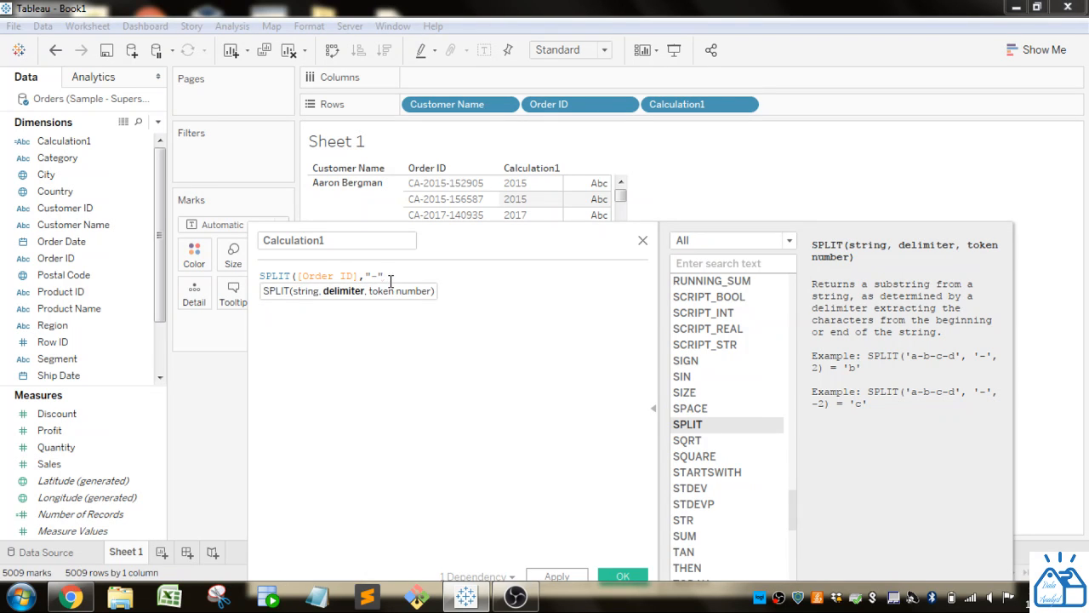
type(",")
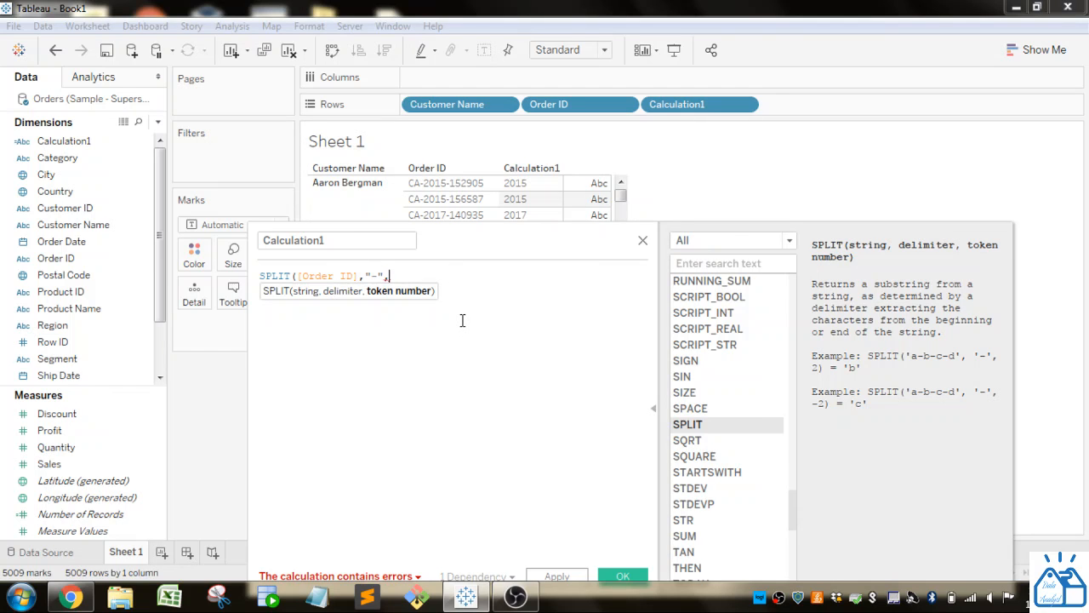
type("2)")
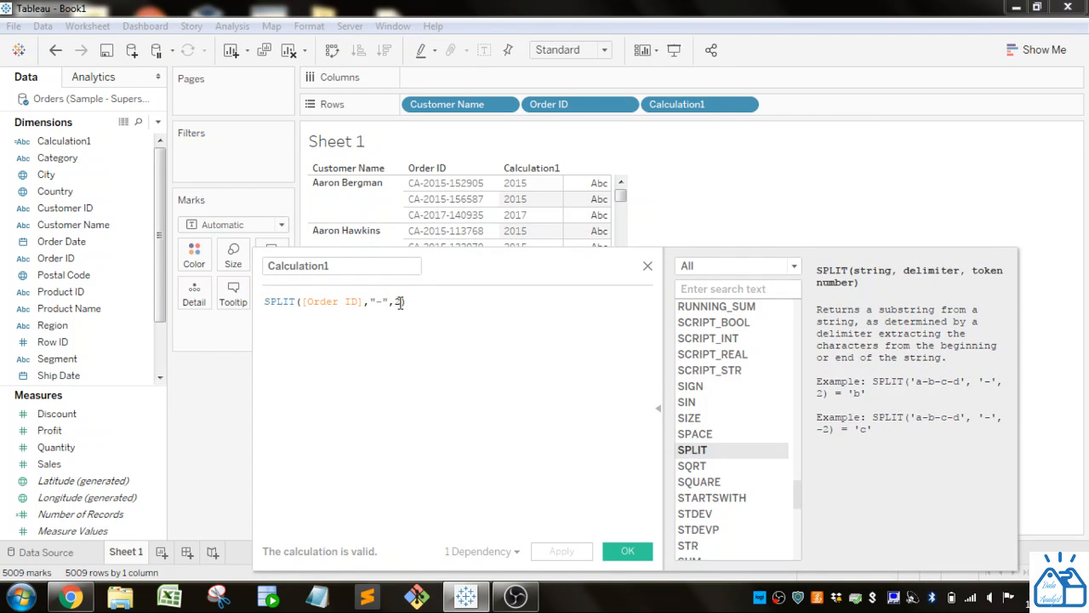
type("3")
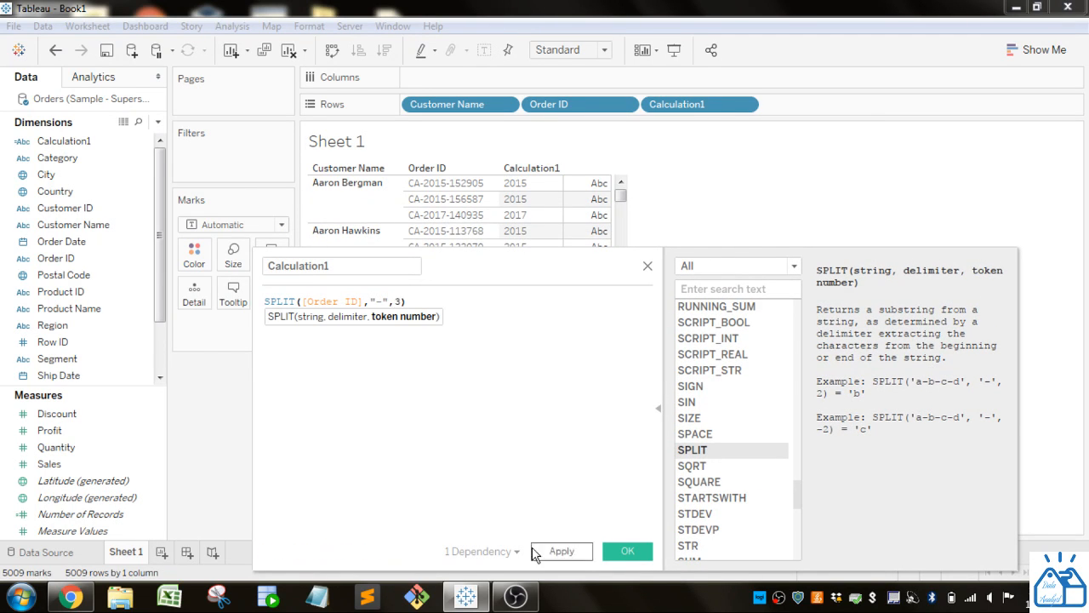
left_click(560, 550)
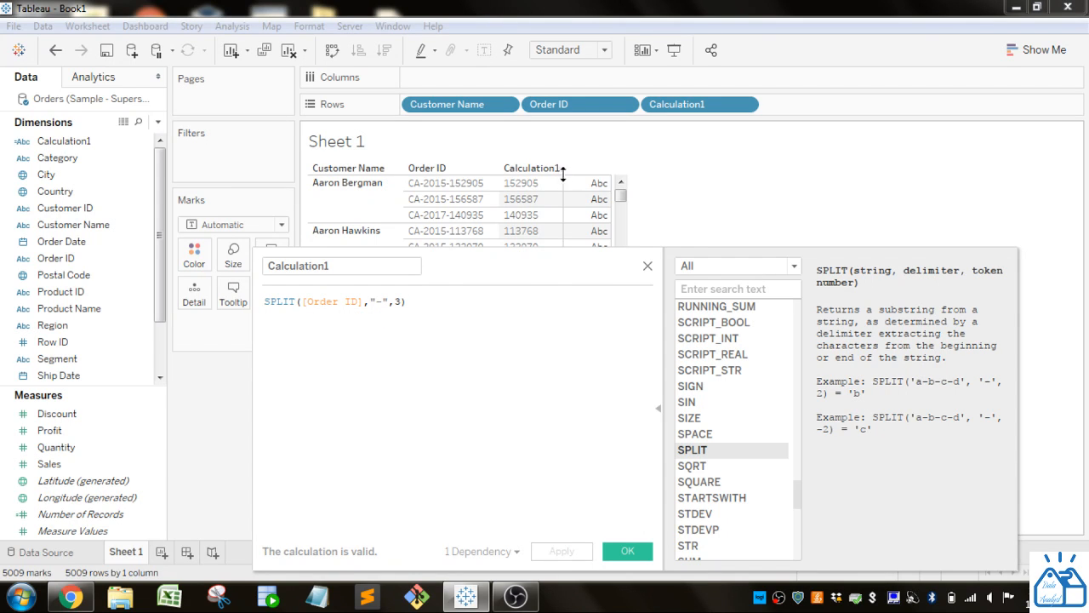
mouse_move(527, 385)
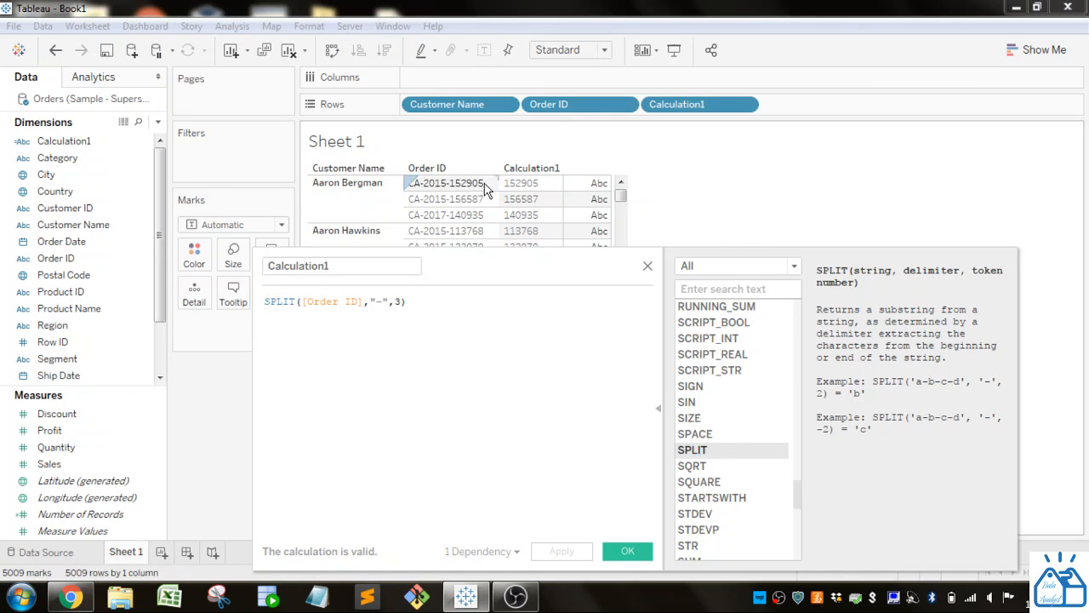
mouse_move(451, 187)
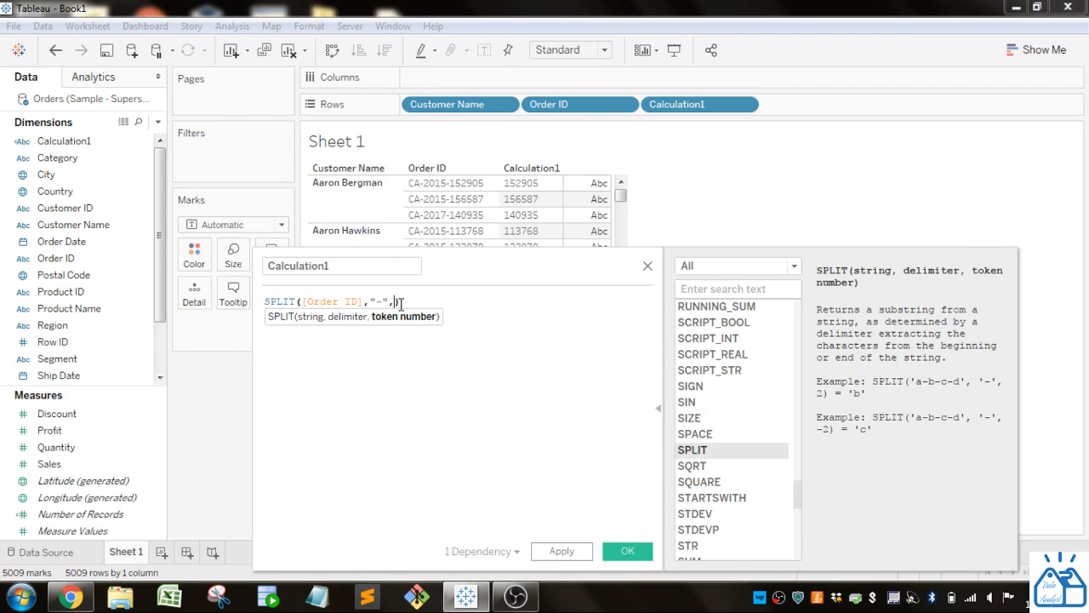
- Apply SPLIT tokens -2 and -3, ending with SPLIT([Order ID],"-",-1)
type("-1")
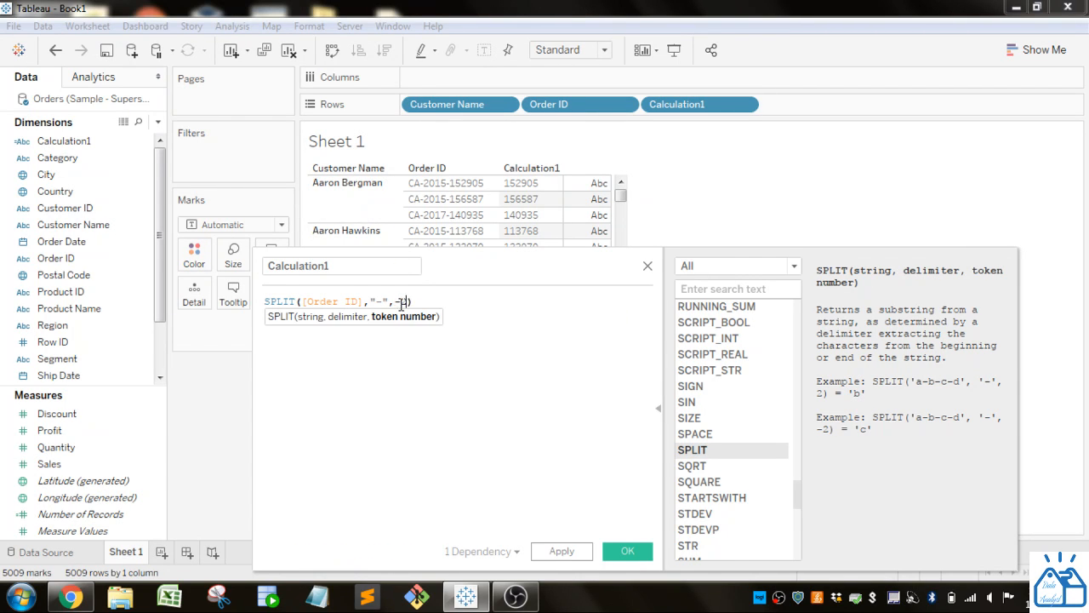
type("2")
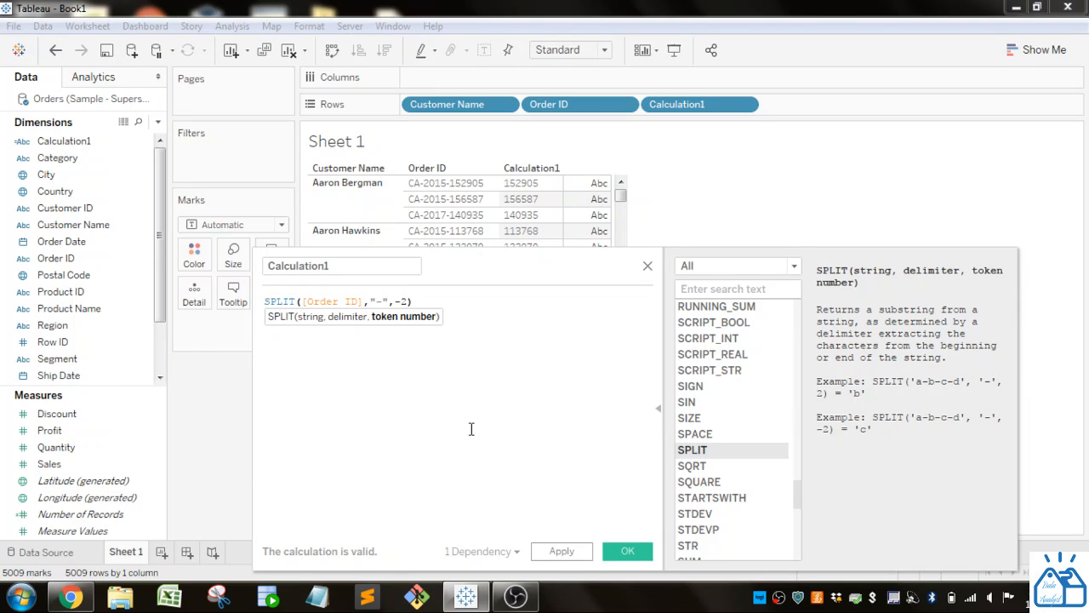
left_click(561, 550)
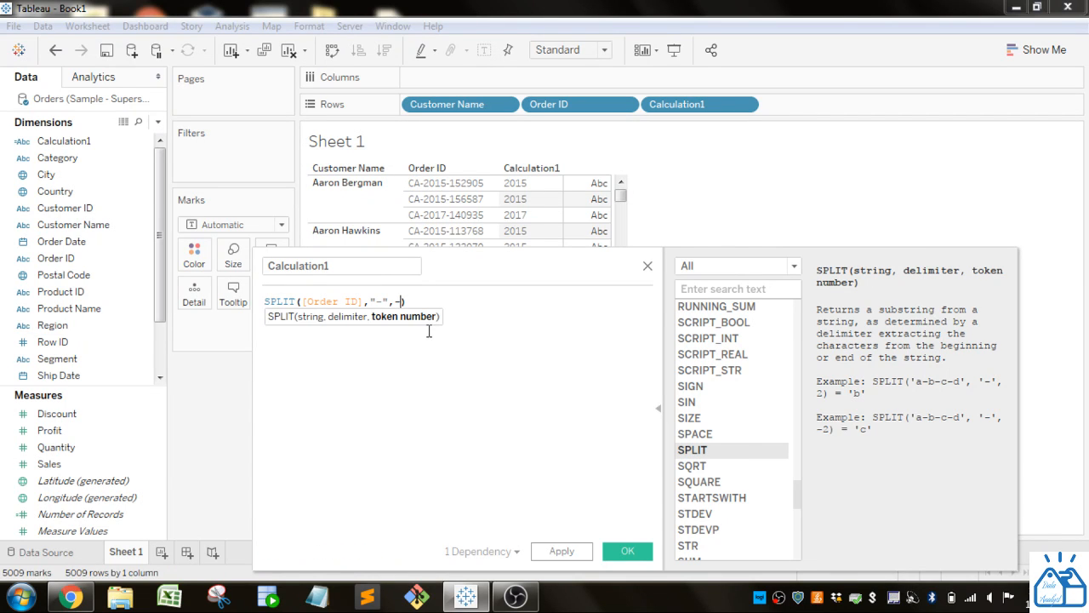
type("3")
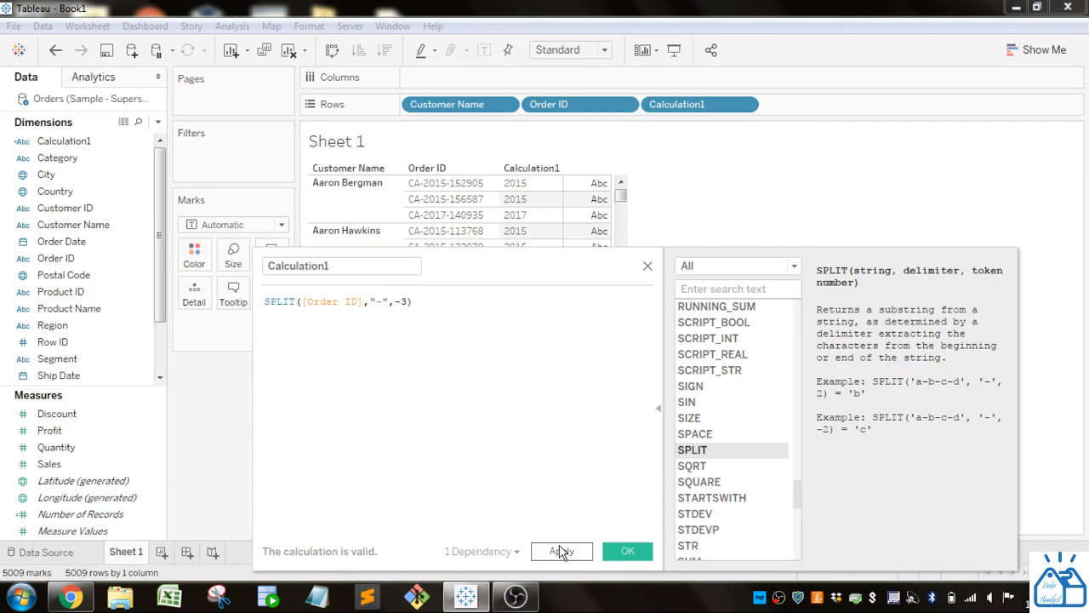
left_click(561, 551)
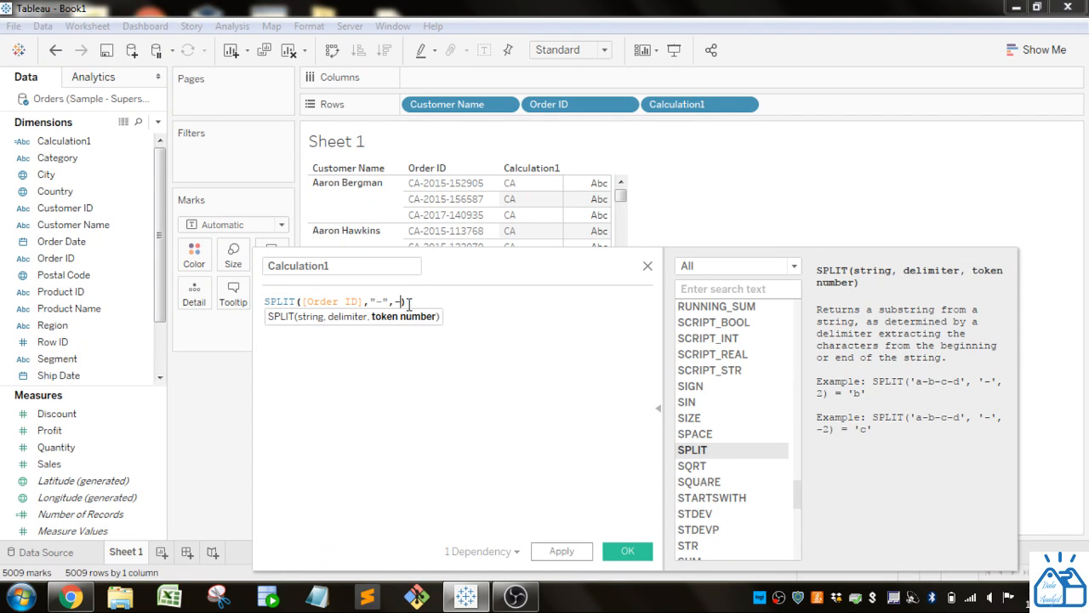
type("1")
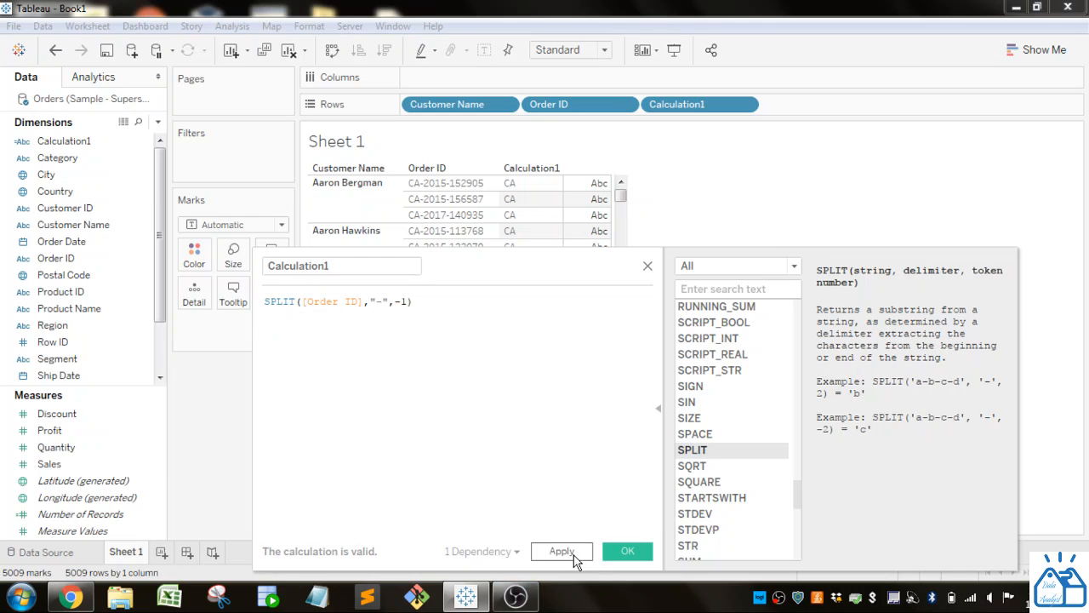
left_click(561, 550)
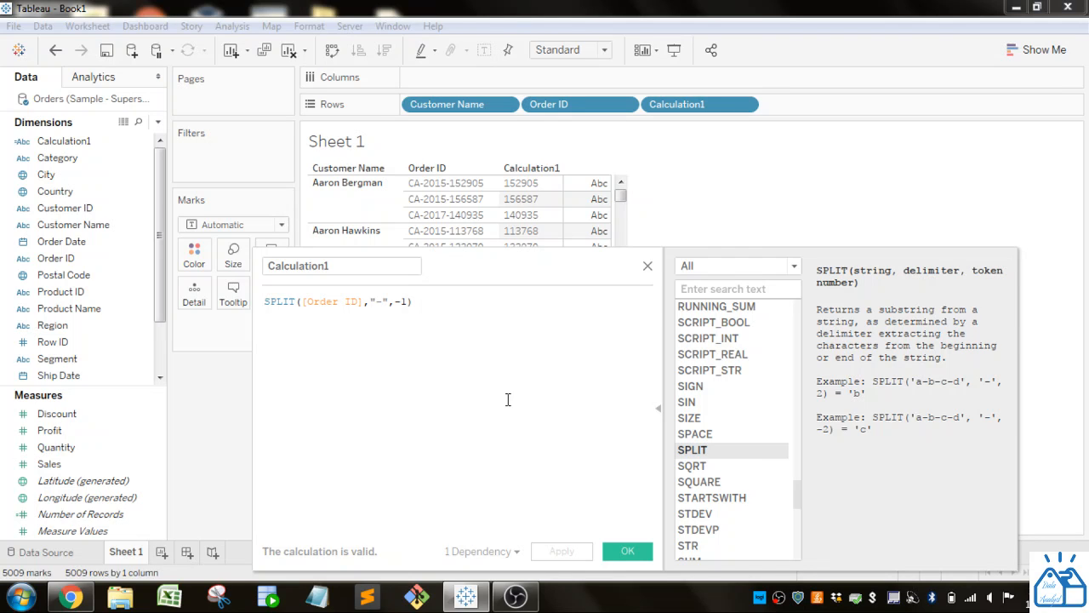
- Replace the formula with CONTAINS([Order ID],"2015") to flag orders True or False
triple_click(338, 302)
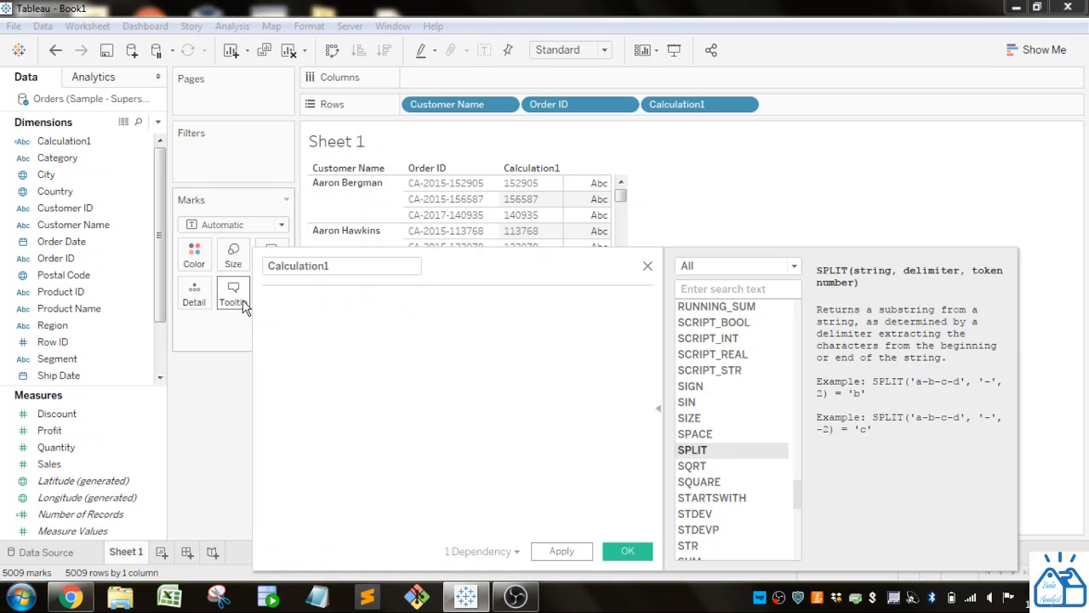
type("CONTAINS(")
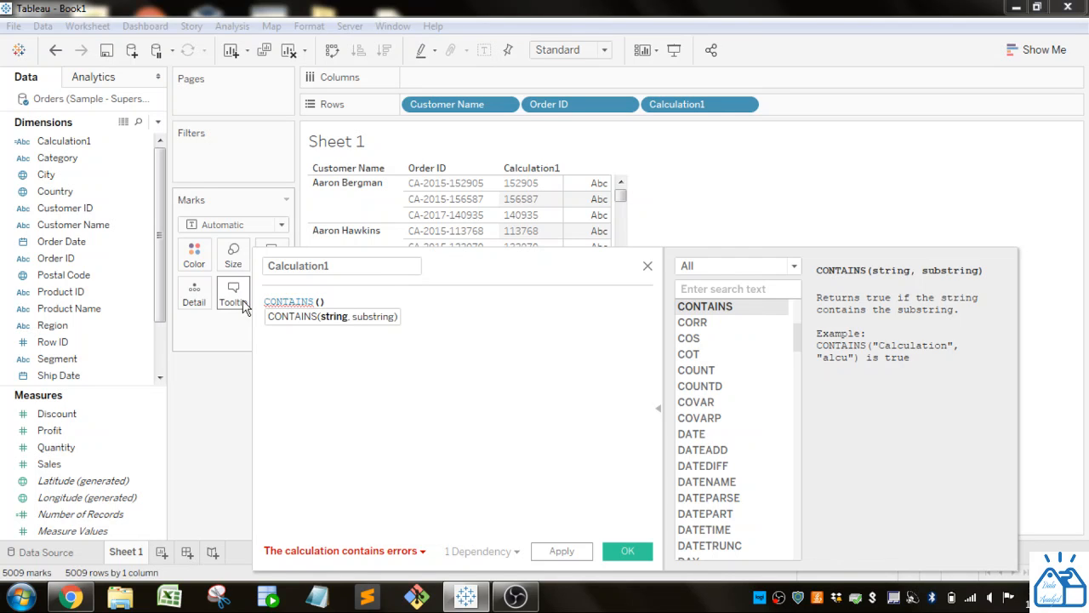
left_click(321, 301)
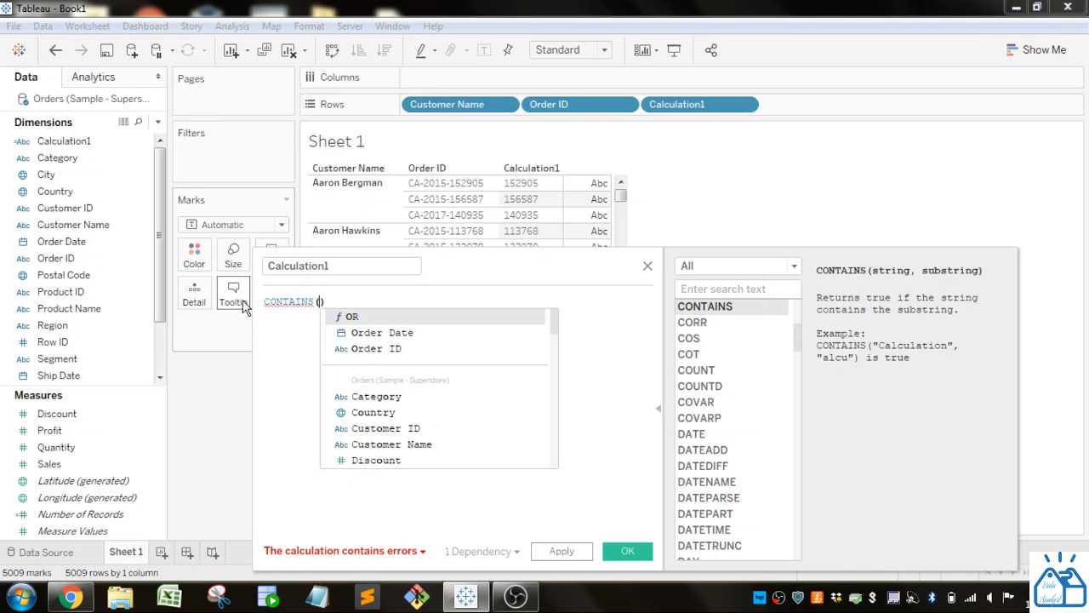
type("or")
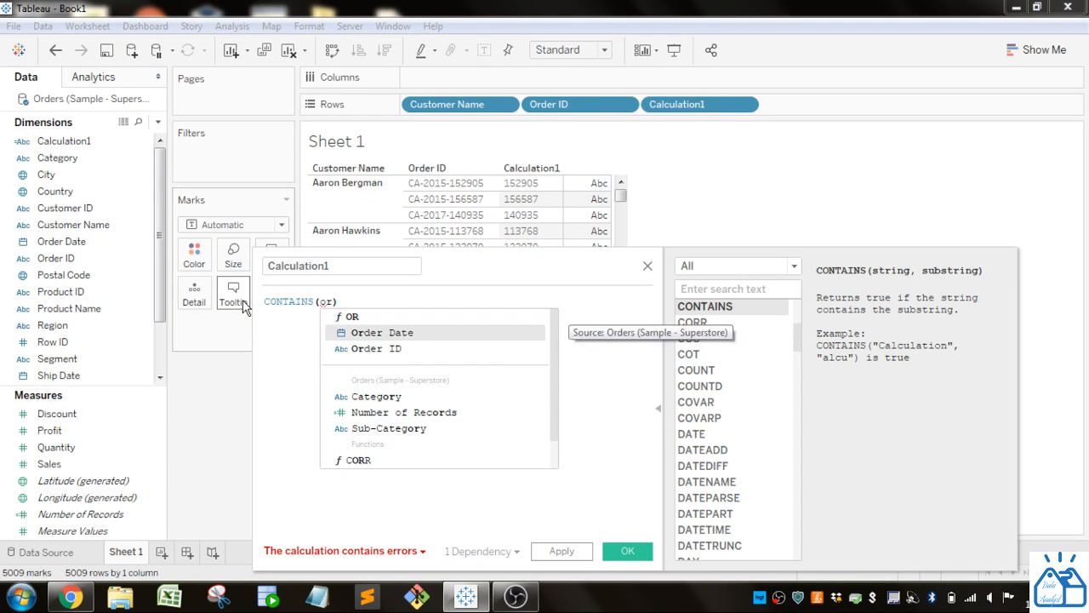
left_click(374, 348)
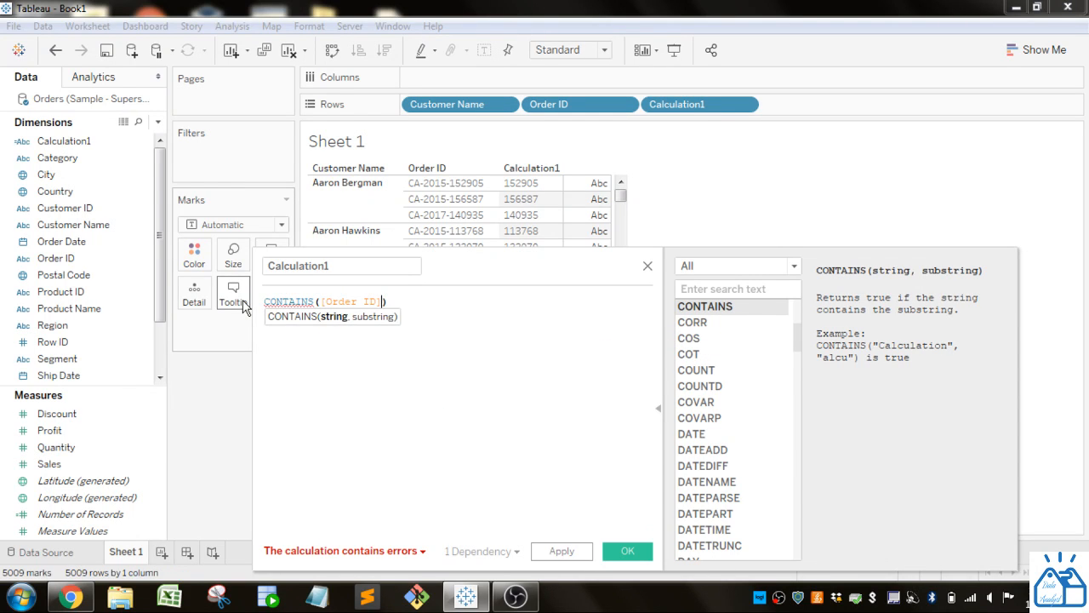
type(",")
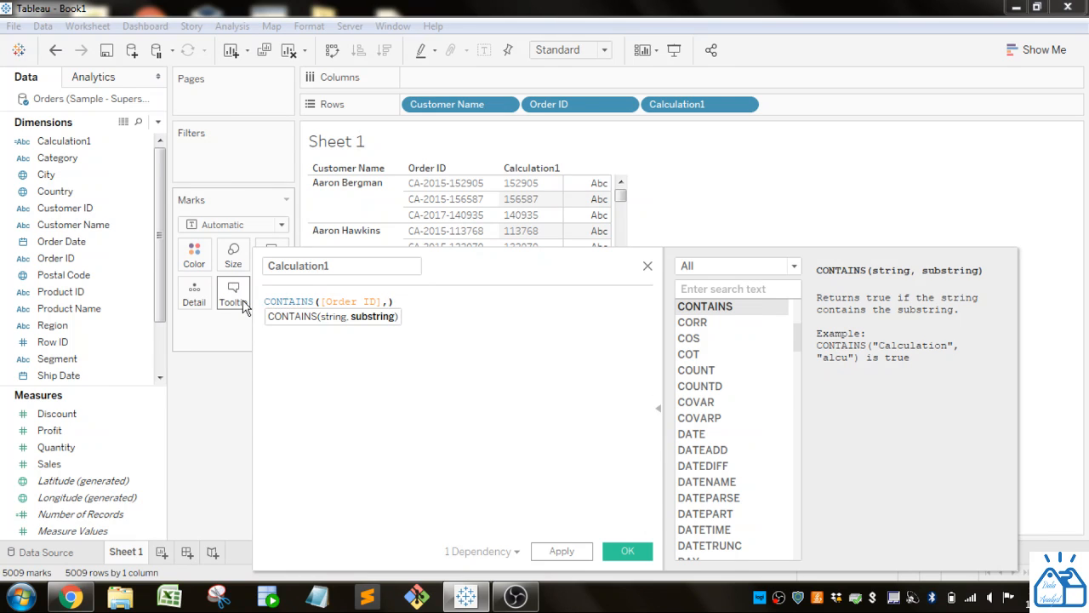
type("c")
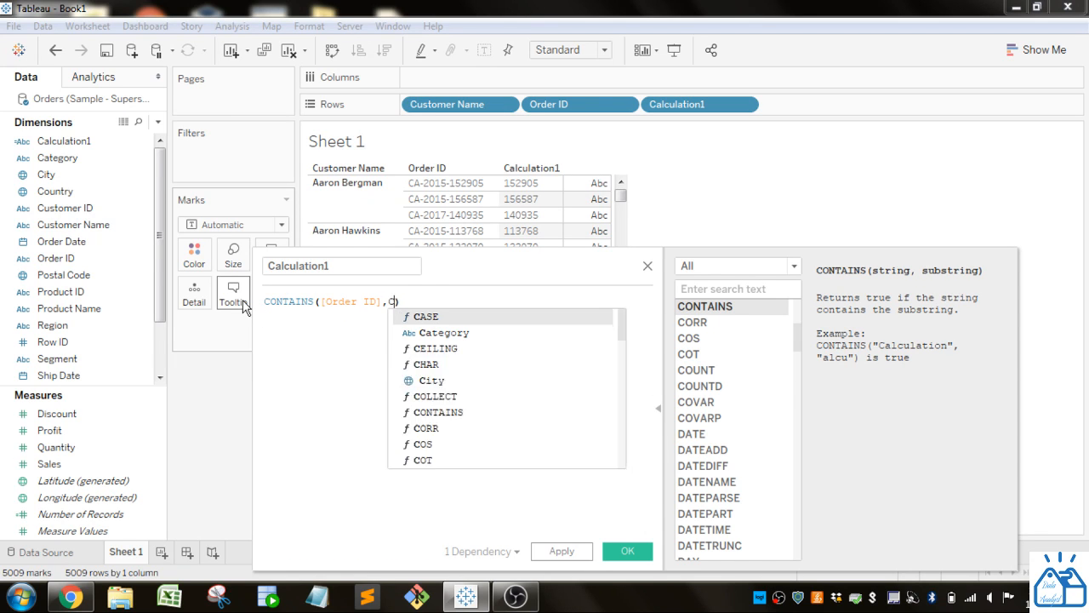
type("\"CA\"")
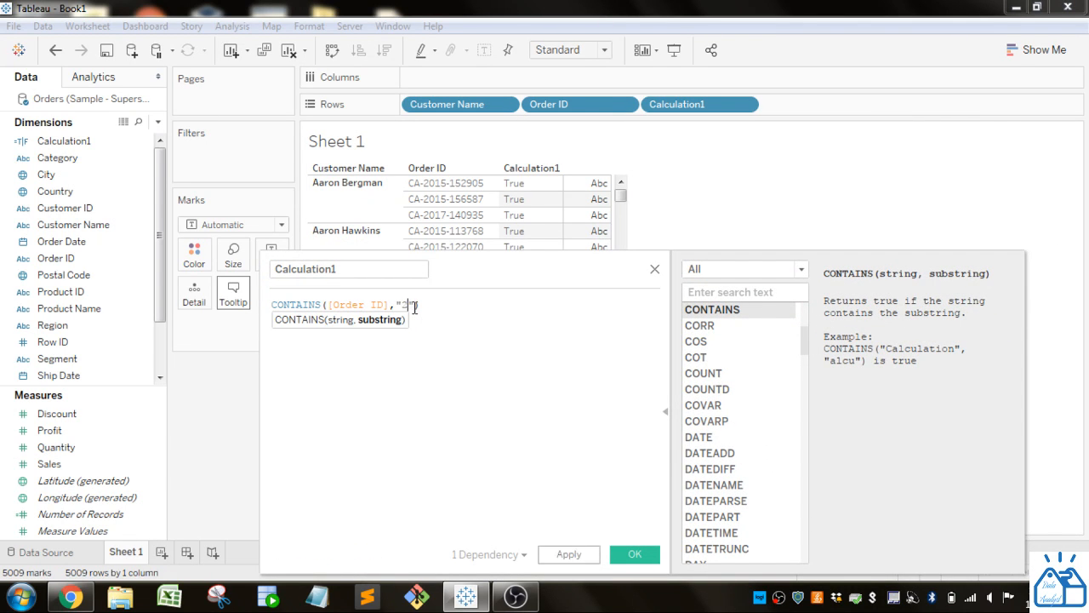
type("015")
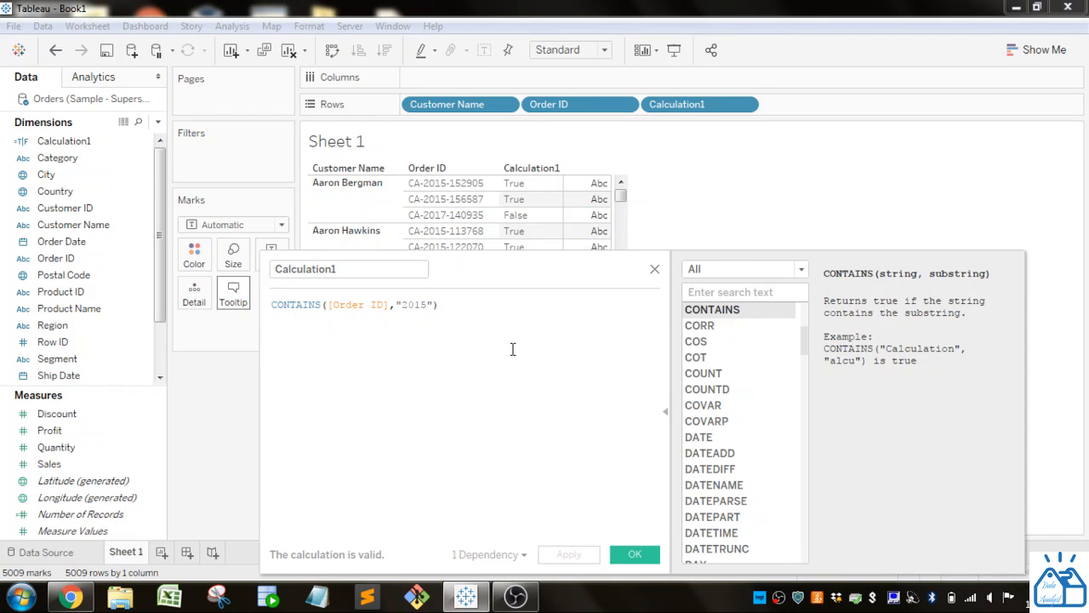
- Type trial strings "CAT" and "CATEGORY" after the formula, then delete them
left_click(447, 182)
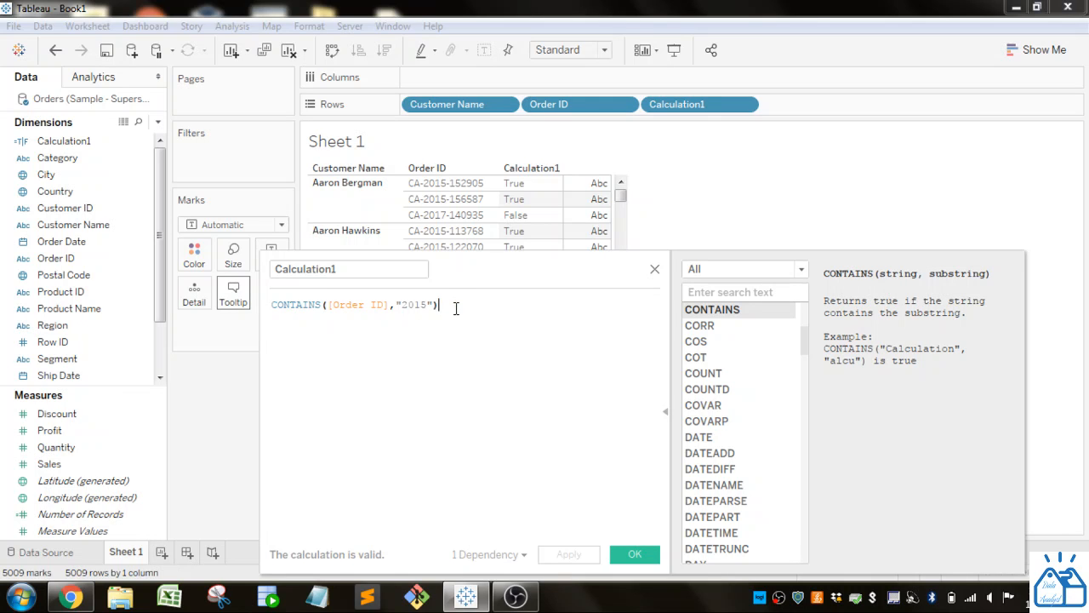
type("\"CAT")
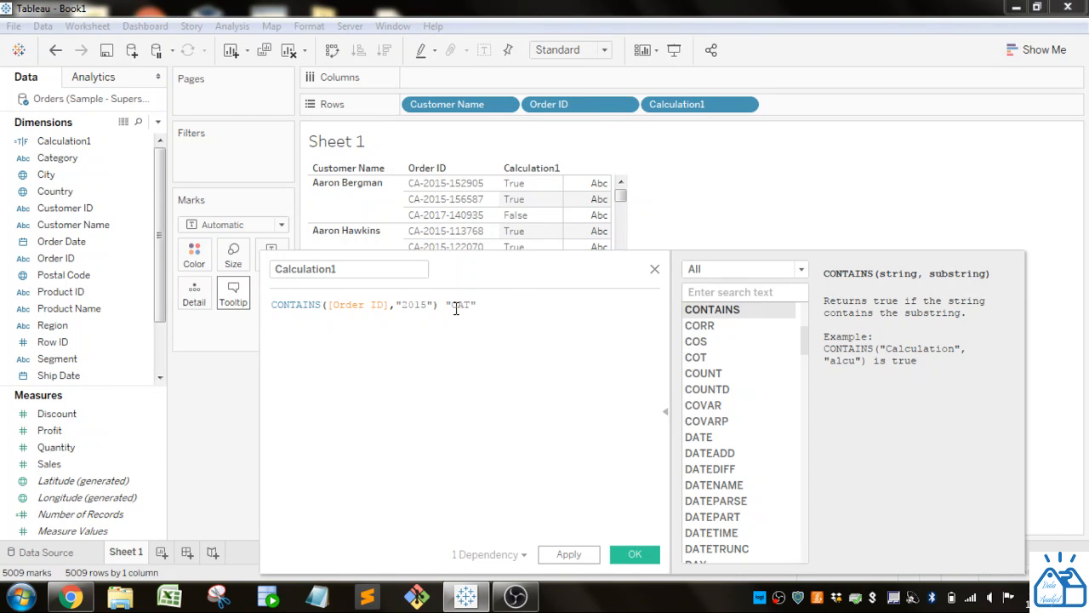
type("\"C")
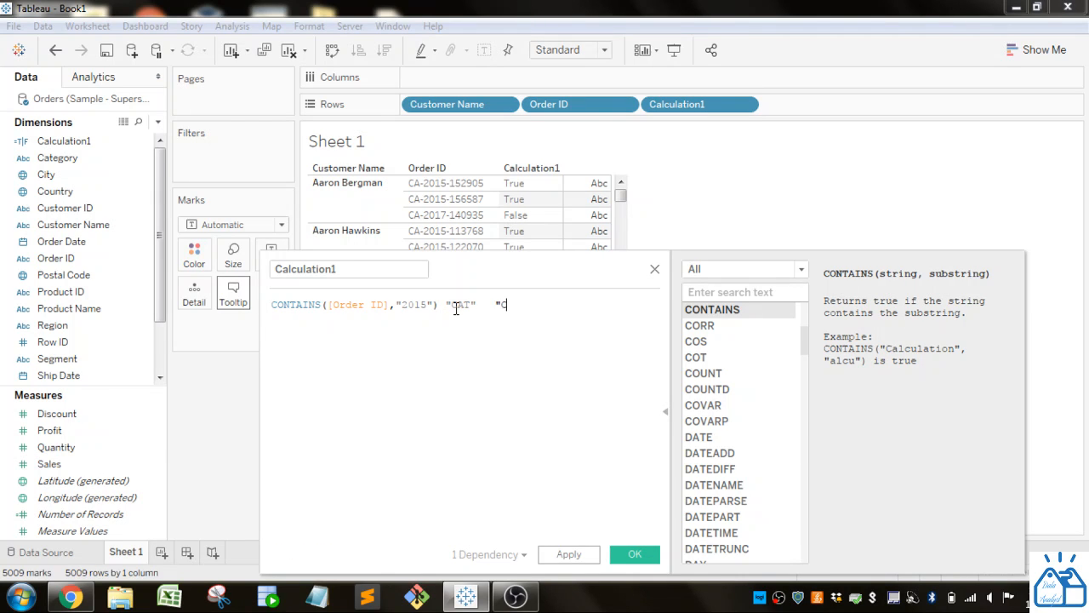
type("ATEGORY\"")
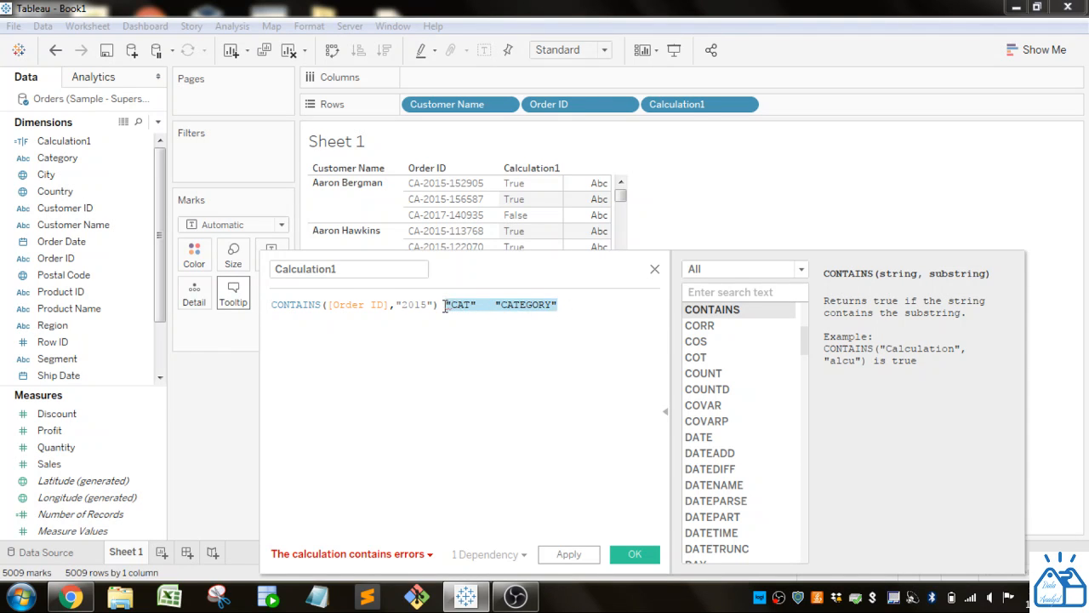
key("Delete")
type("IF STARTSWITH([Order ID],\"CA")
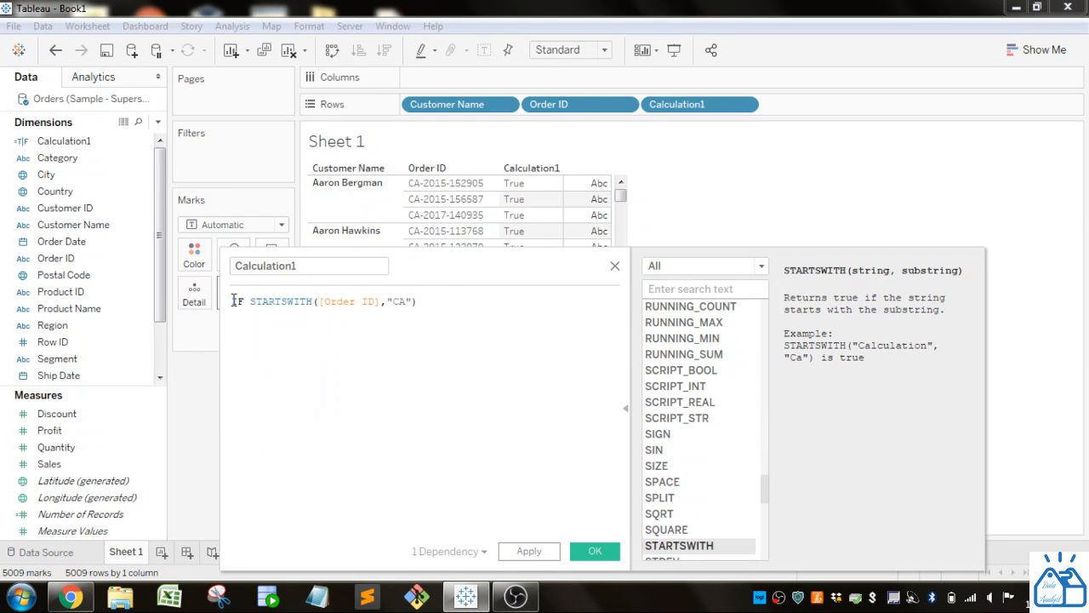
- Finish the formula as IF STARTSWITH([Order ID],"CA") then [Sales] end and apply it
type(")")
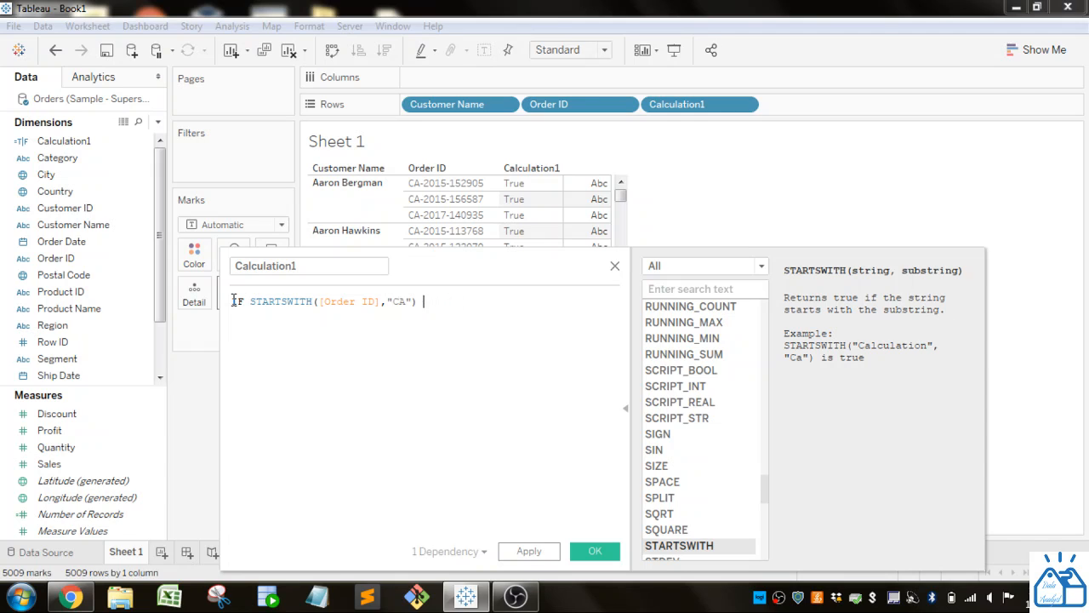
type("then")
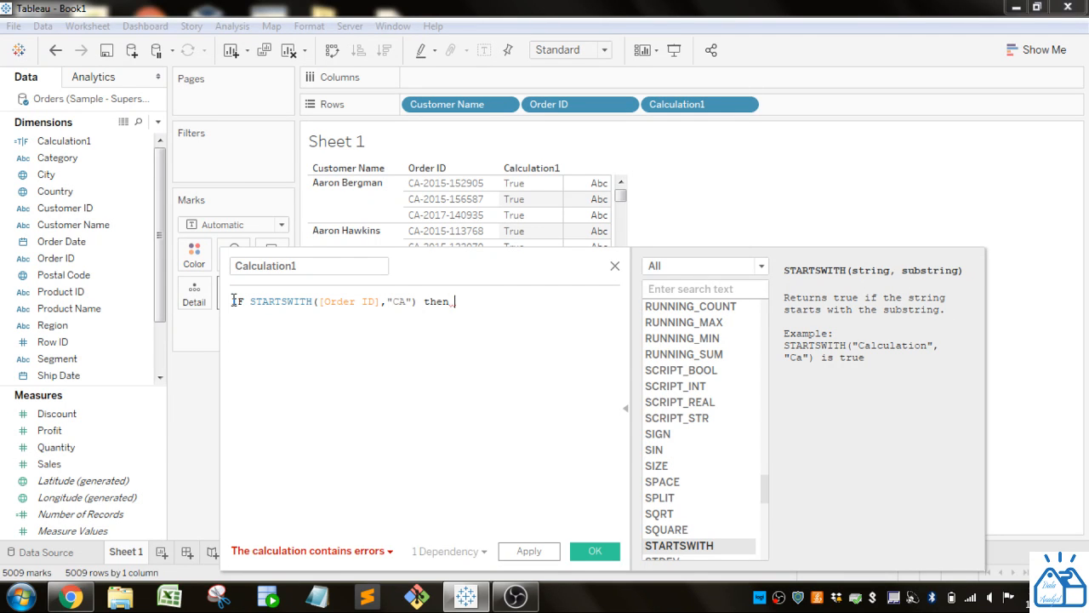
left_click(55, 447)
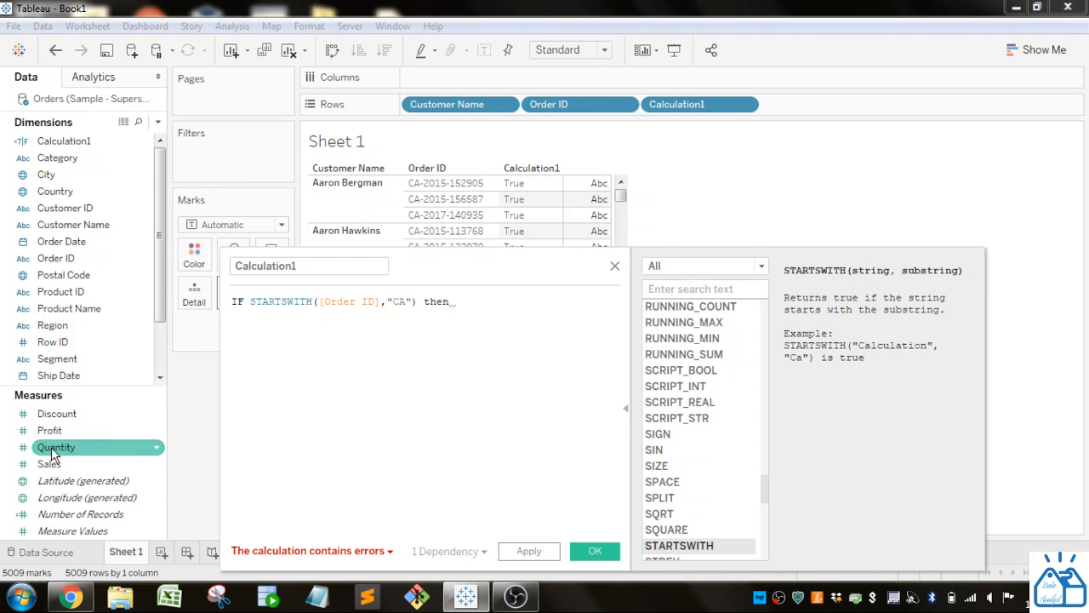
type("[Sales]")
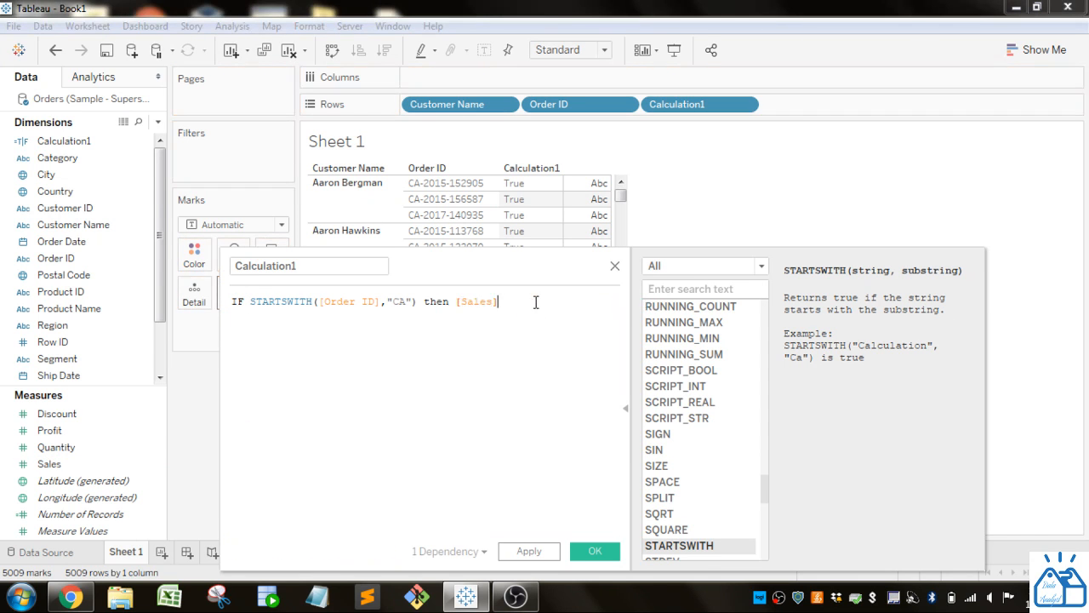
type("end")
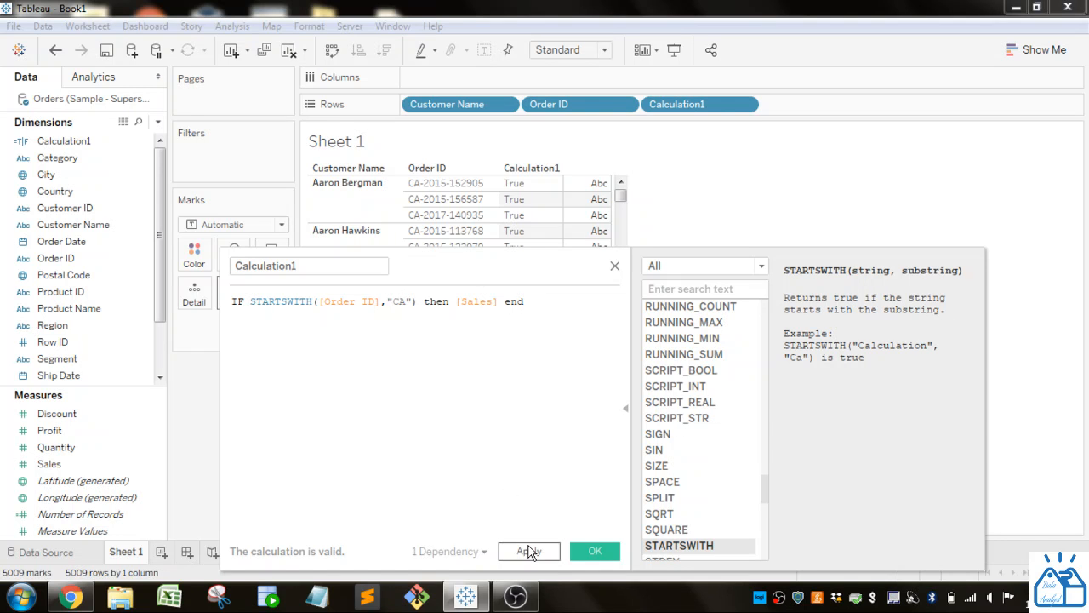
left_click(528, 550)
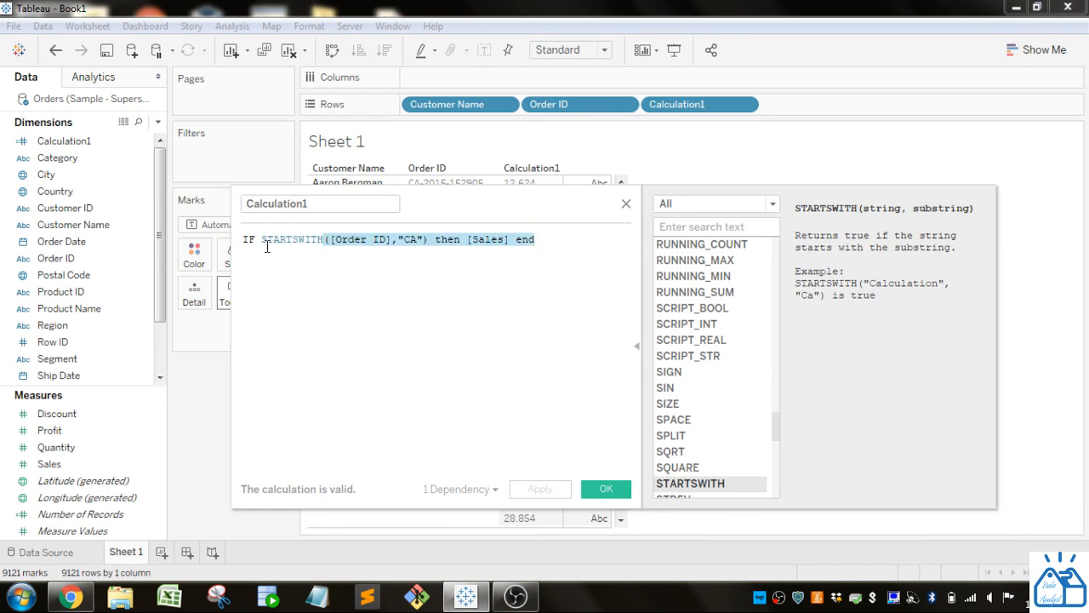
- Set Calculation1 to IF ENDSWITH([Customer Name],"Bergman") then [Sales] end and apply it
type("END")
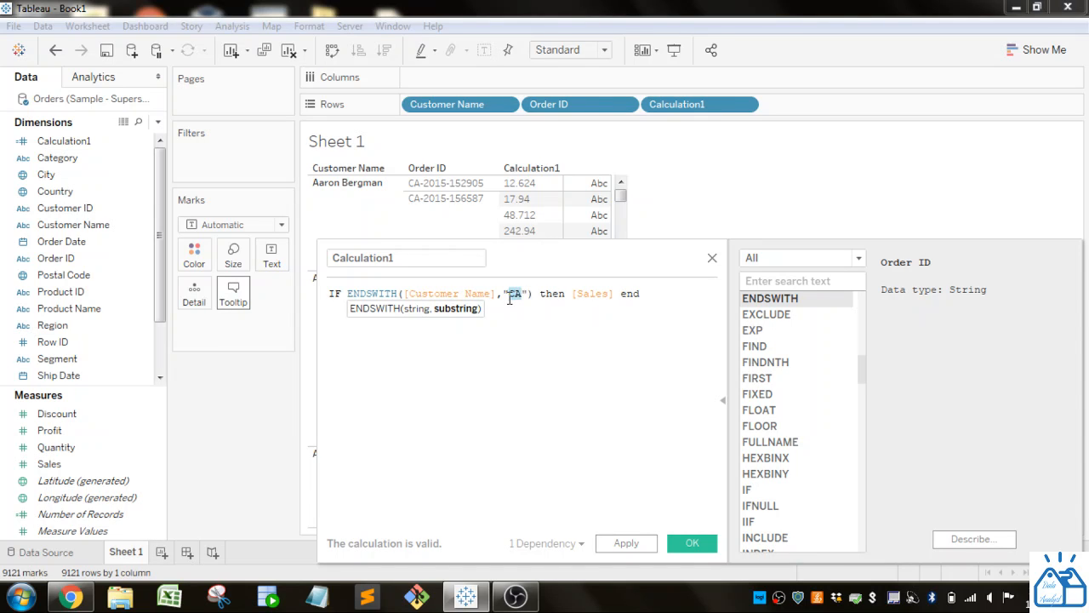
type("Ber")
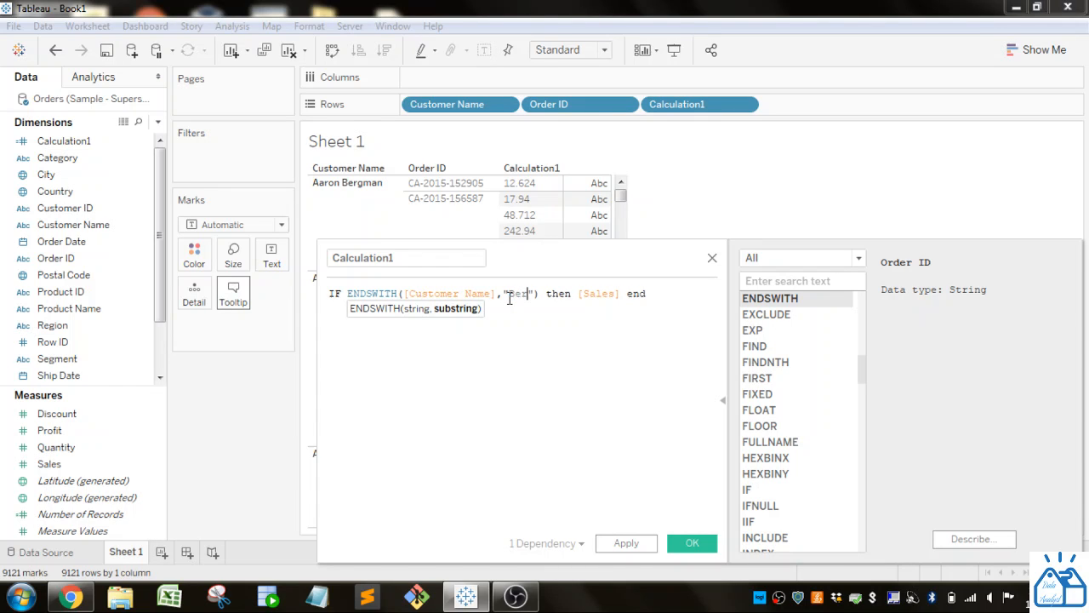
type("Bergman")
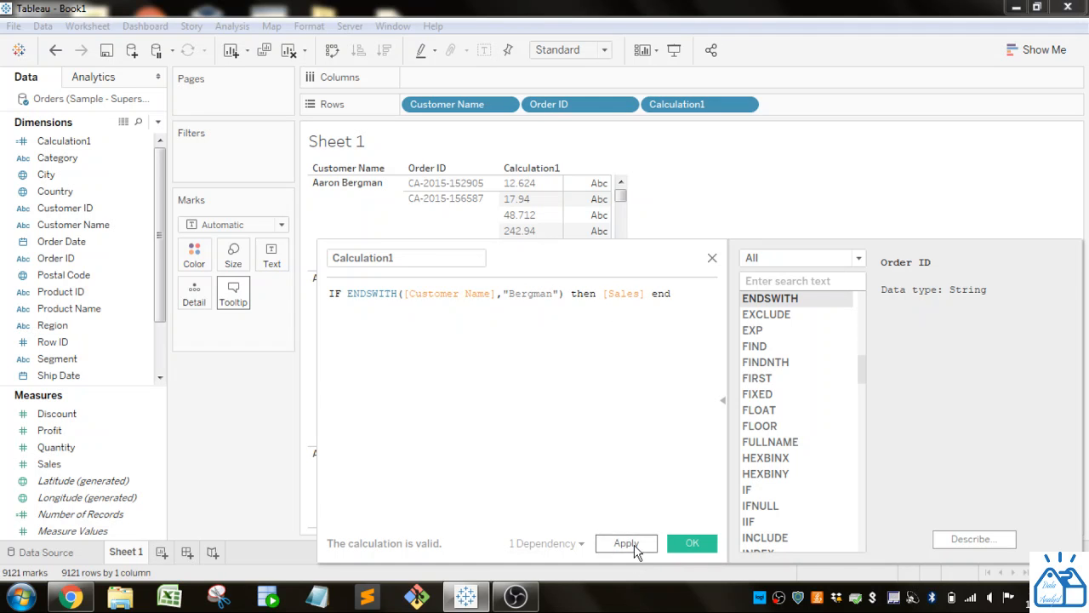
left_click(627, 543)
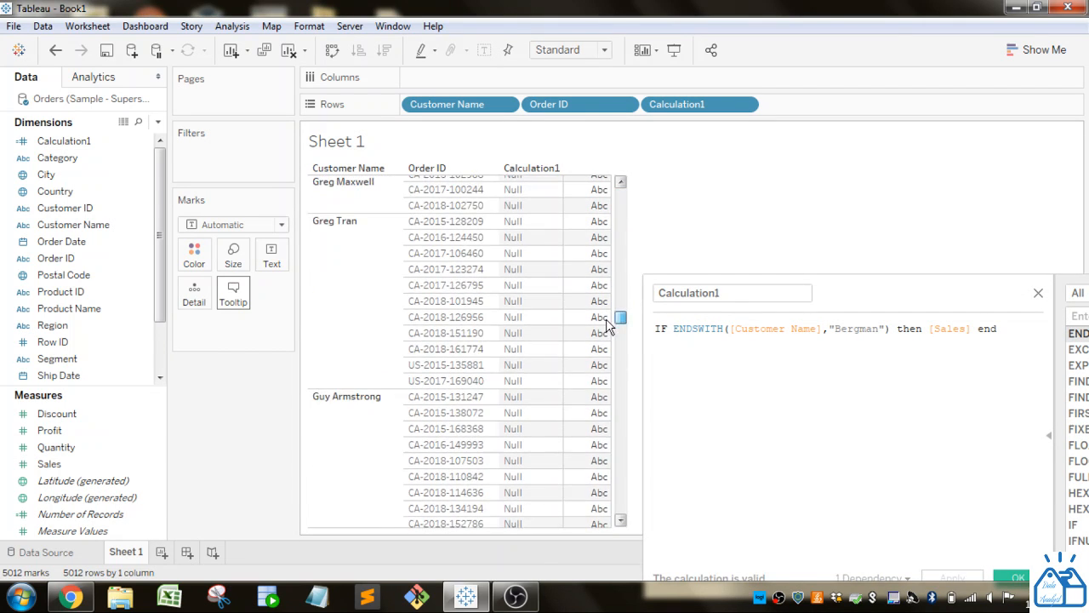
scroll("down", 3)
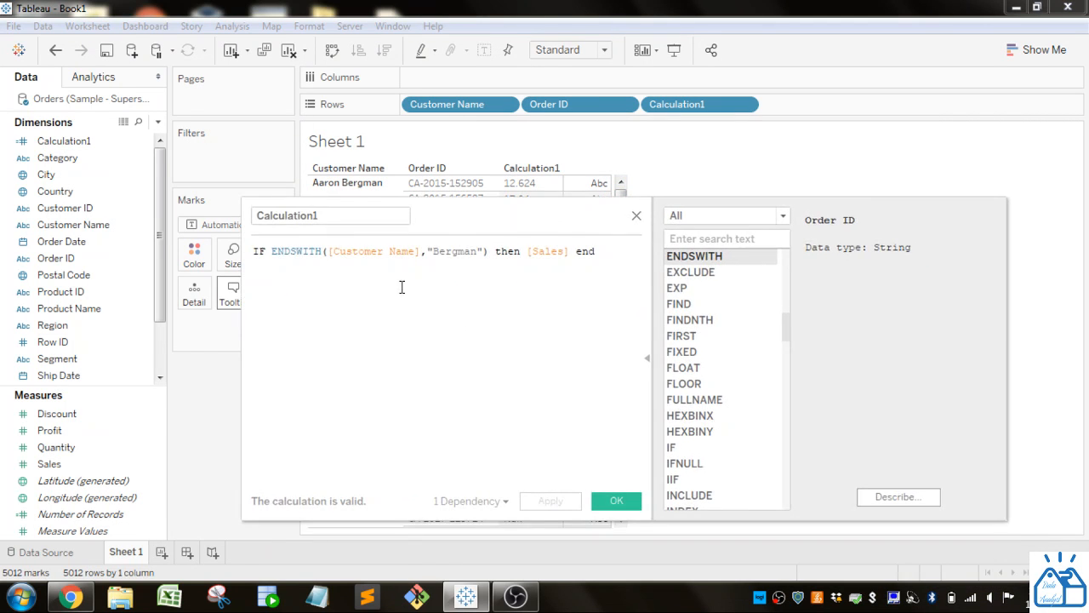
mouse_move(377, 269)
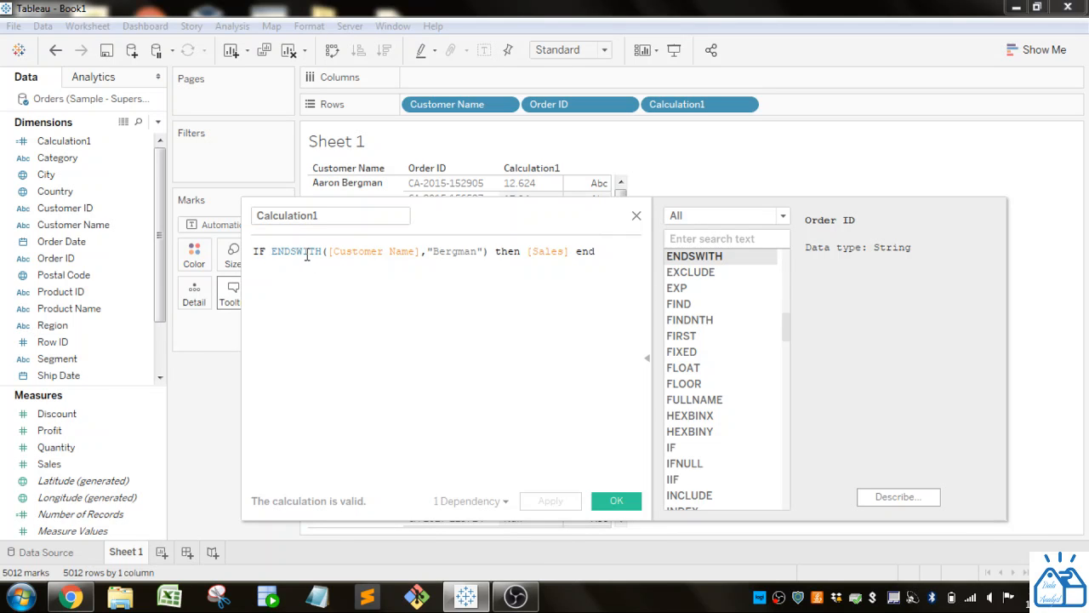
- Scroll down the calculation editor's function list toward the LEN function
scroll("down", 3)
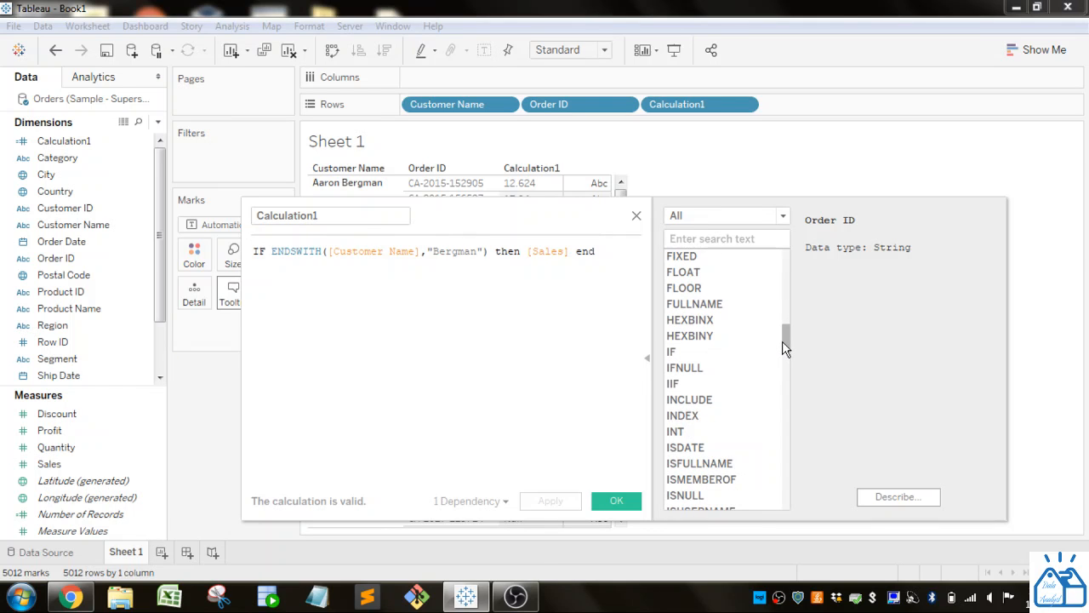
scroll("down", 3)
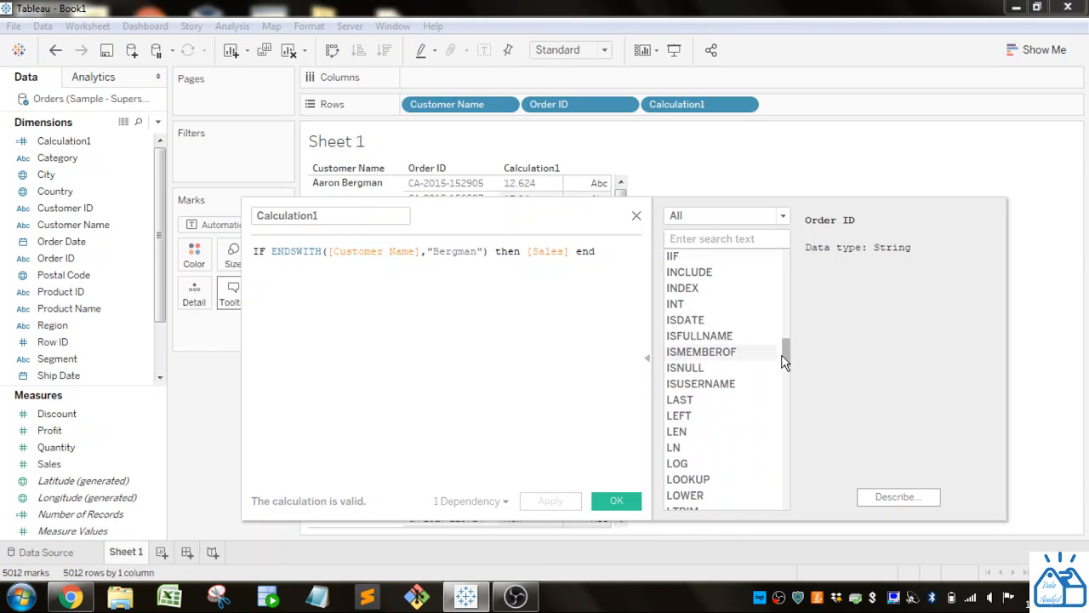
scroll("down", 3)
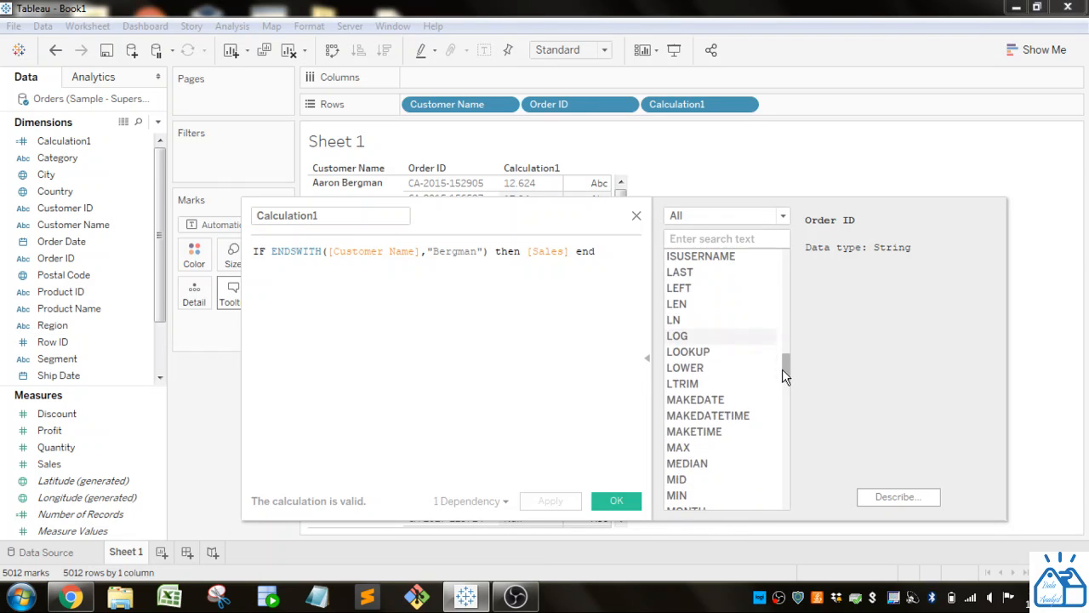
mouse_move(677, 304)
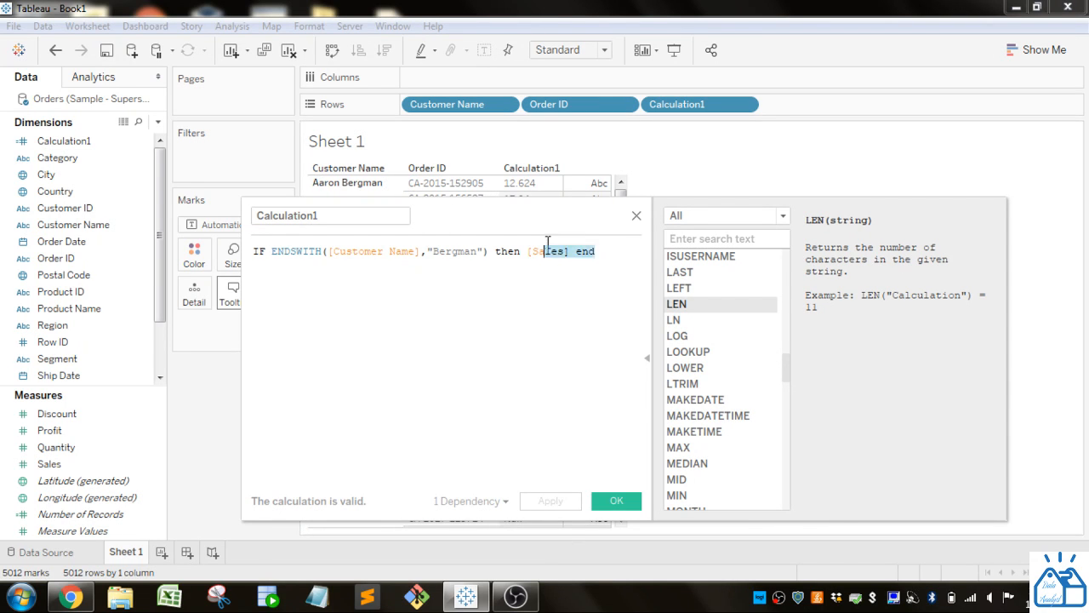
- Replace the formula with len([Customer Name]) to count each name's characters
type("len")
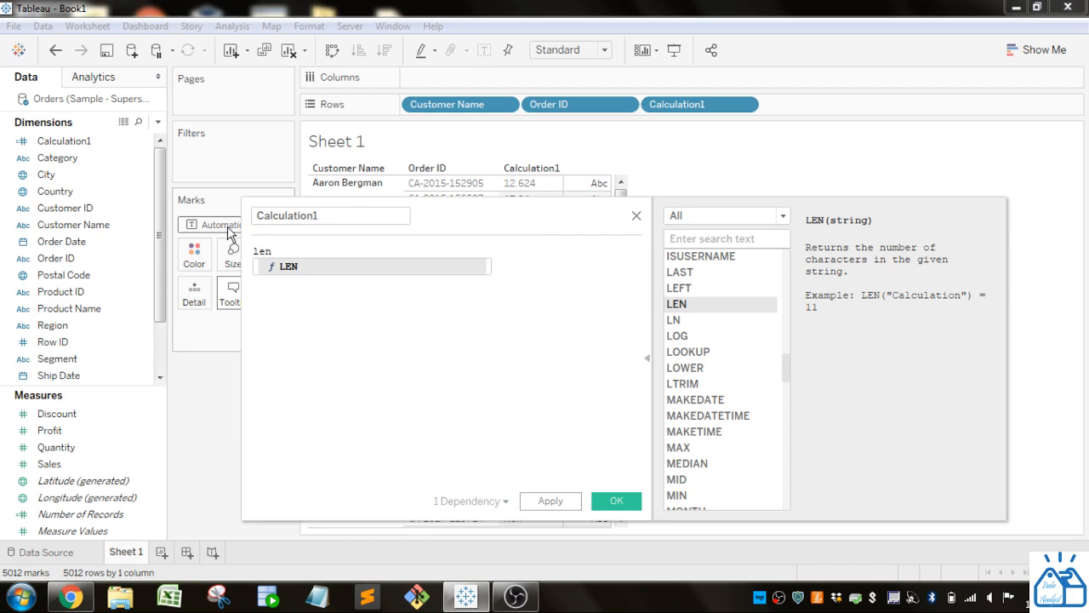
type("[Customer Name])")
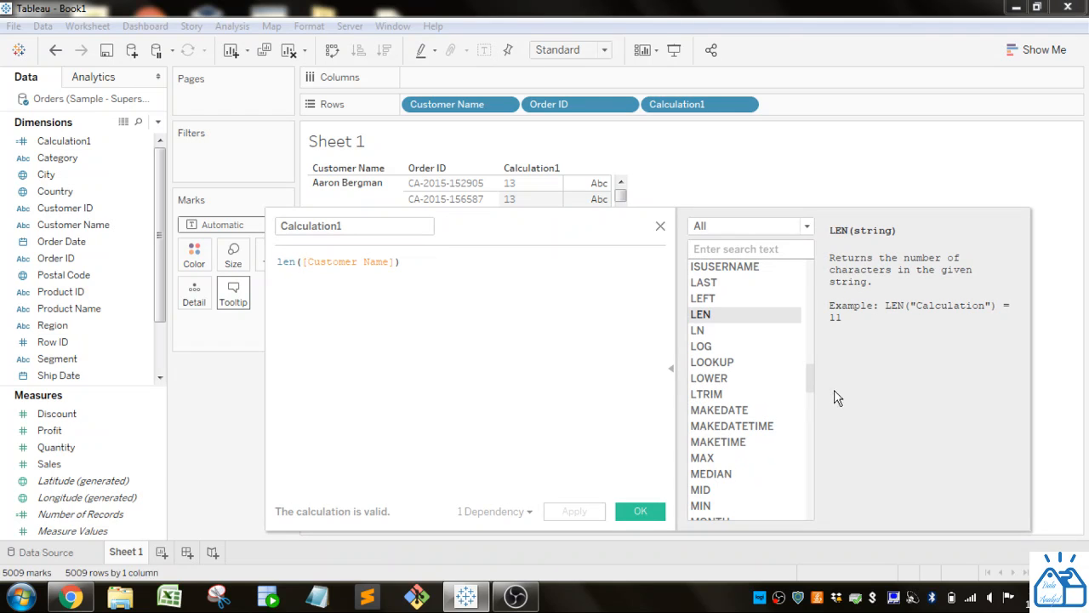
scroll("down", 3)
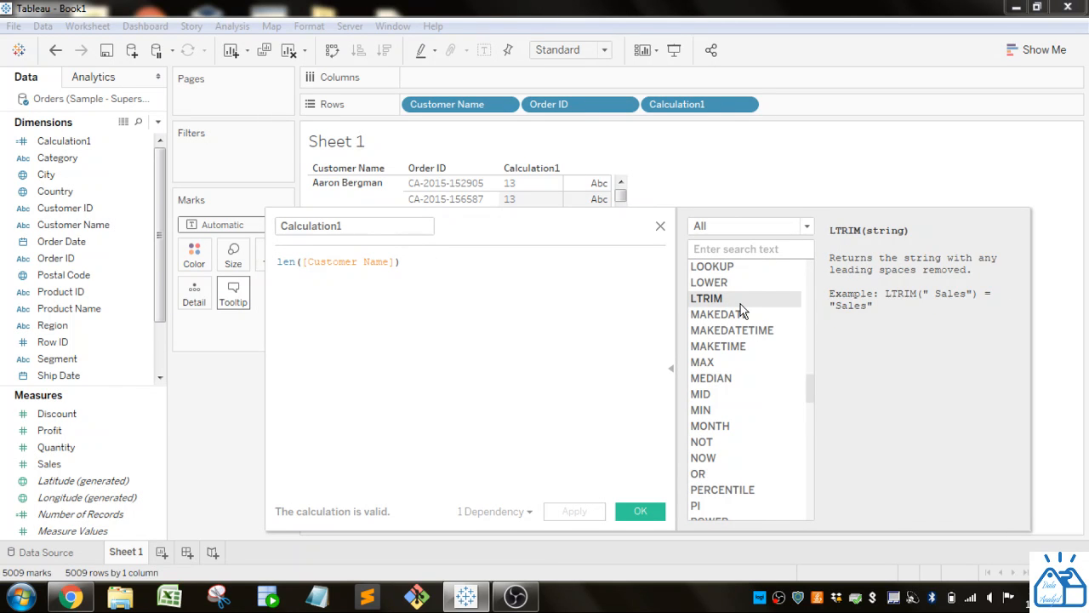
mouse_move(936, 304)
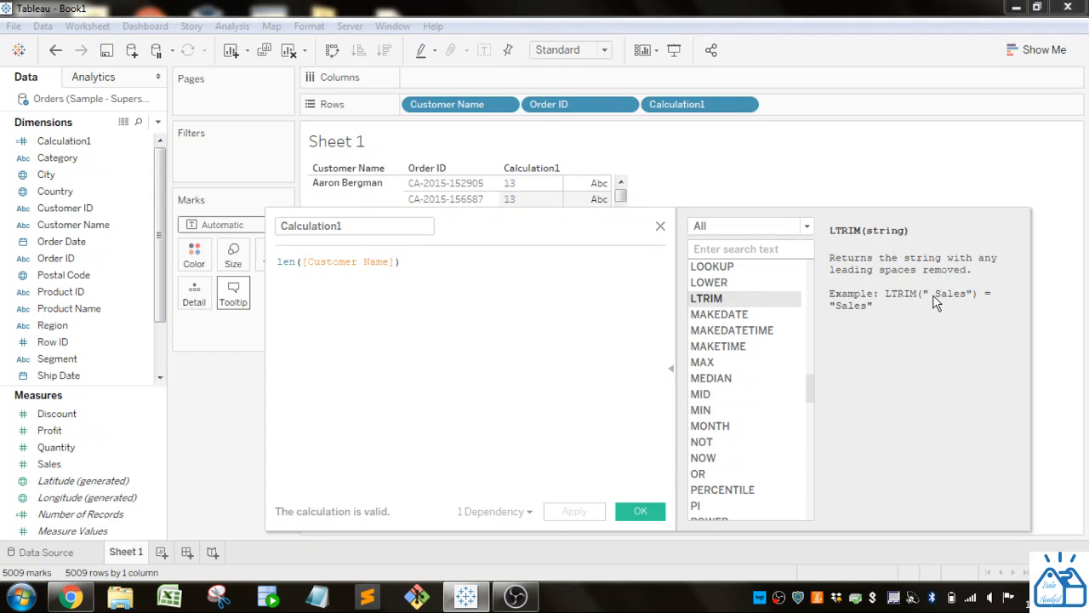
mouse_move(880, 318)
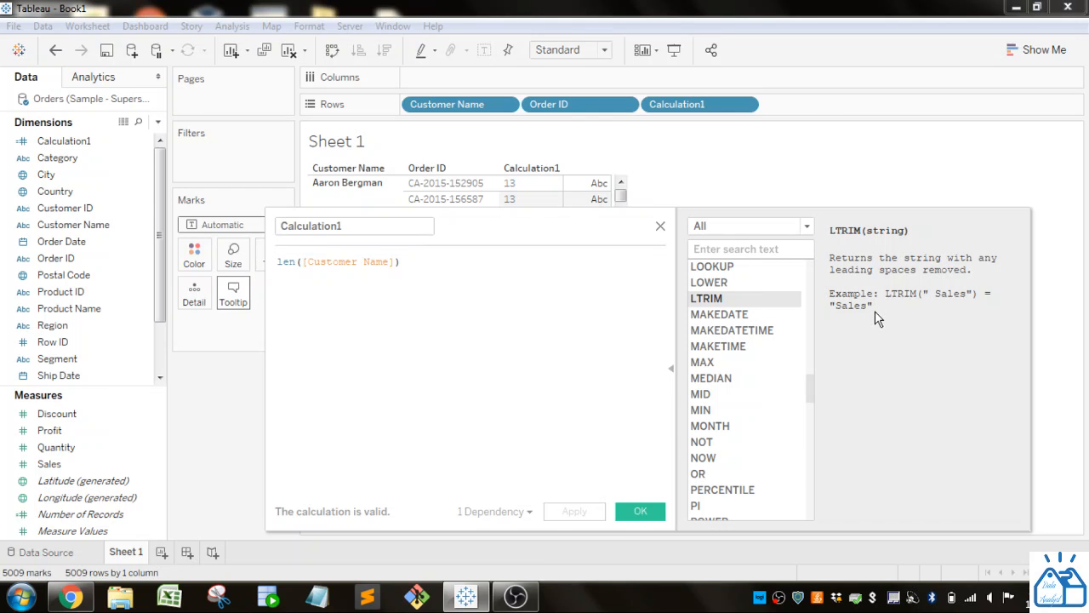
mouse_move(924, 313)
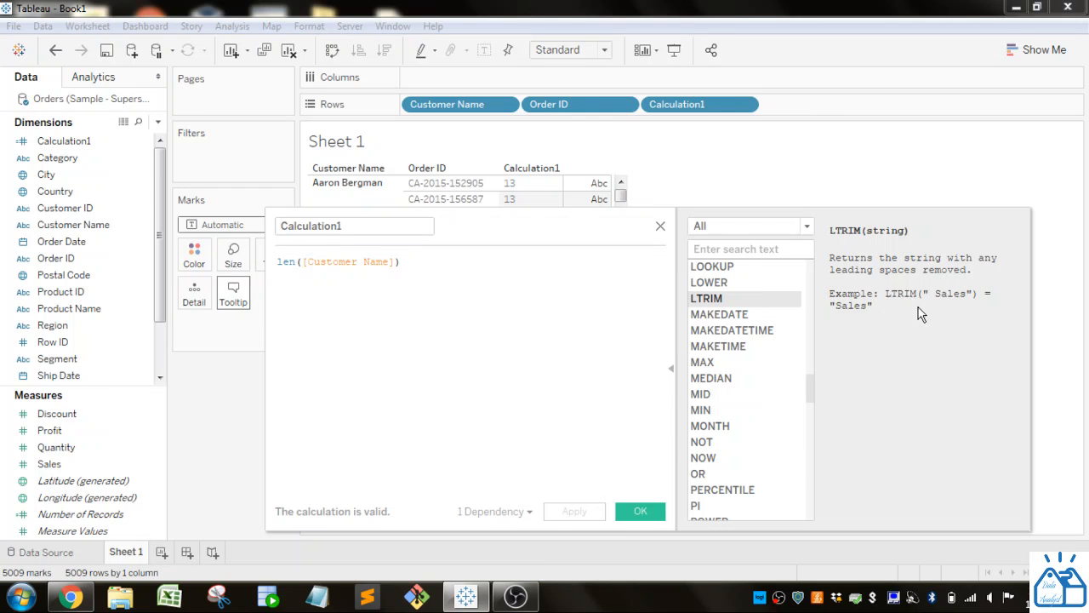
mouse_move(948, 303)
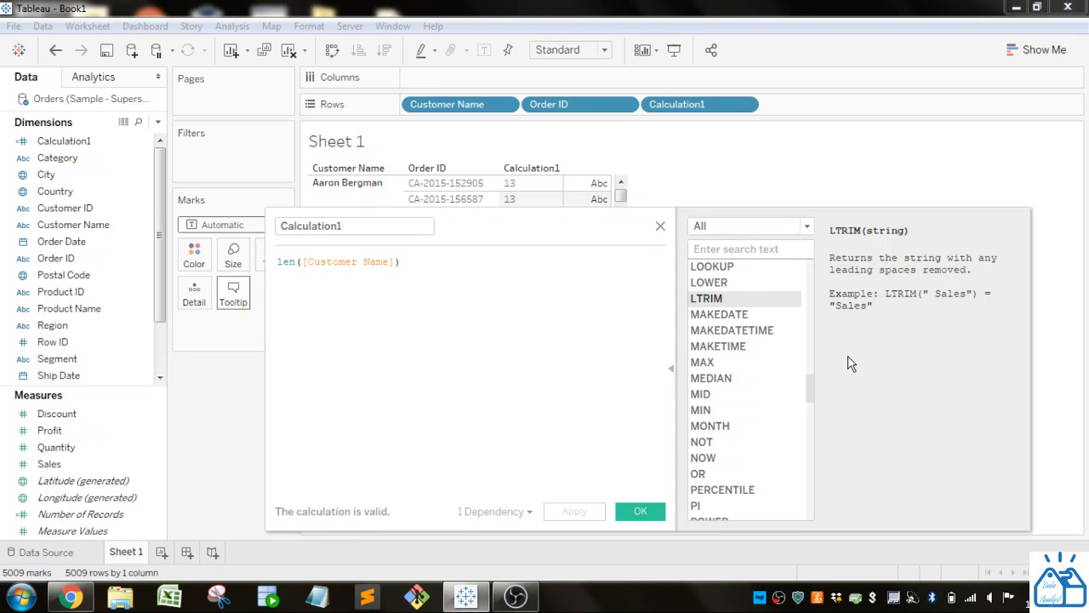
scroll("down", 3)
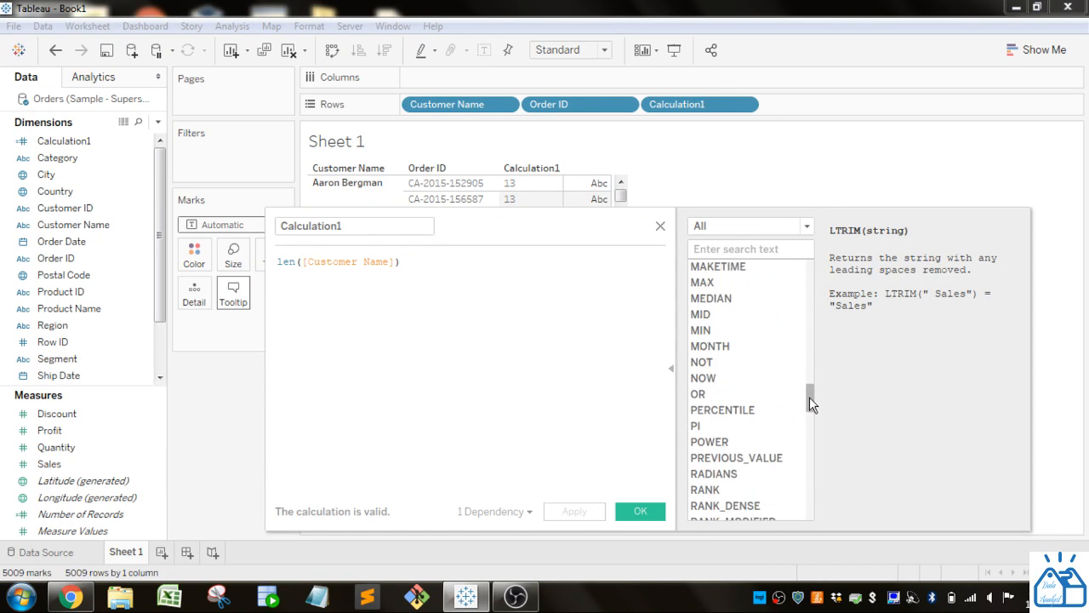
scroll("down", 3)
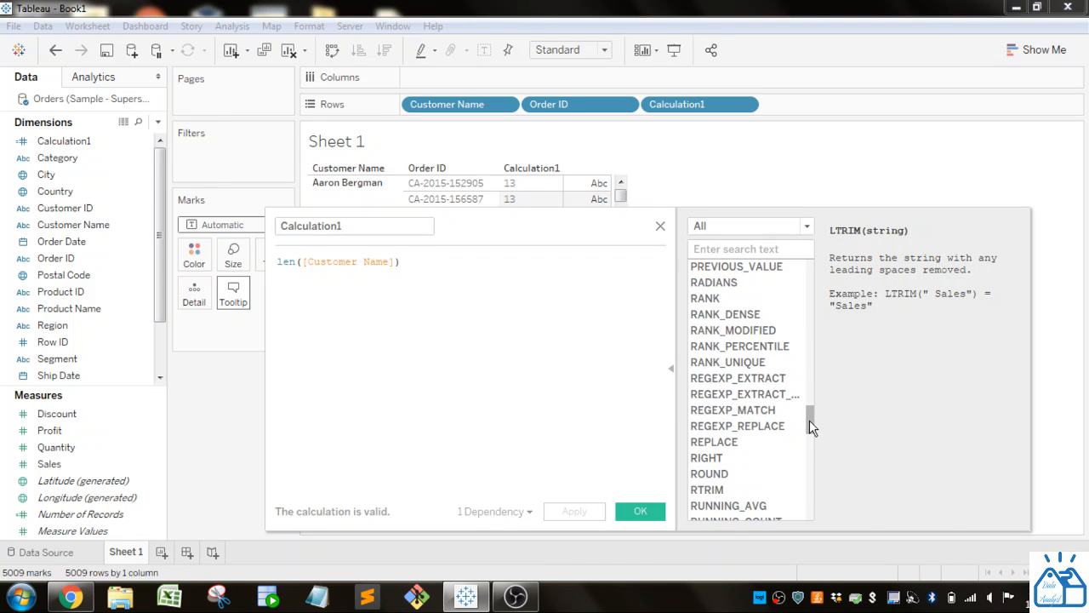
scroll("down", 3)
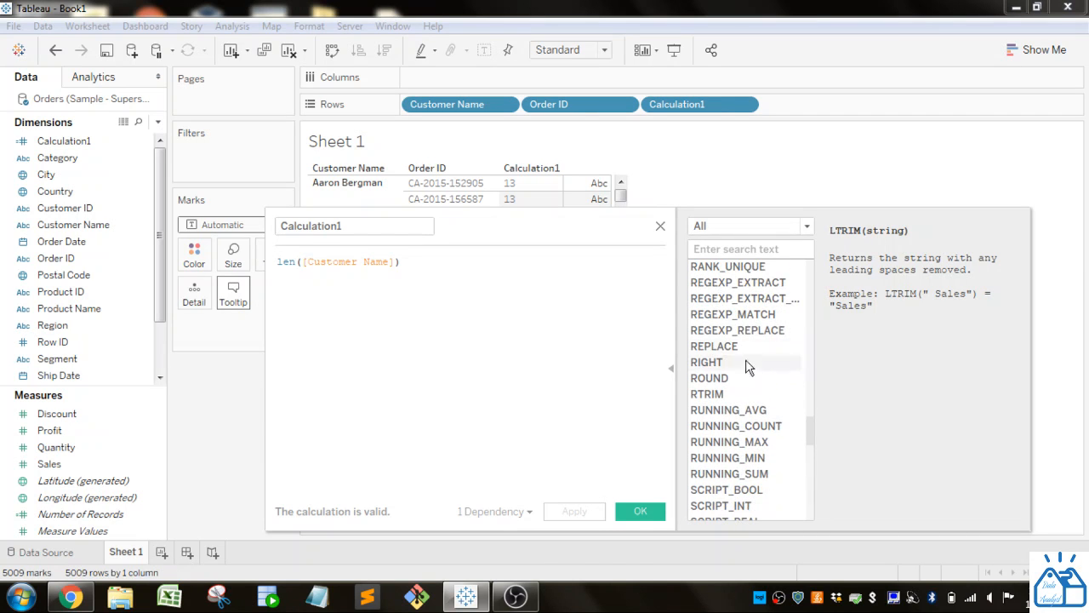
mouse_move(714, 346)
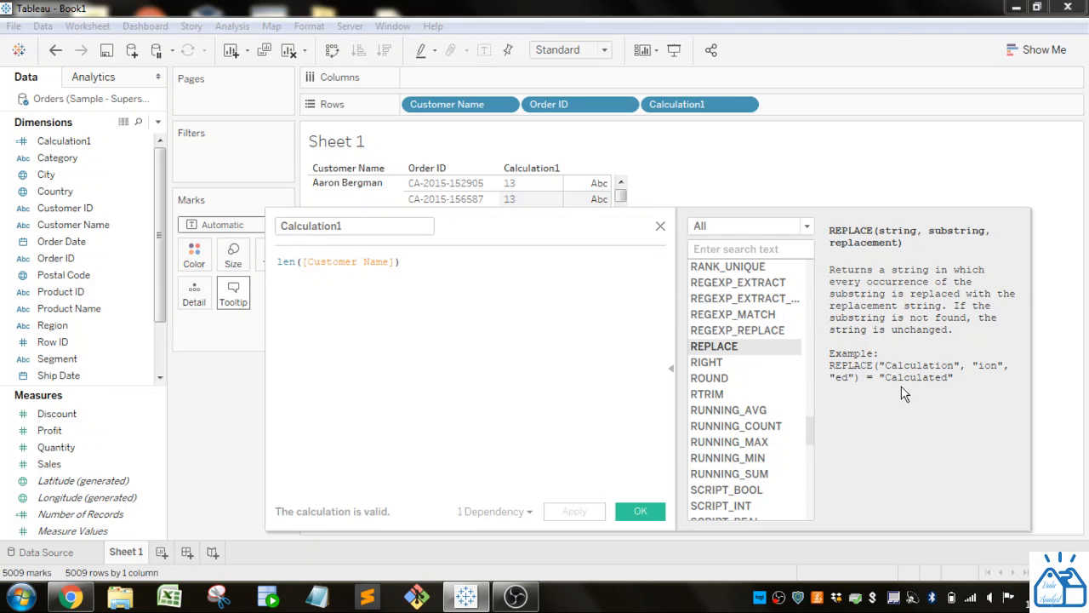
mouse_move(955, 370)
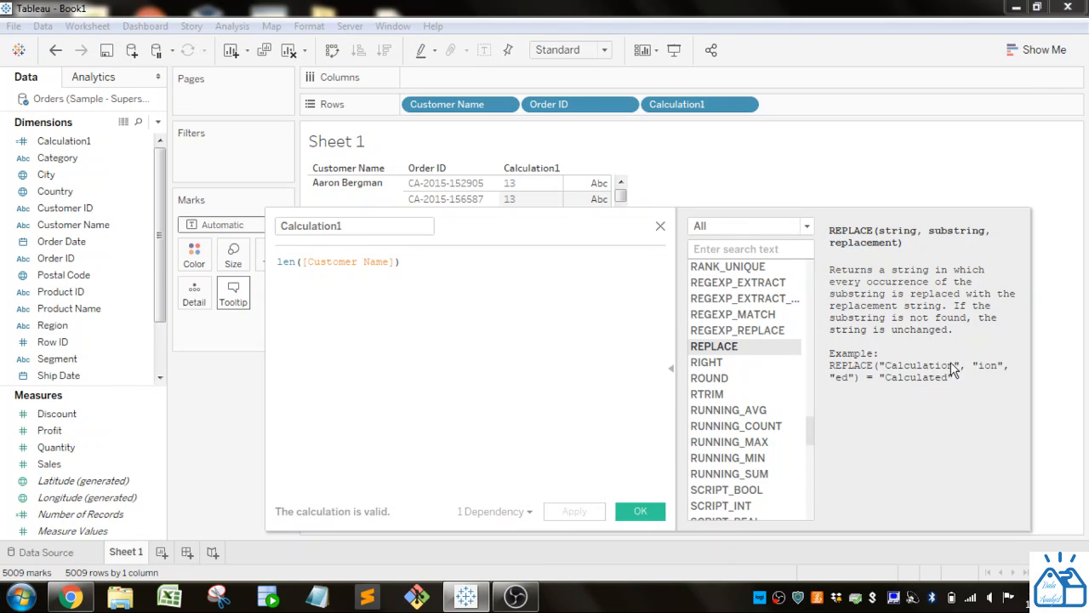
mouse_move(983, 366)
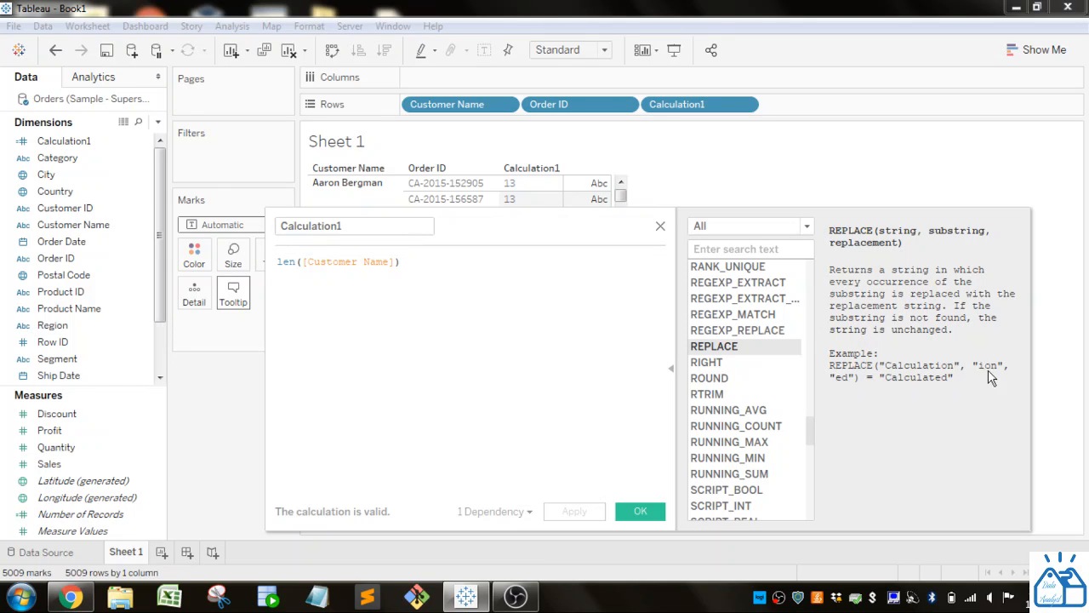
mouse_move(848, 392)
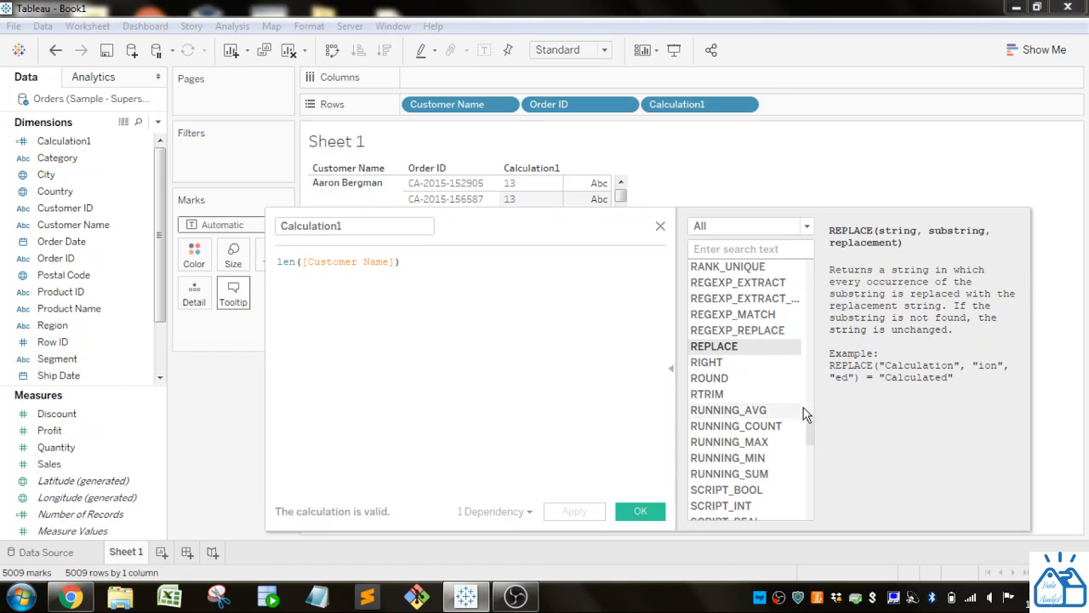
left_click(735, 426)
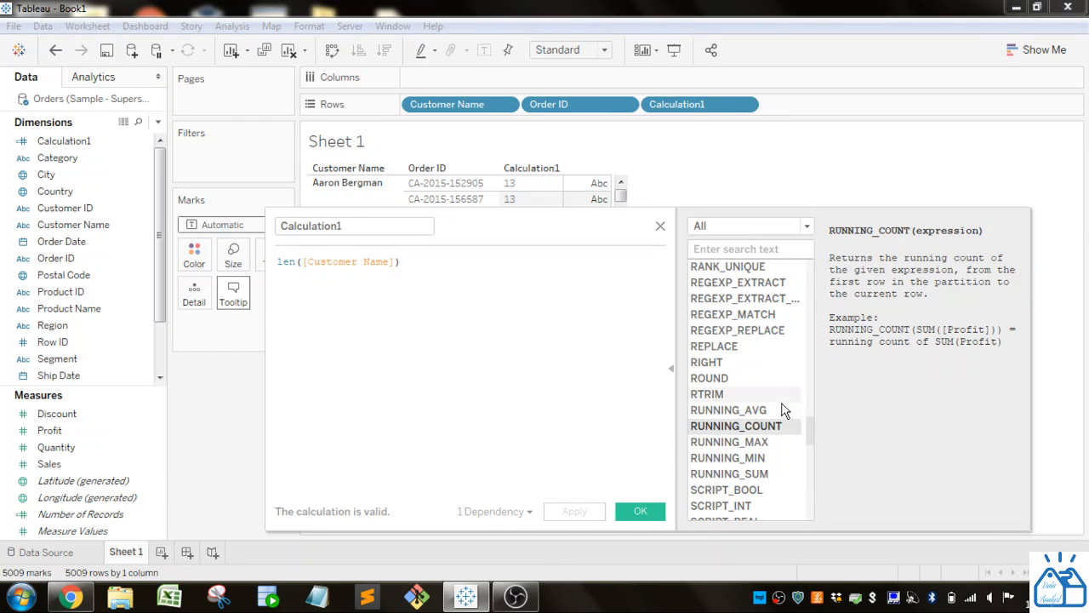
mouse_move(728, 394)
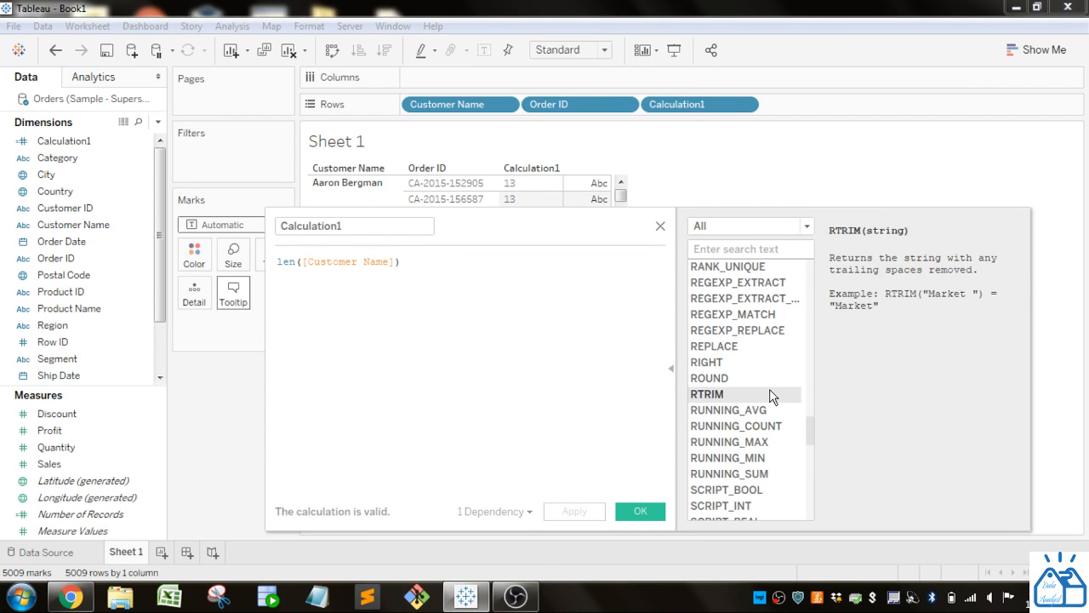
mouse_move(931, 331)
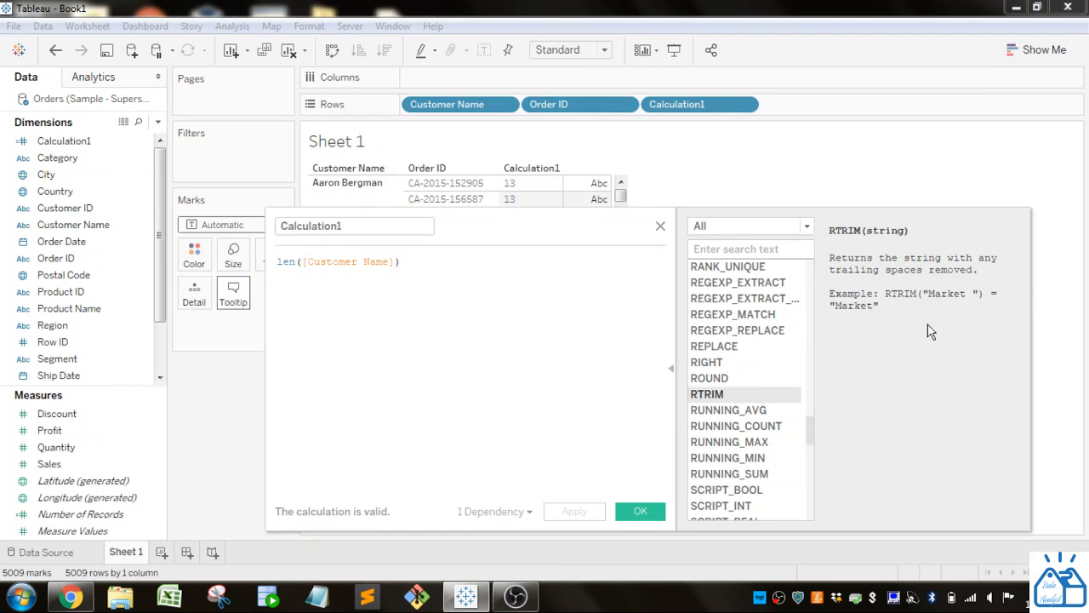
scroll("down", 3)
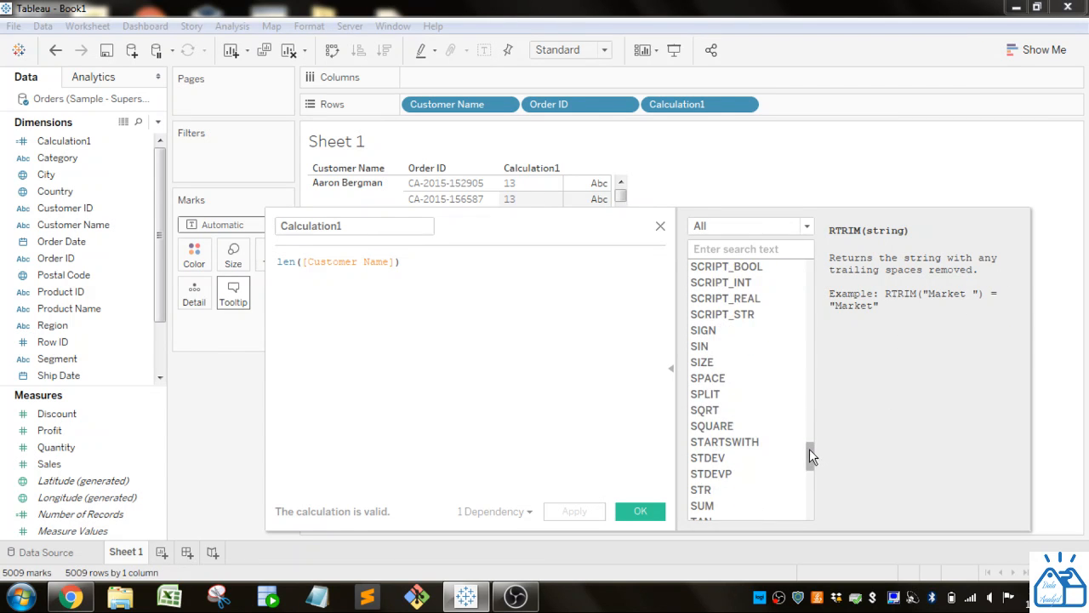
scroll("down", 3)
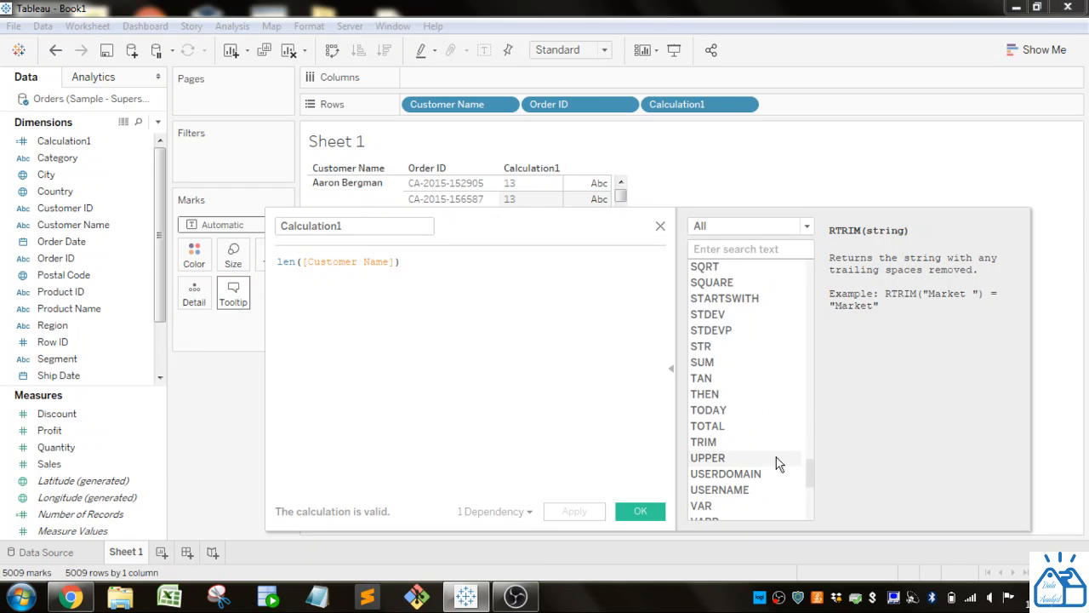
mouse_move(708, 458)
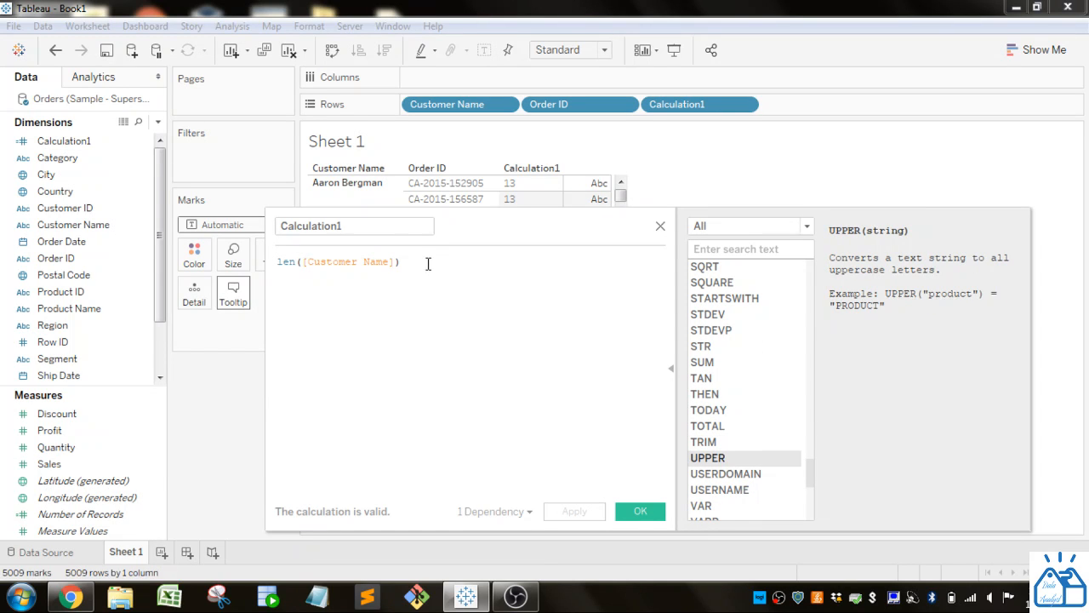
- Change the formula to UPPER([Customer Name]) and apply it, showing names like AARON BERGMAN
double_click(288, 261)
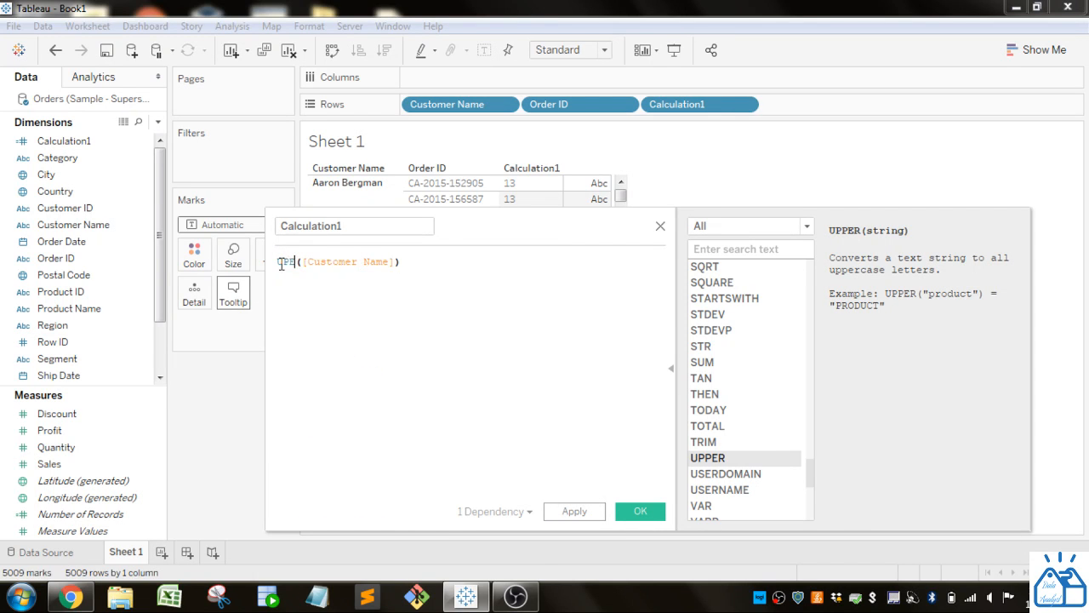
type("UPPER")
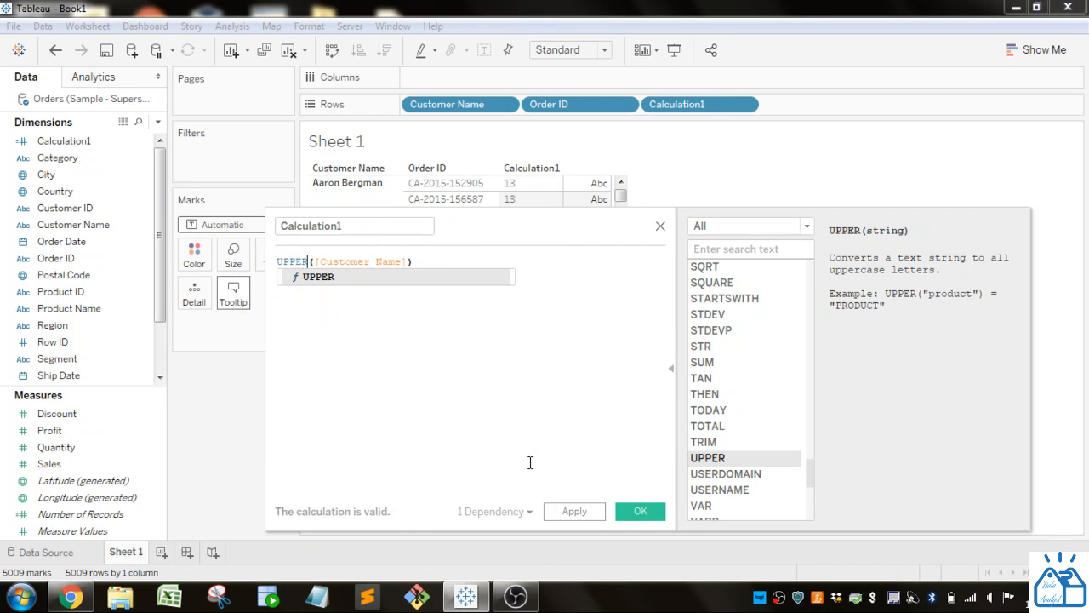
left_click(574, 511)
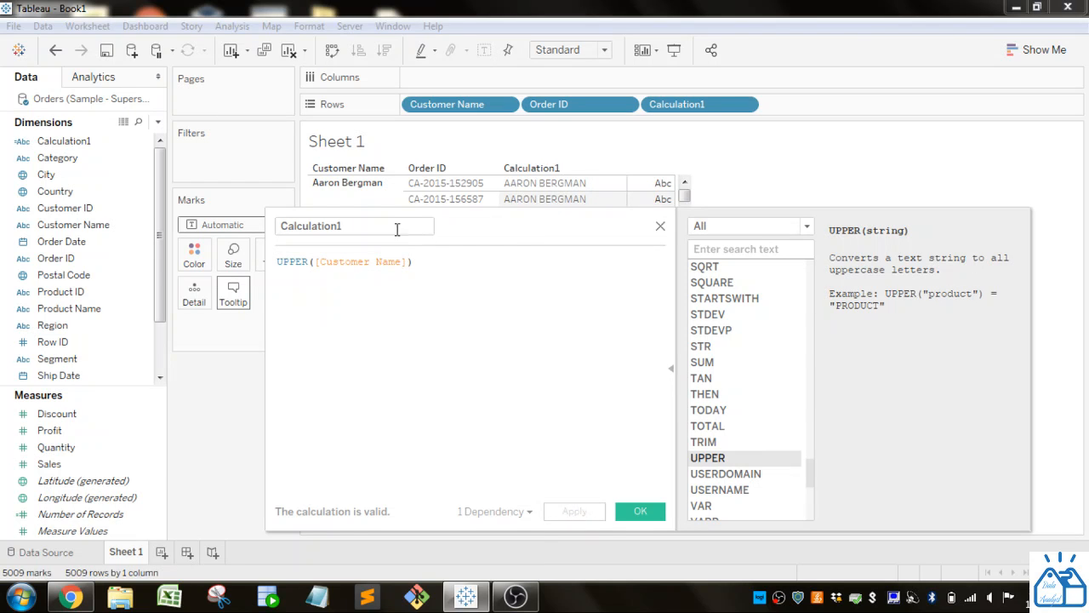
mouse_move(267, 317)
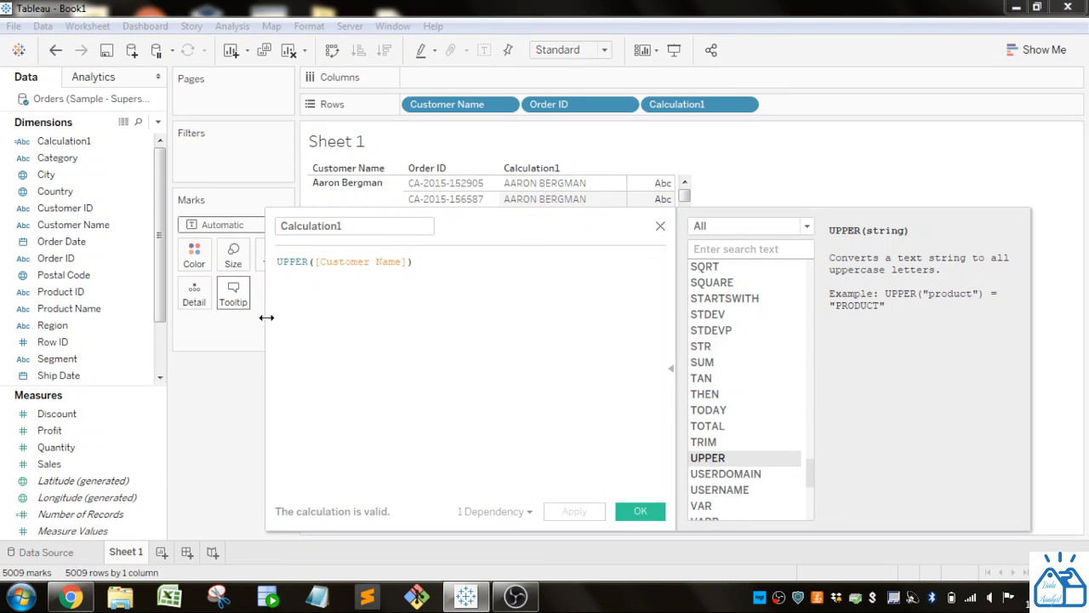
left_click(284, 261)
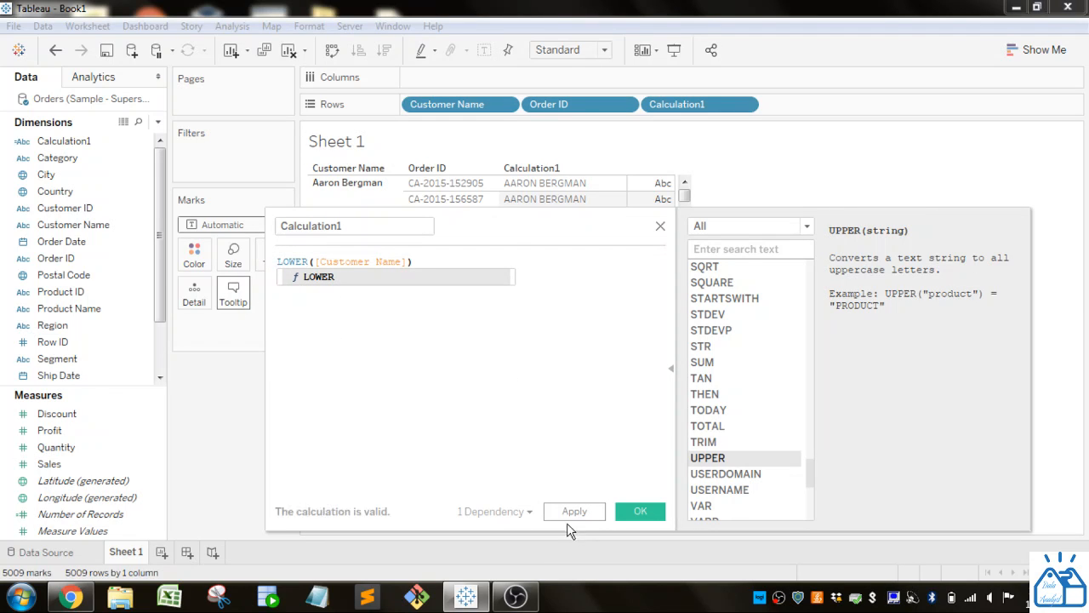
- Apply LOWER([Customer Name]) so rows show lowercase names like aaron bergman
left_click(573, 511)
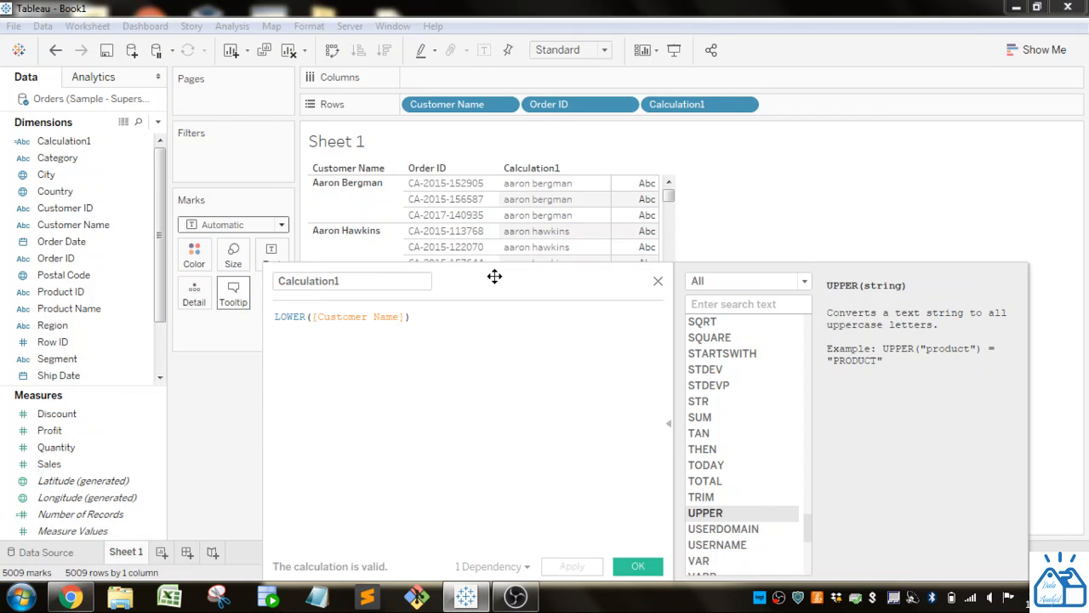
left_click_drag(494, 276, 462, 247)
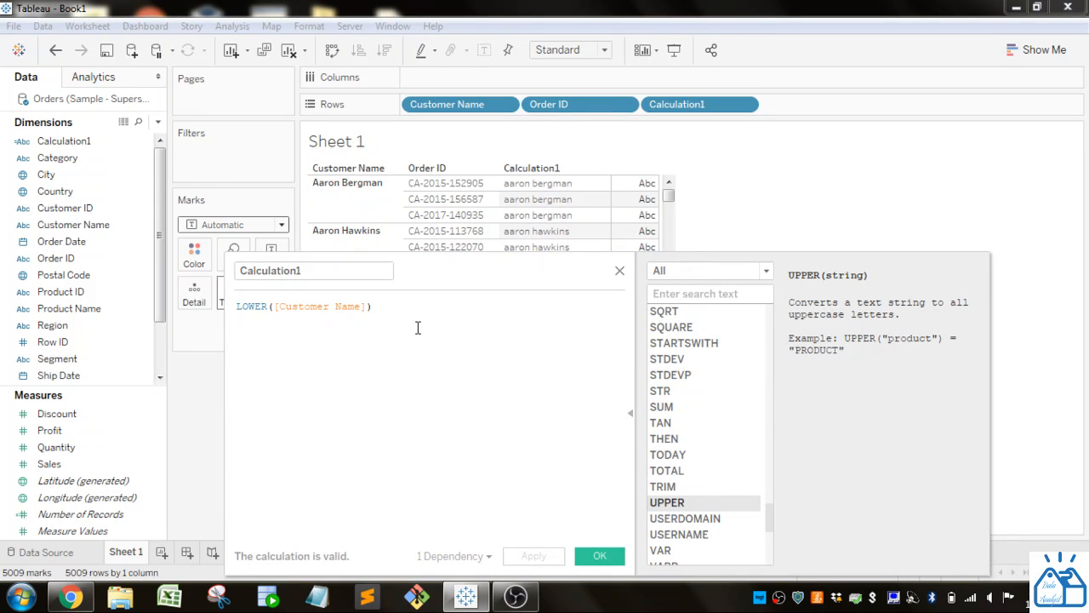
left_click_drag(417, 270, 417, 237)
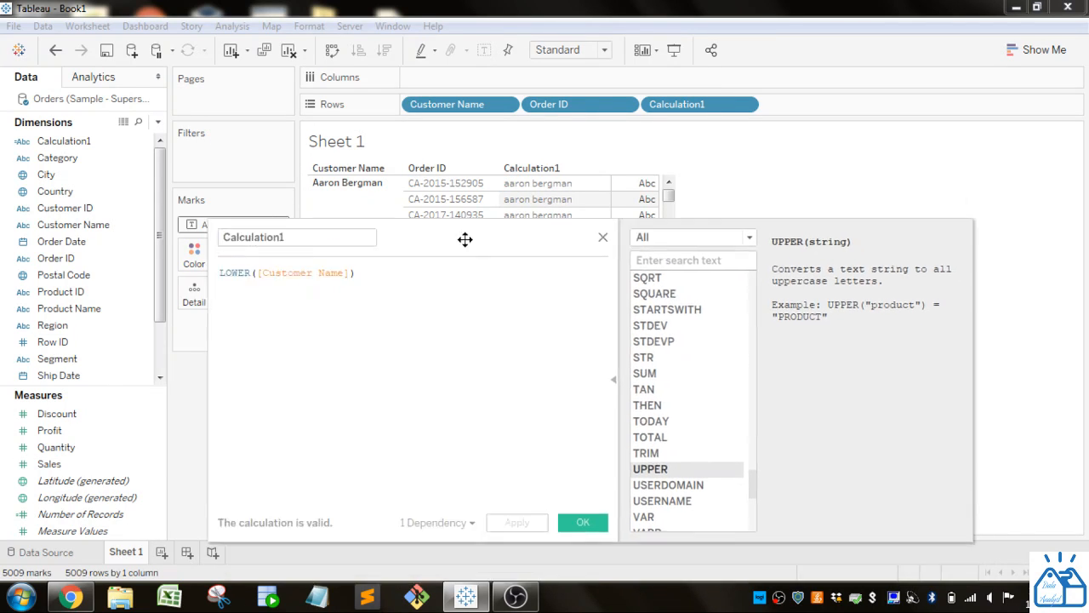
left_click_drag(465, 239, 443, 195)
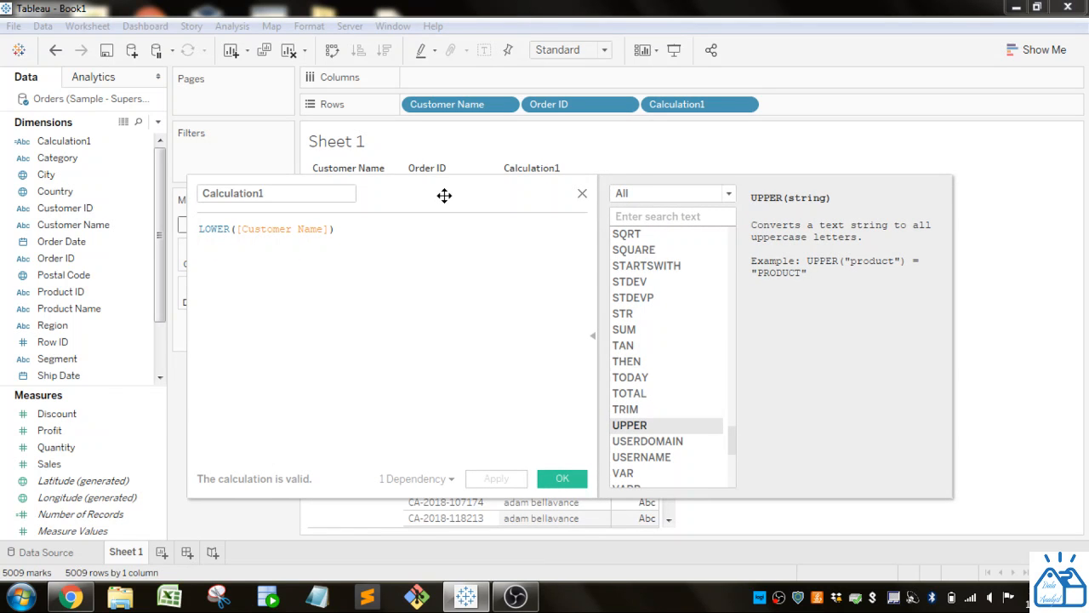
scroll("down", 3)
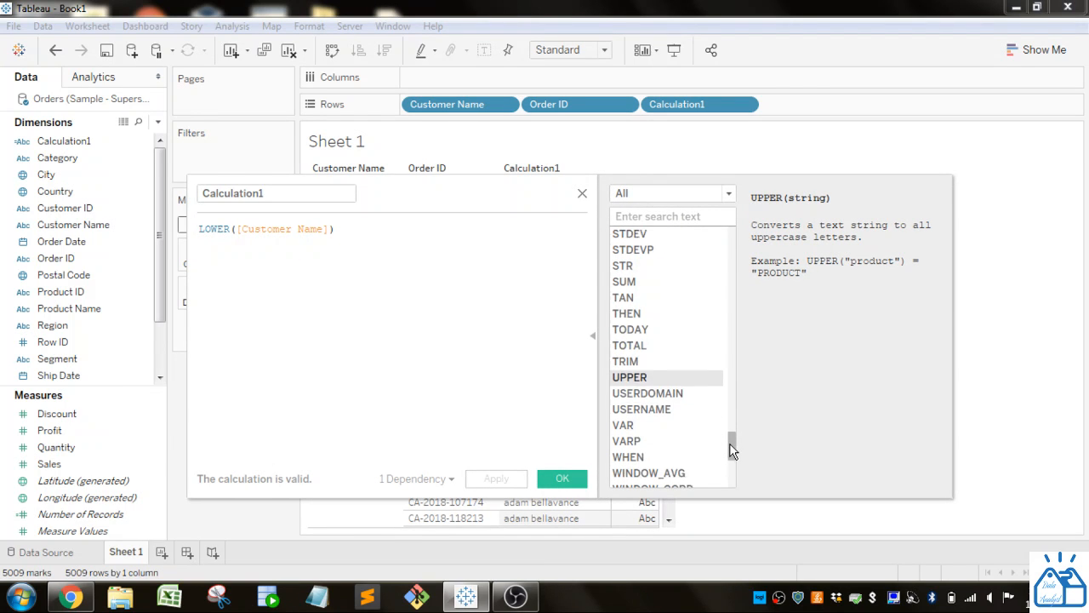
scroll("down", 3)
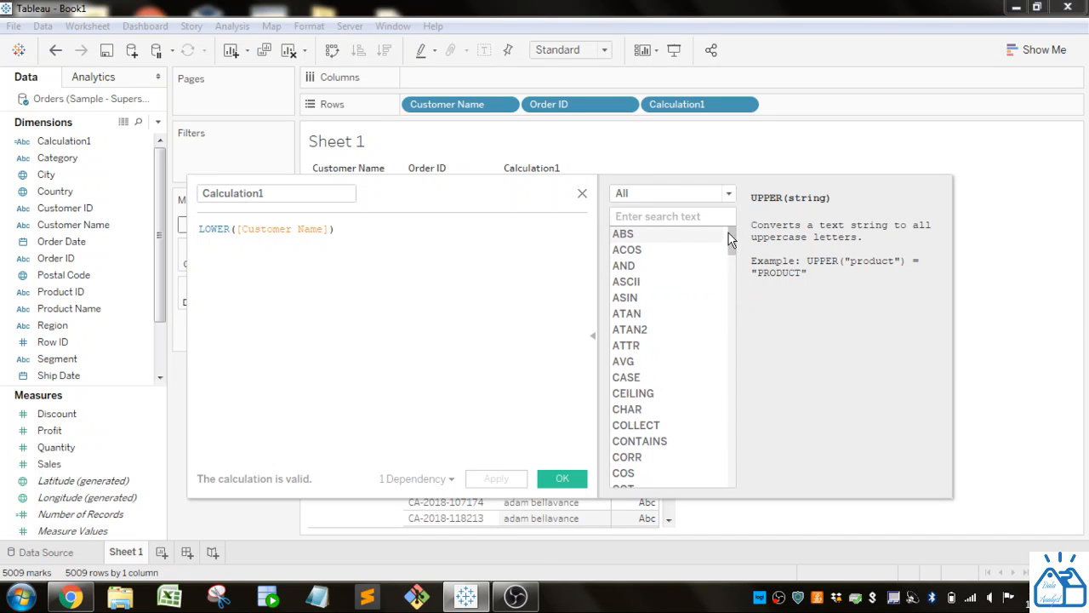
mouse_move(401, 317)
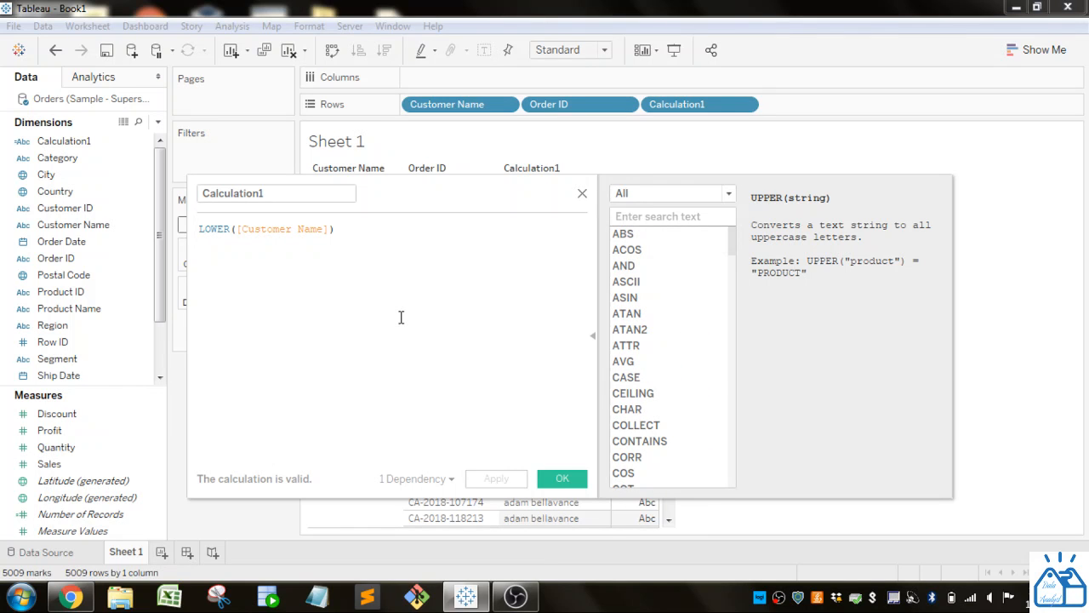